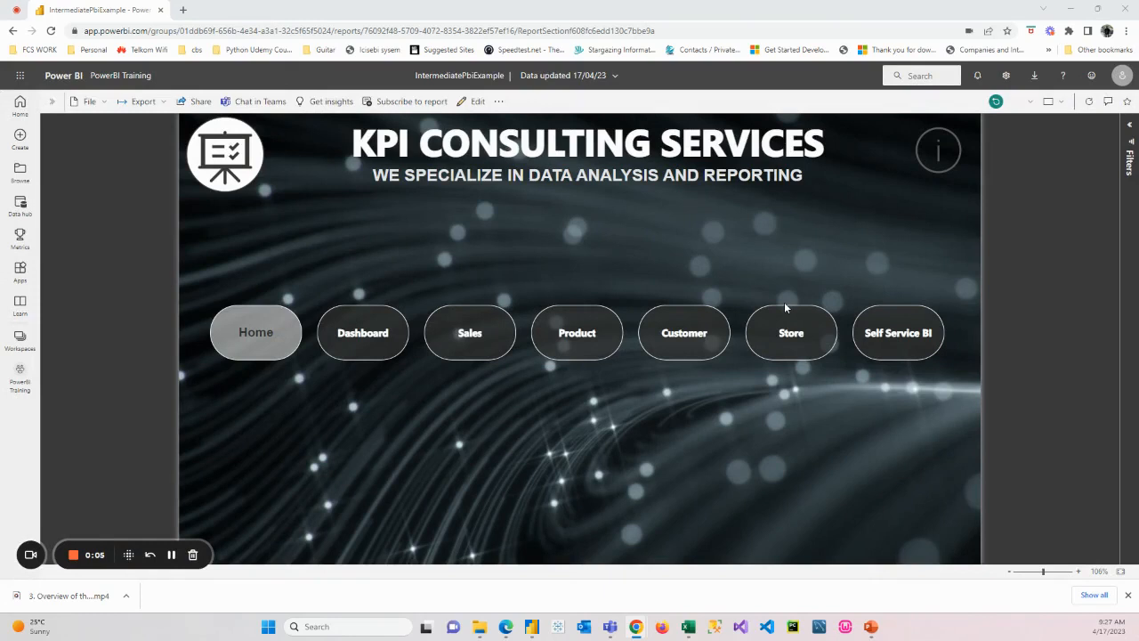
mouse_move(780, 298)
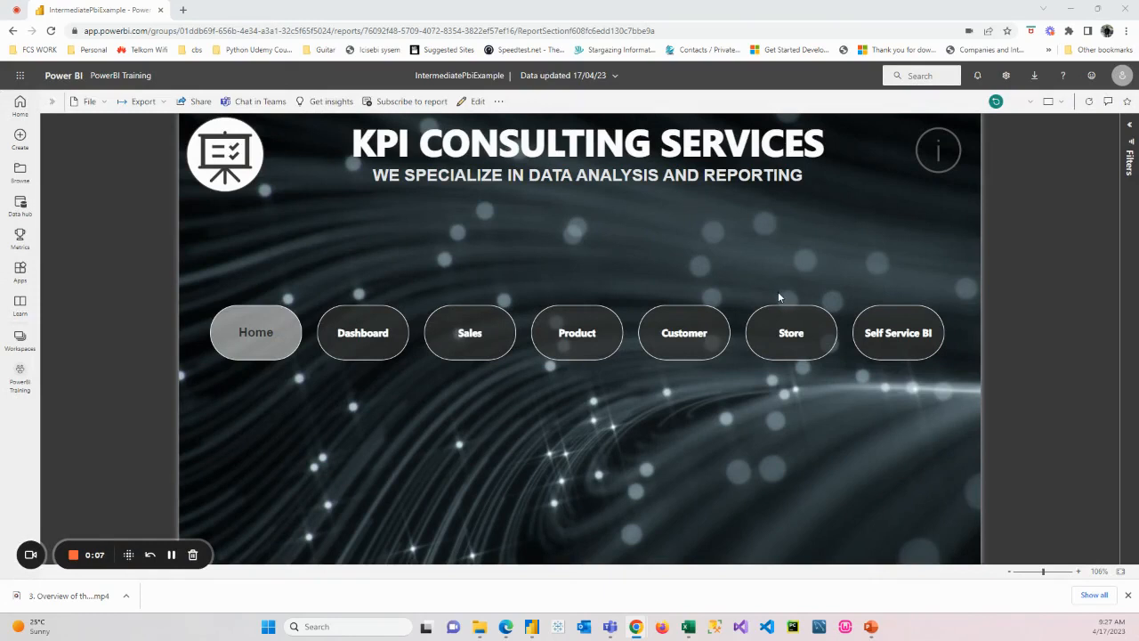
mouse_move(791, 332)
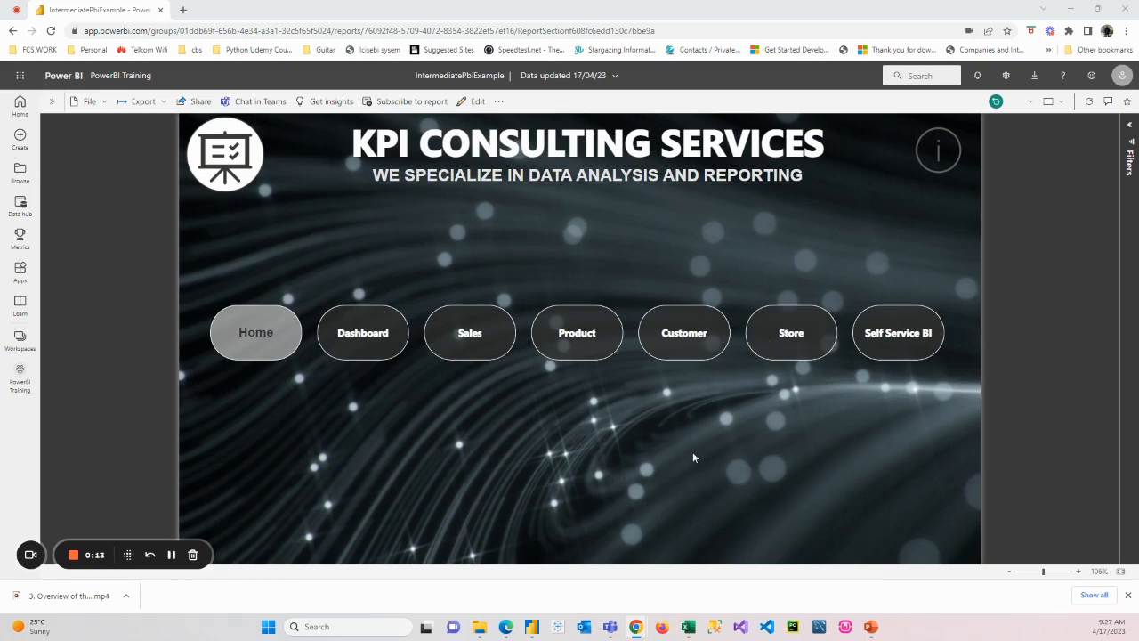
mouse_move(531, 628)
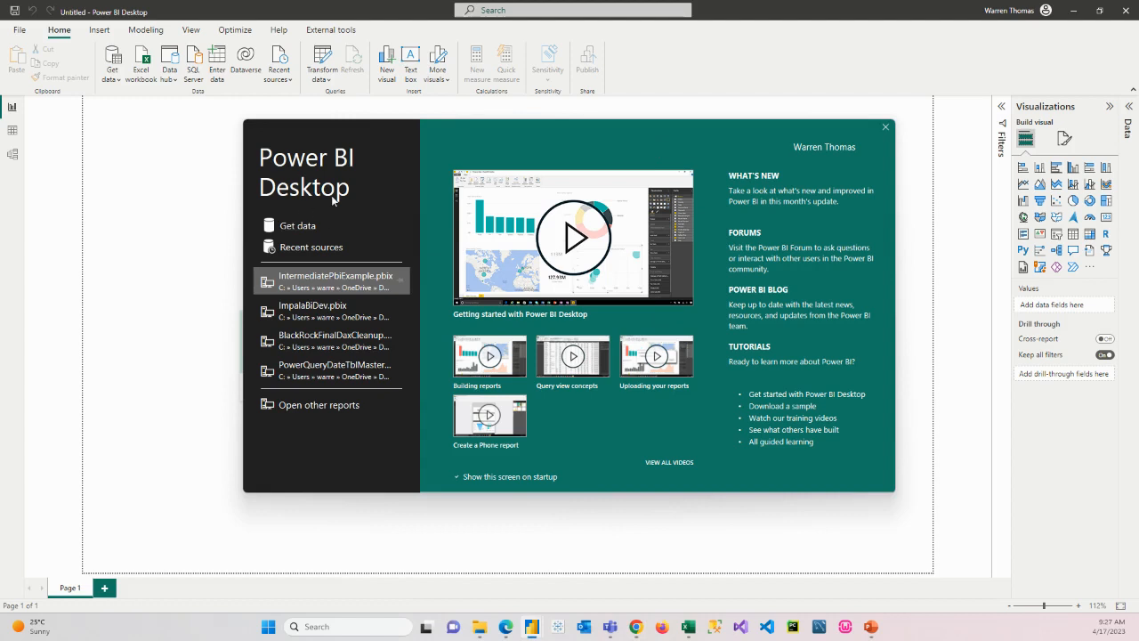
Dismiss the Power BI Desktop welcome screen to reach the blank untitled report
left_click(884, 127)
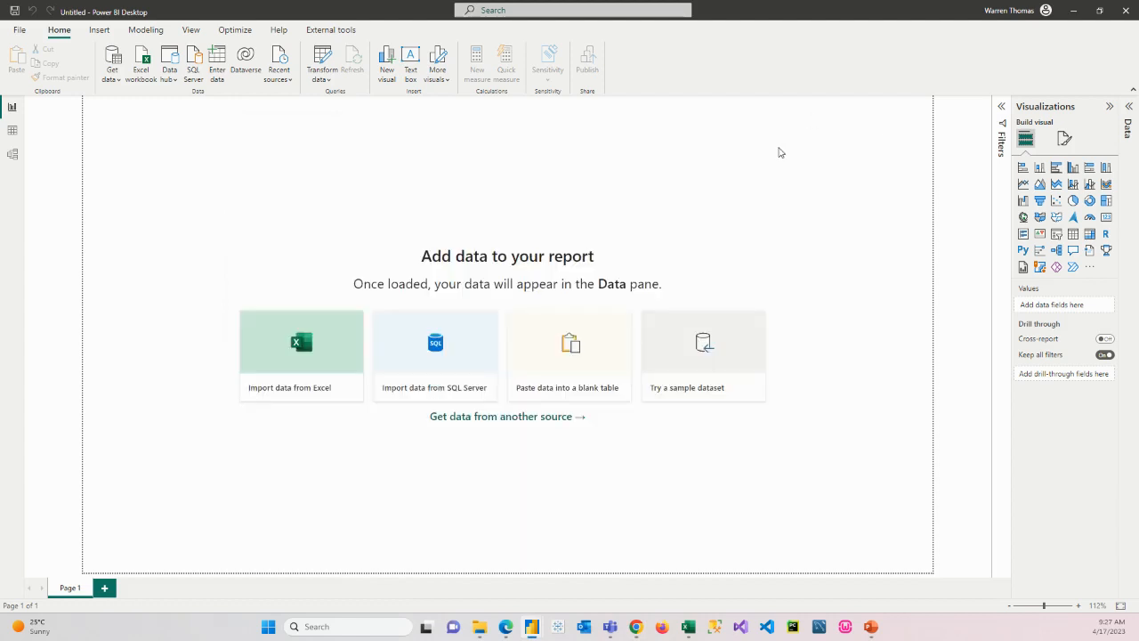
mouse_move(785, 341)
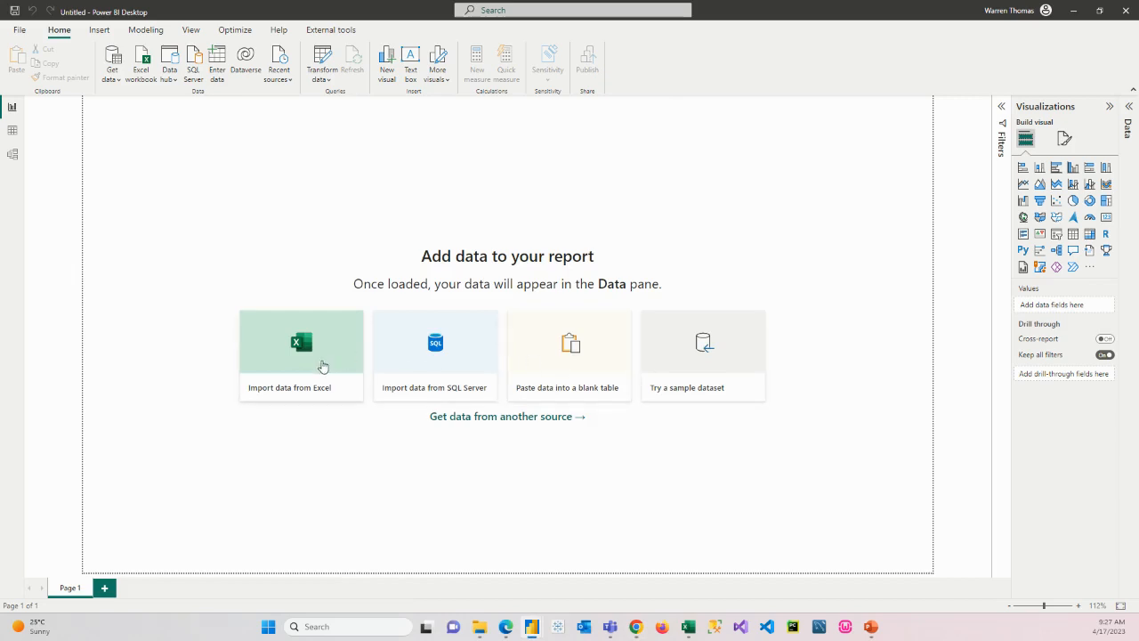
mouse_move(412, 360)
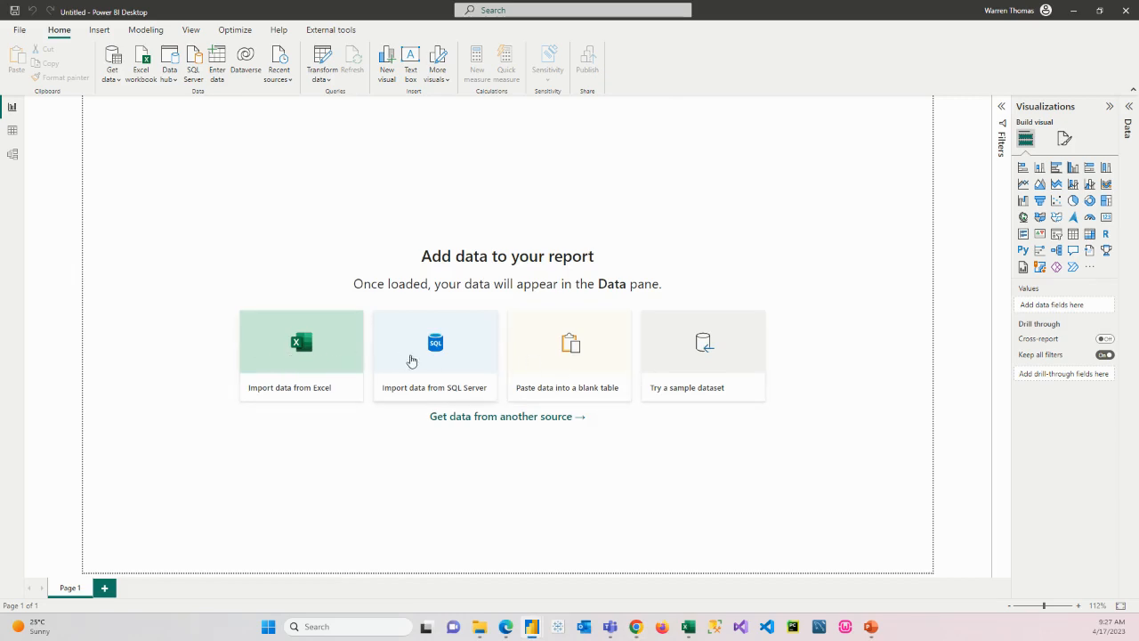
mouse_move(703, 372)
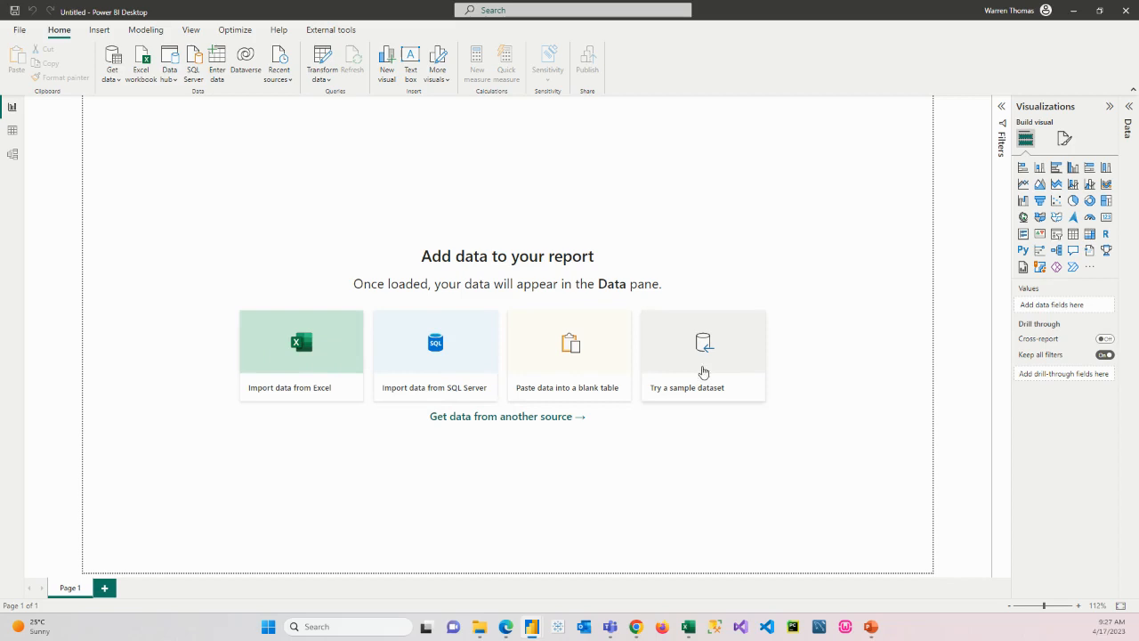
mouse_move(369, 354)
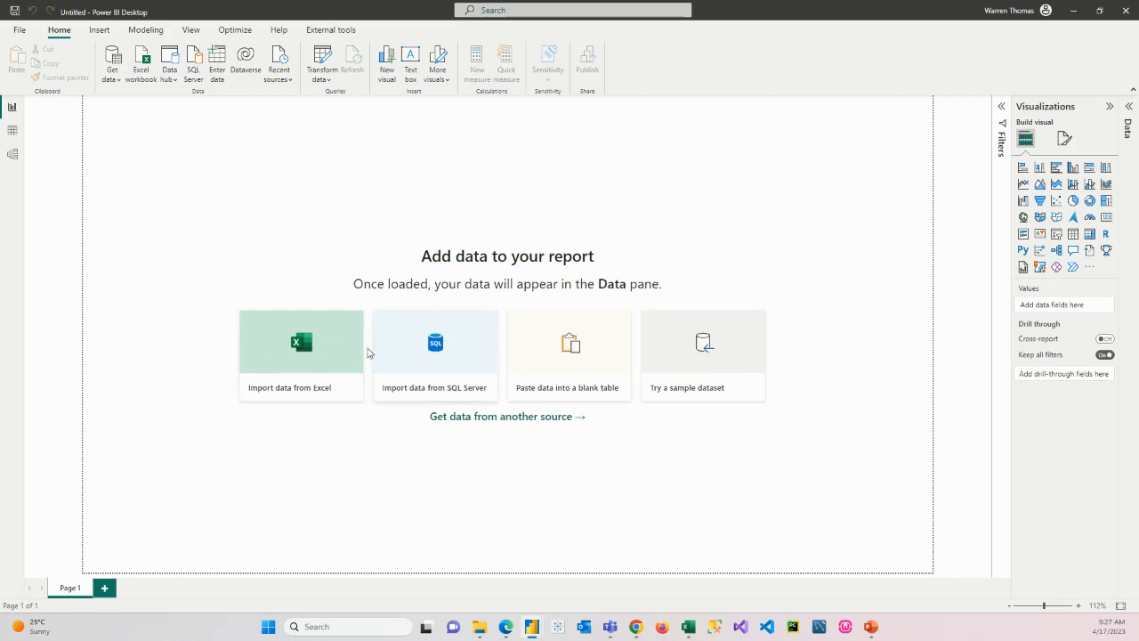
mouse_move(502, 353)
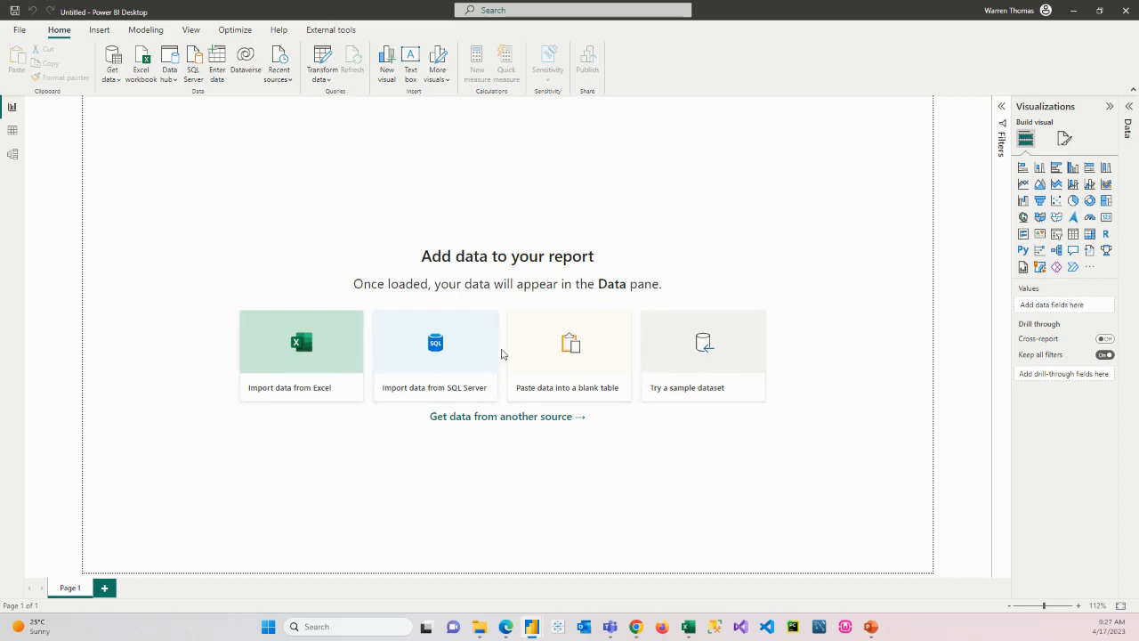
mouse_move(322, 63)
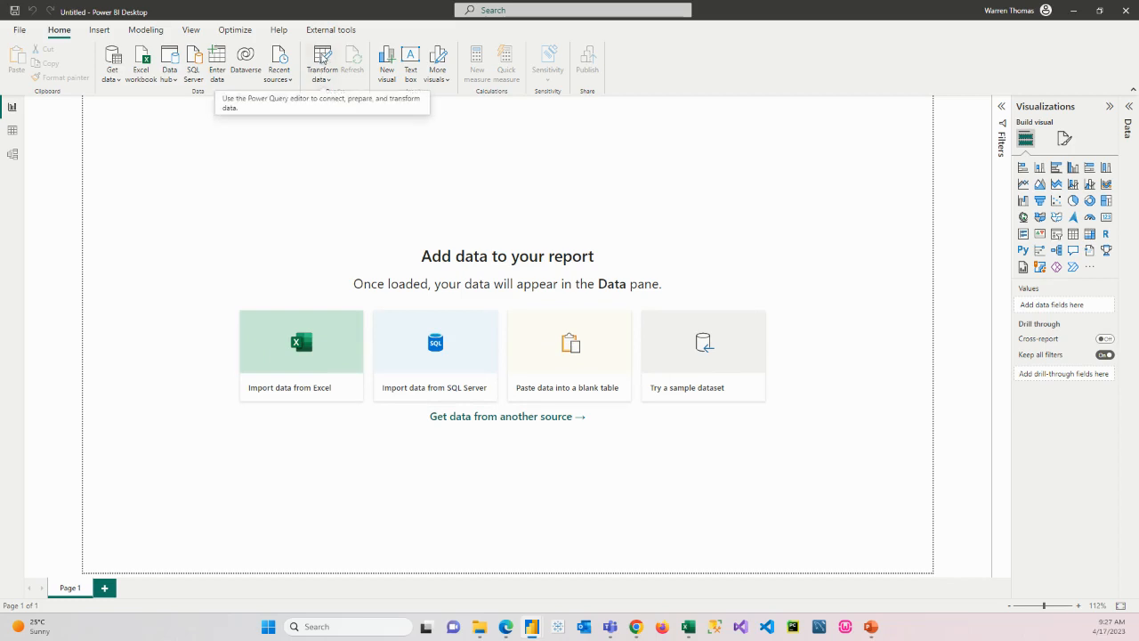
mouse_move(398, 266)
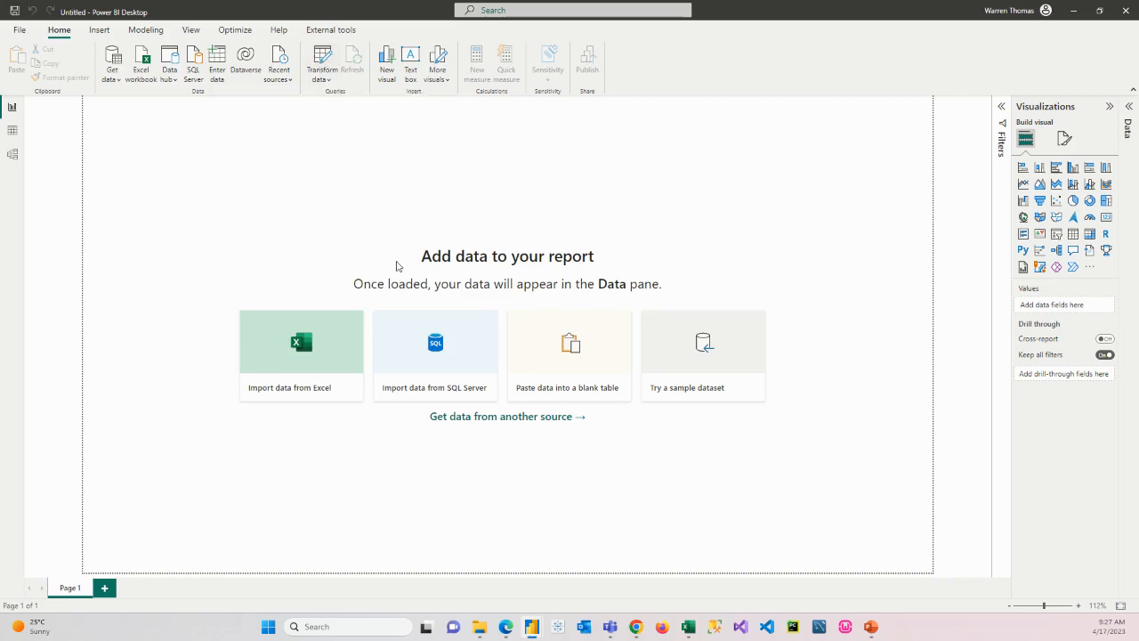
mouse_move(700, 295)
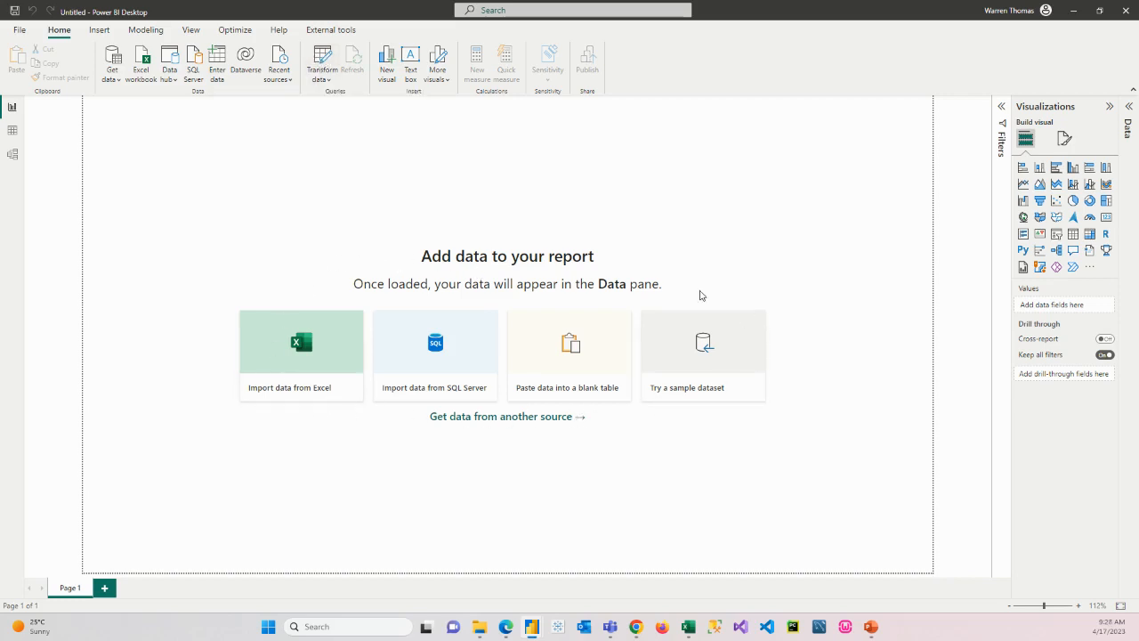
mouse_move(615, 381)
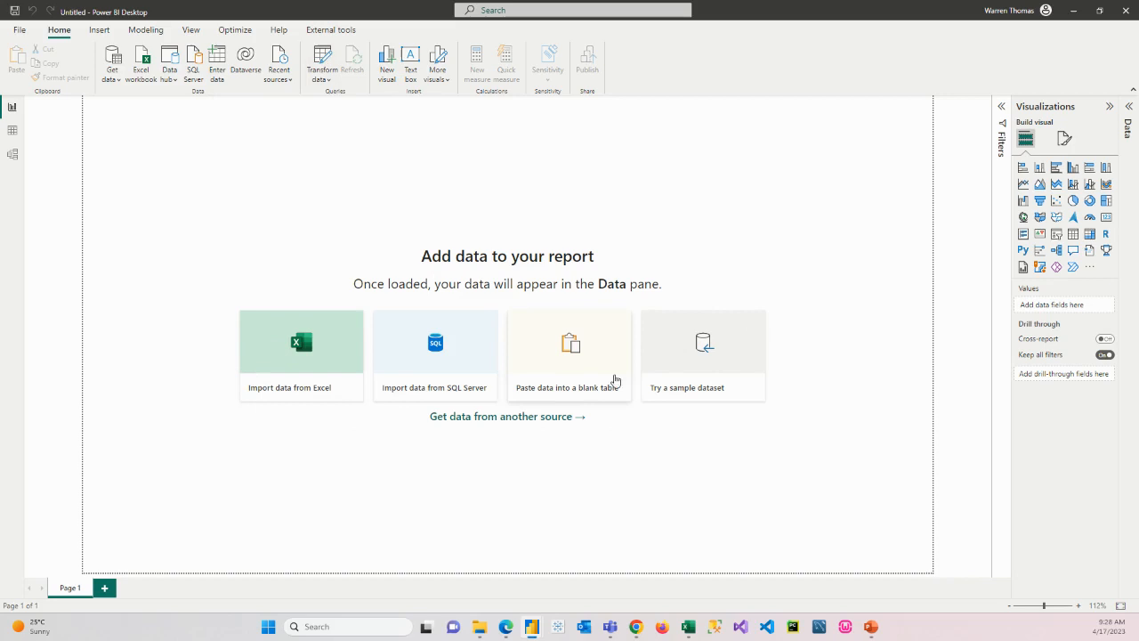
mouse_move(321, 351)
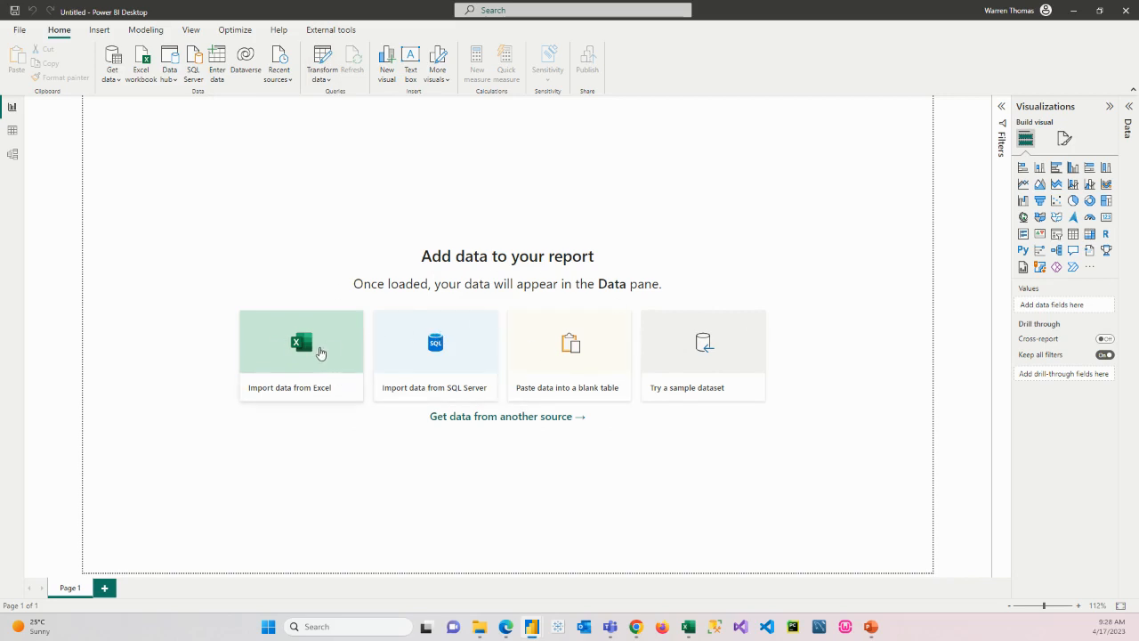
mouse_move(406, 364)
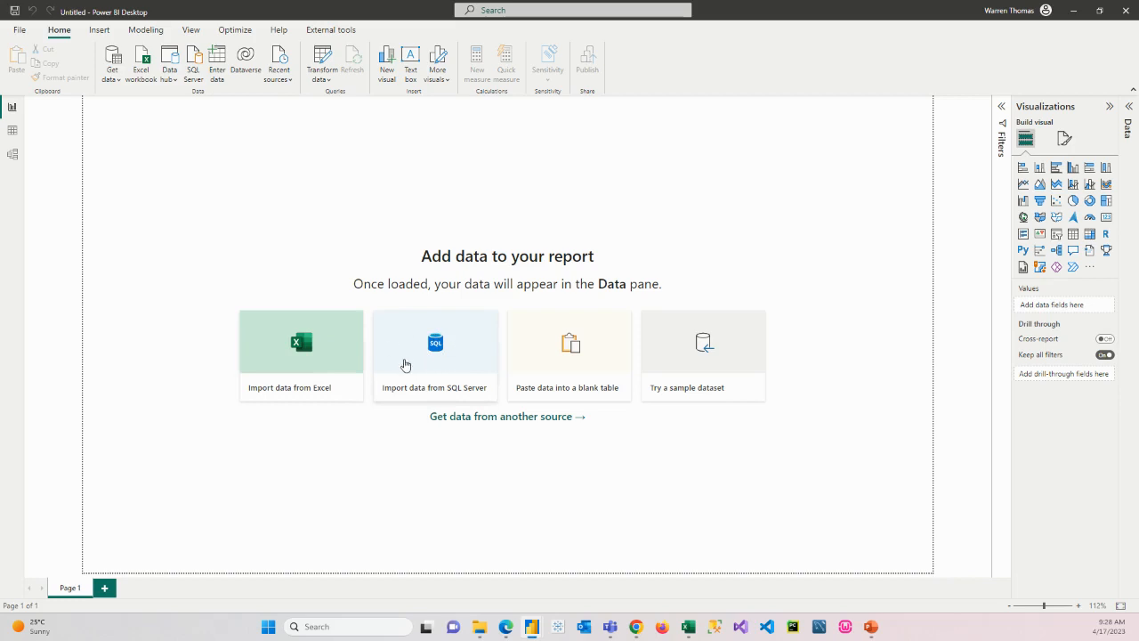
mouse_move(436, 365)
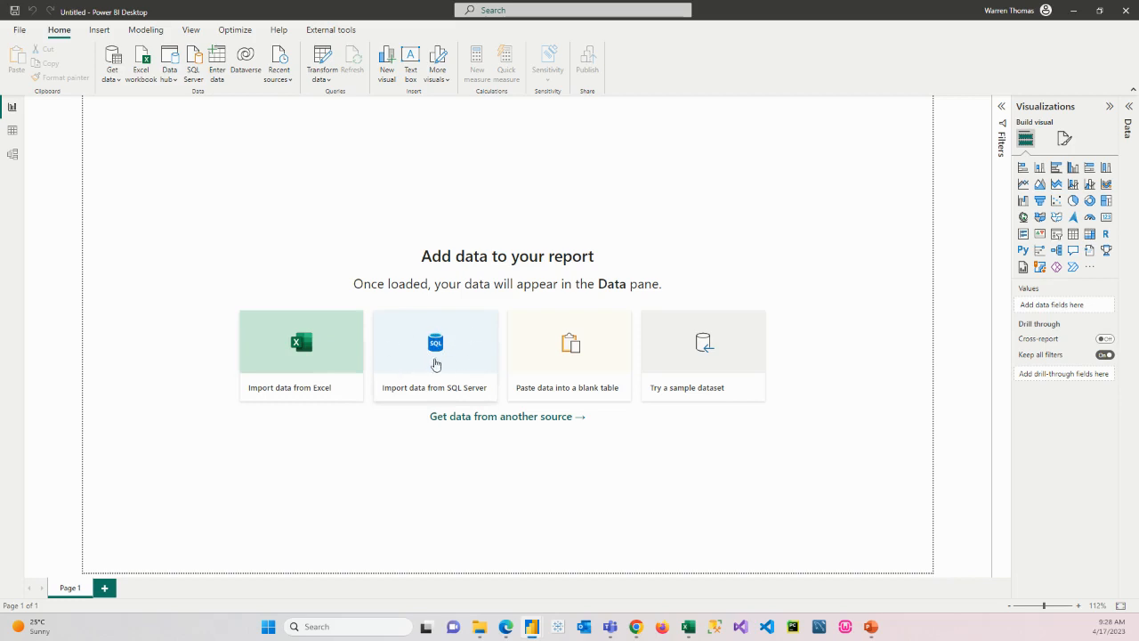
mouse_move(445, 347)
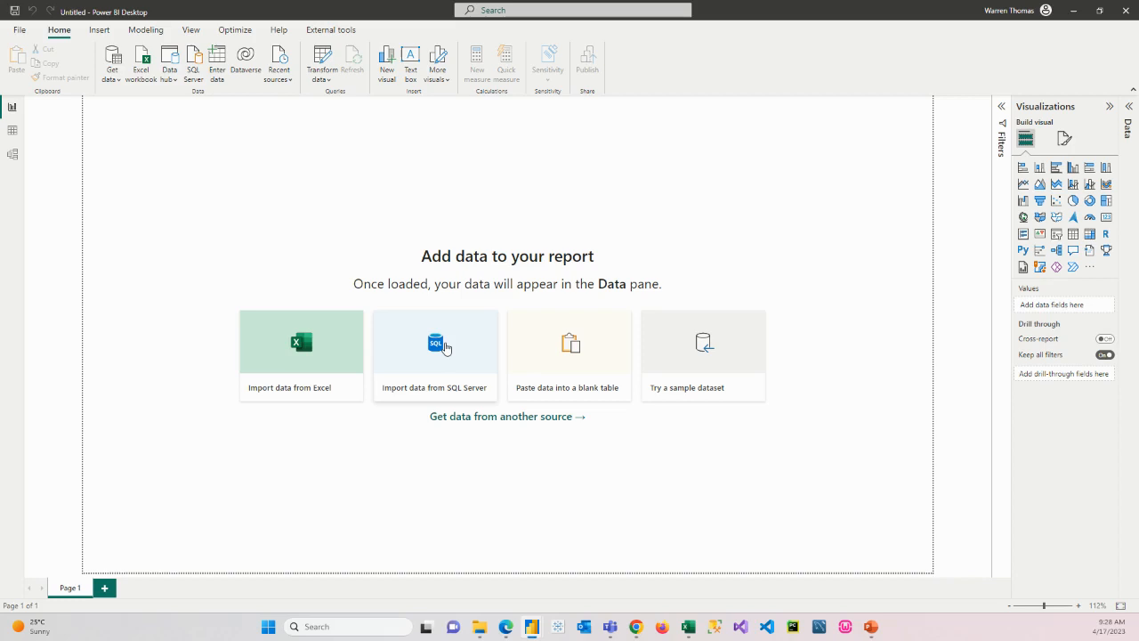
mouse_move(372, 276)
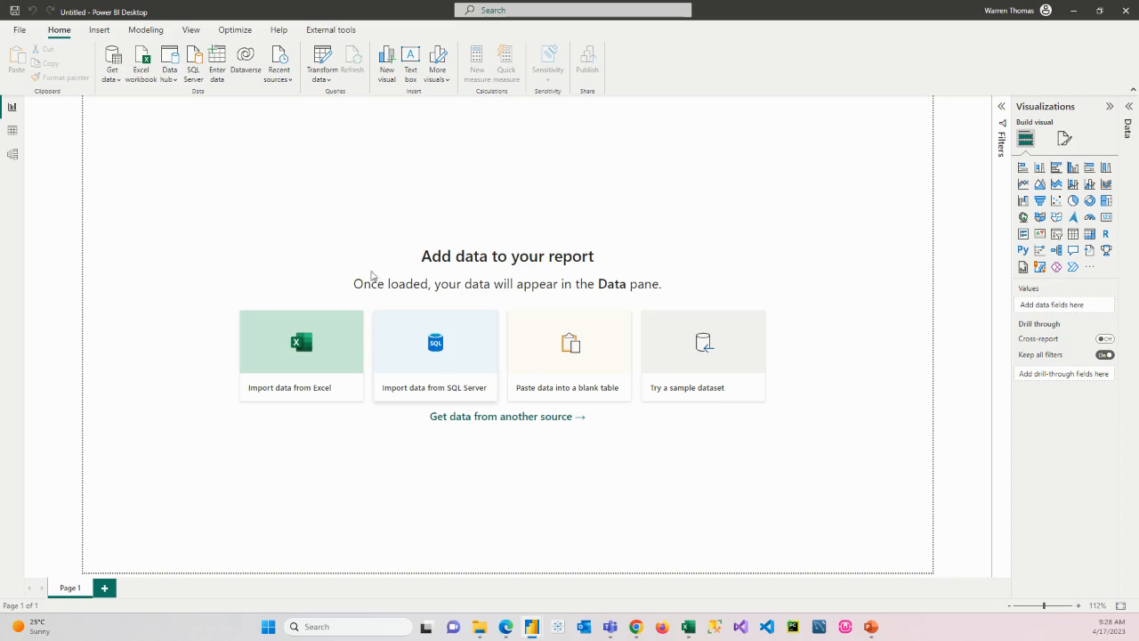
mouse_move(321, 62)
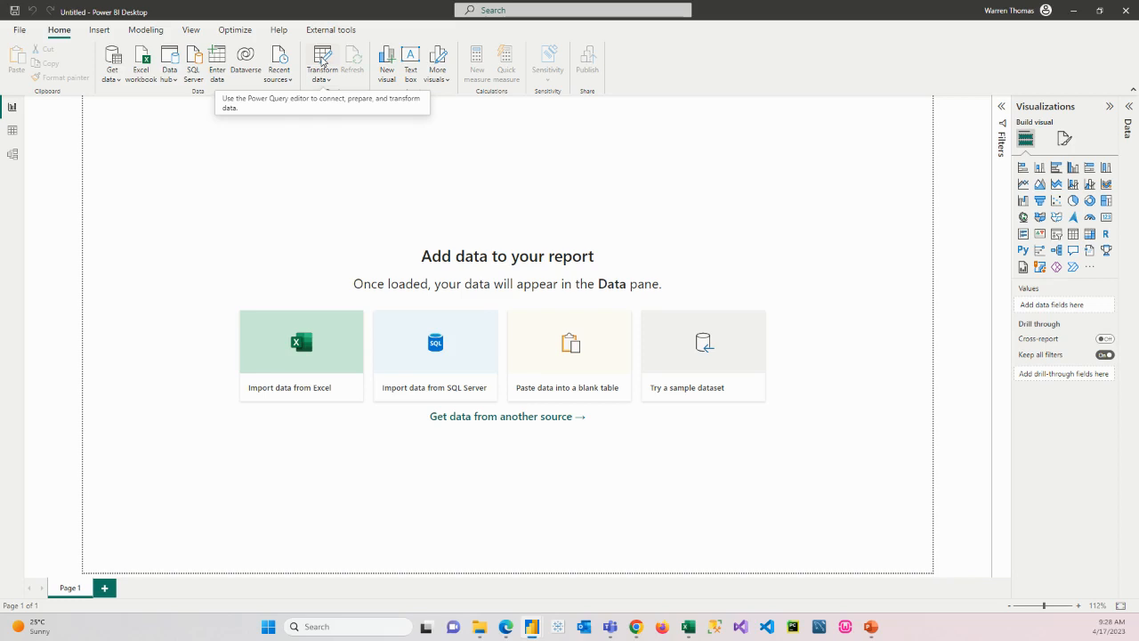
mouse_move(449, 136)
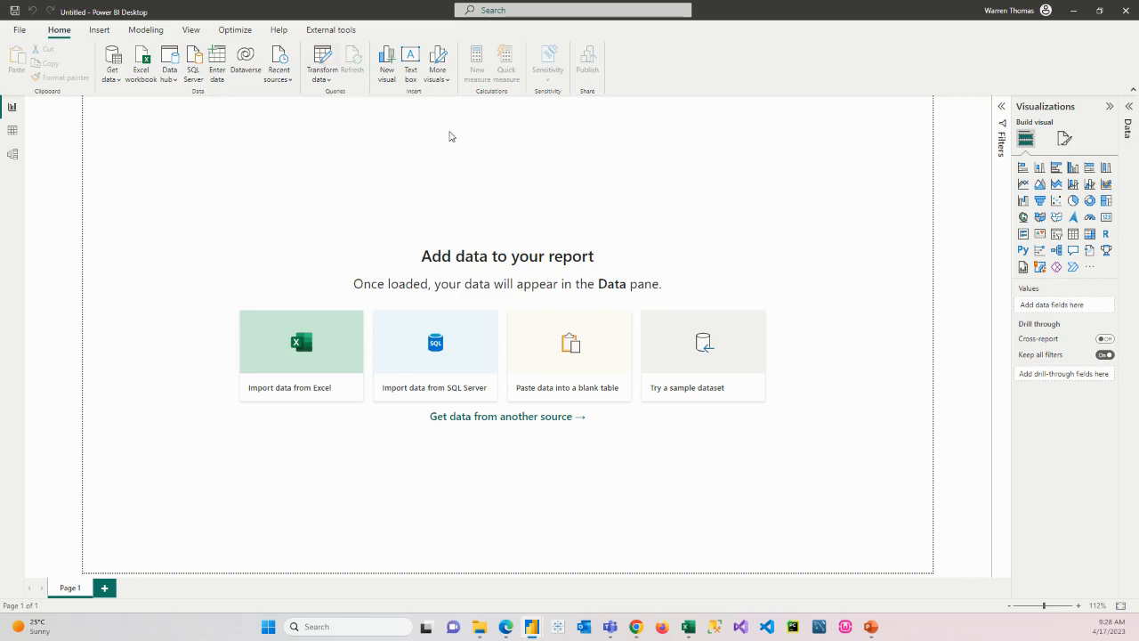
mouse_move(321, 58)
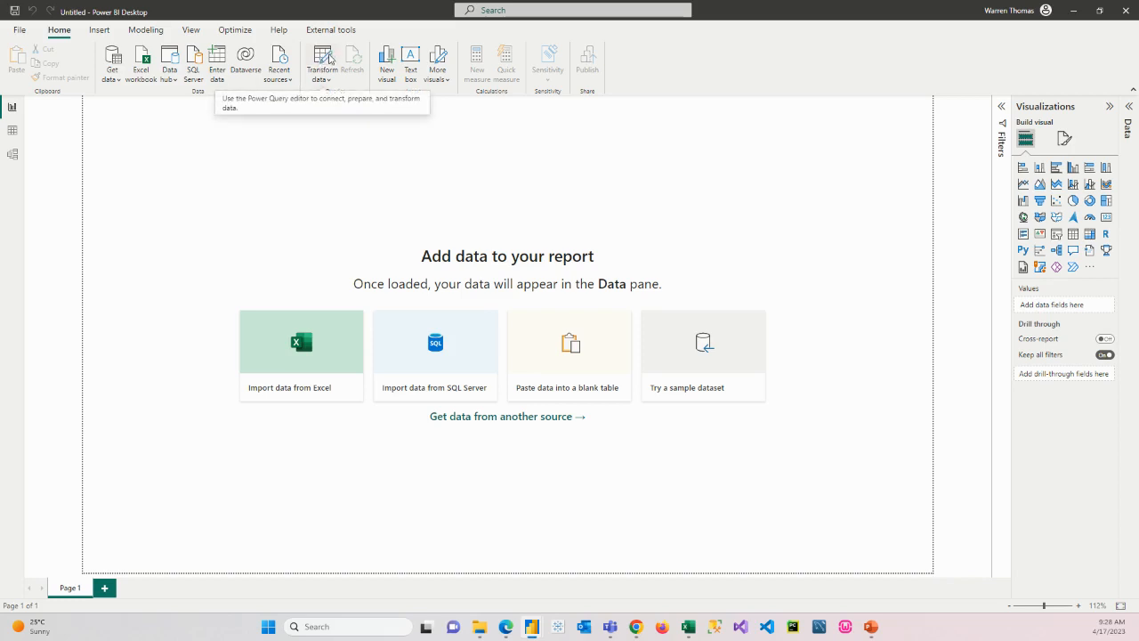
mouse_move(557, 307)
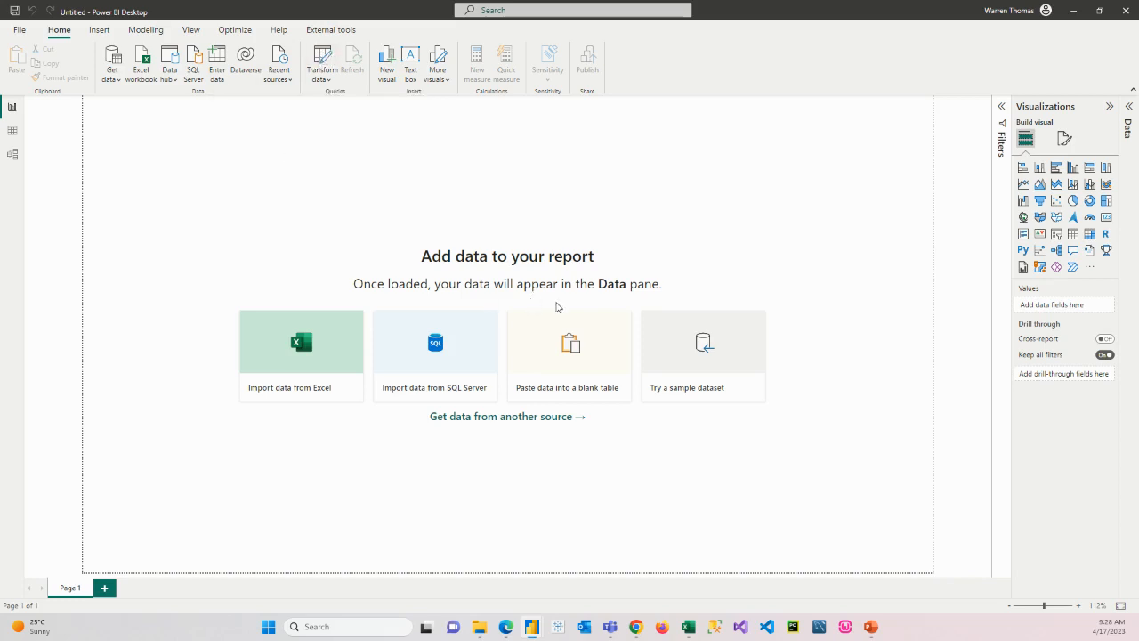
mouse_move(149, 150)
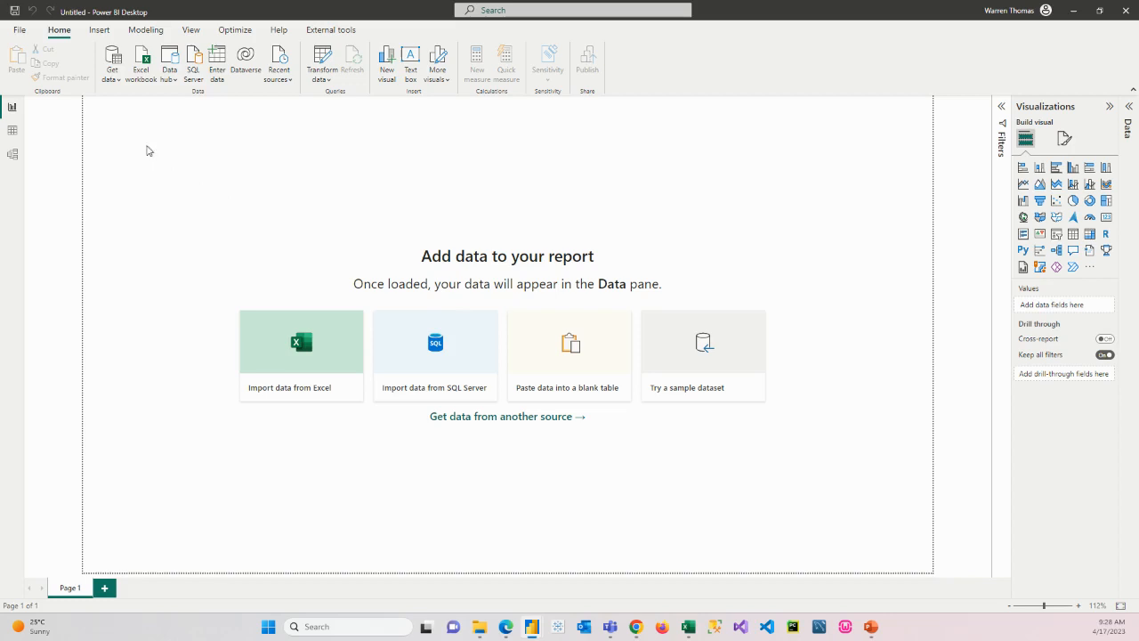
Open Options and settings > Options from the File menu
left_click(19, 29)
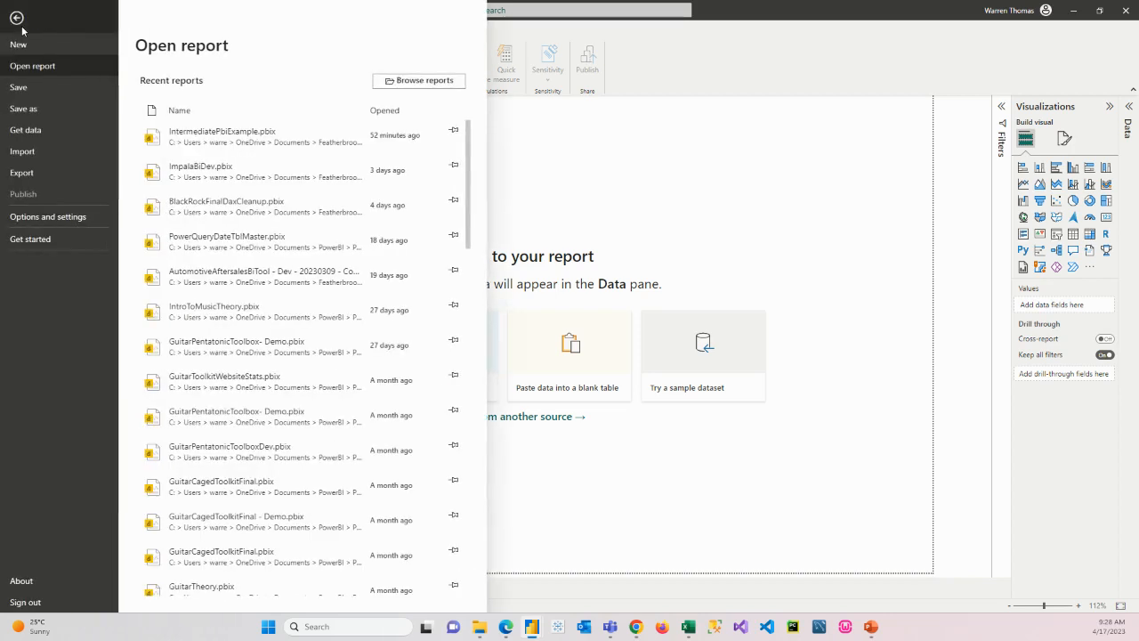
mouse_move(43, 108)
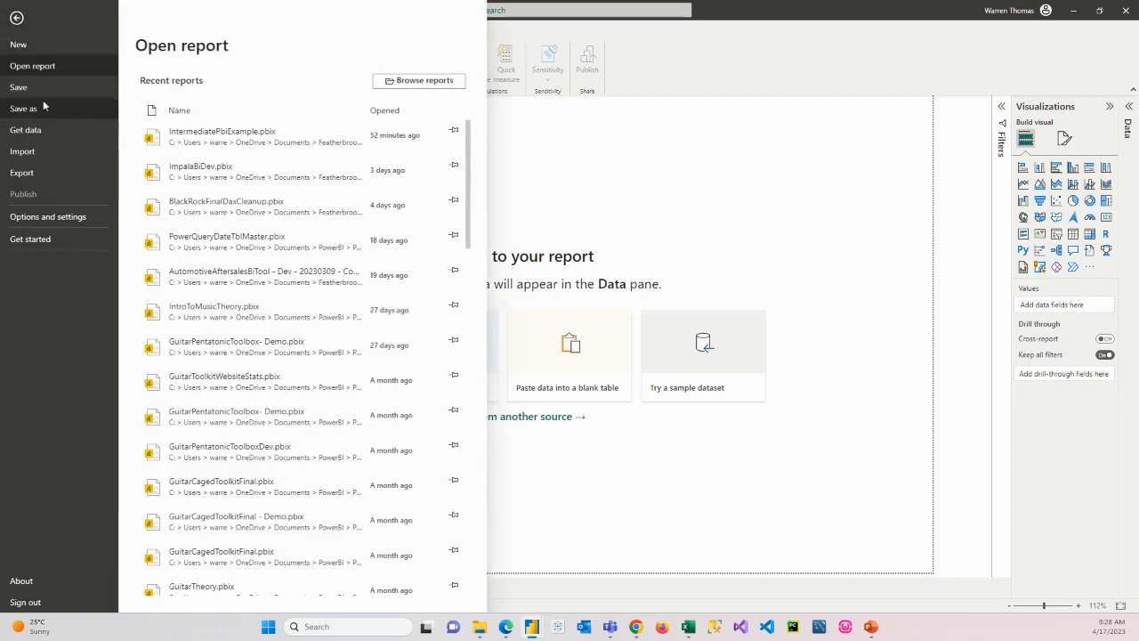
left_click(48, 216)
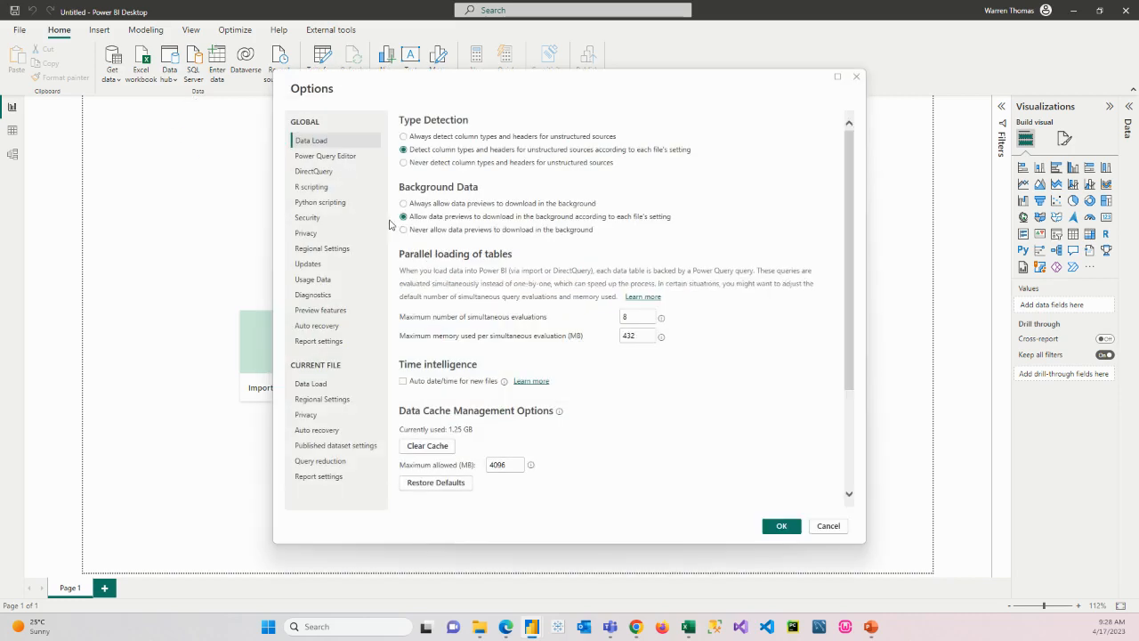
mouse_move(393, 240)
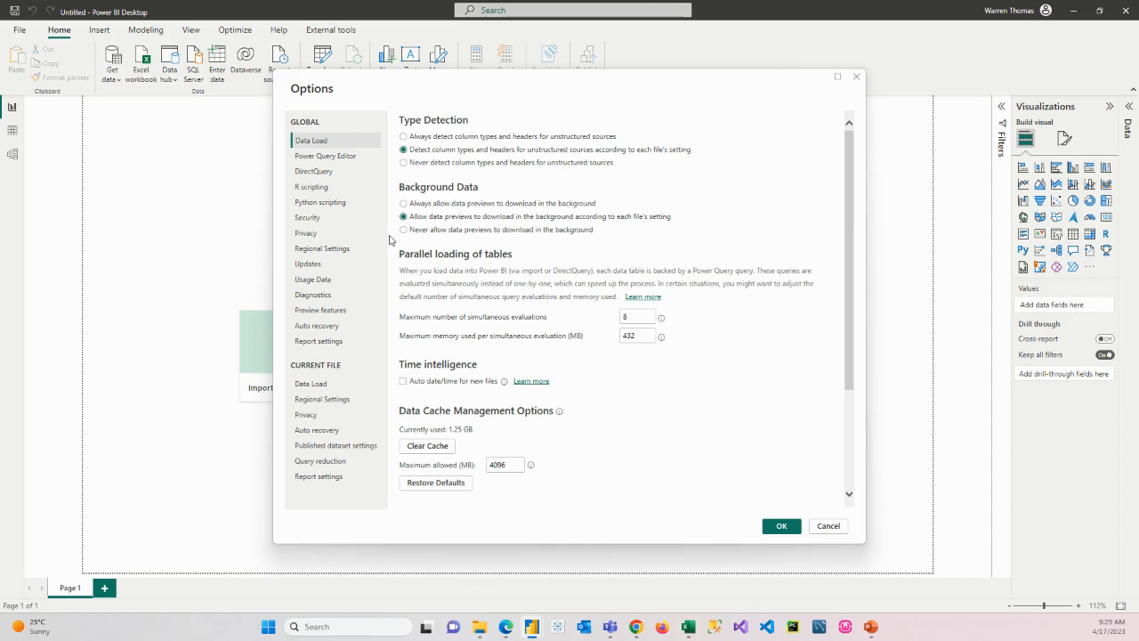
mouse_move(445, 269)
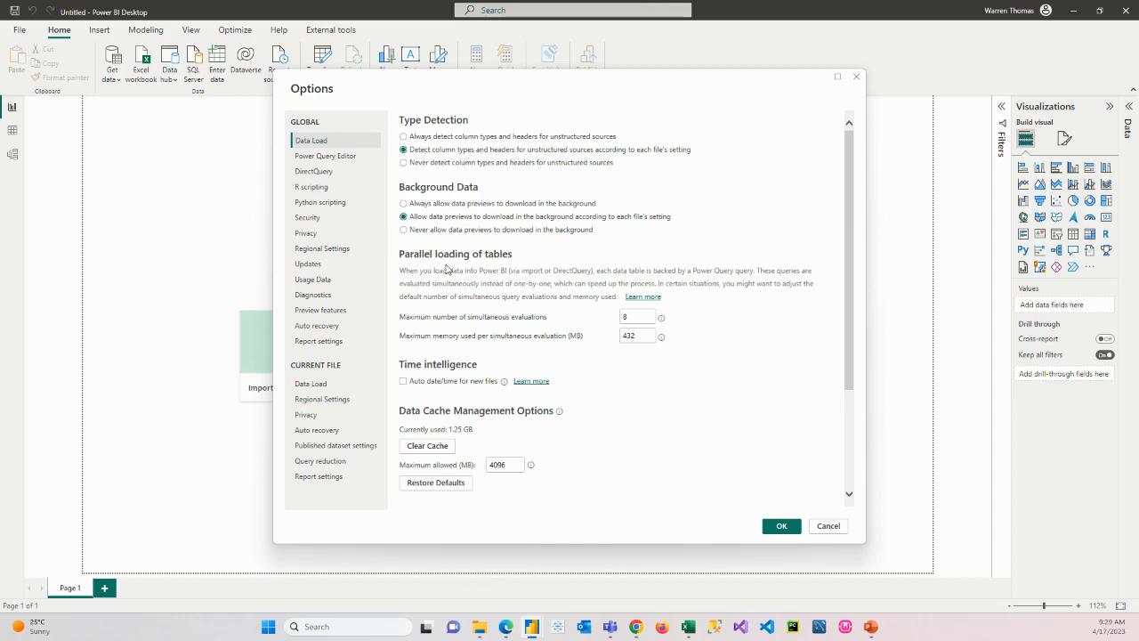
mouse_move(487, 273)
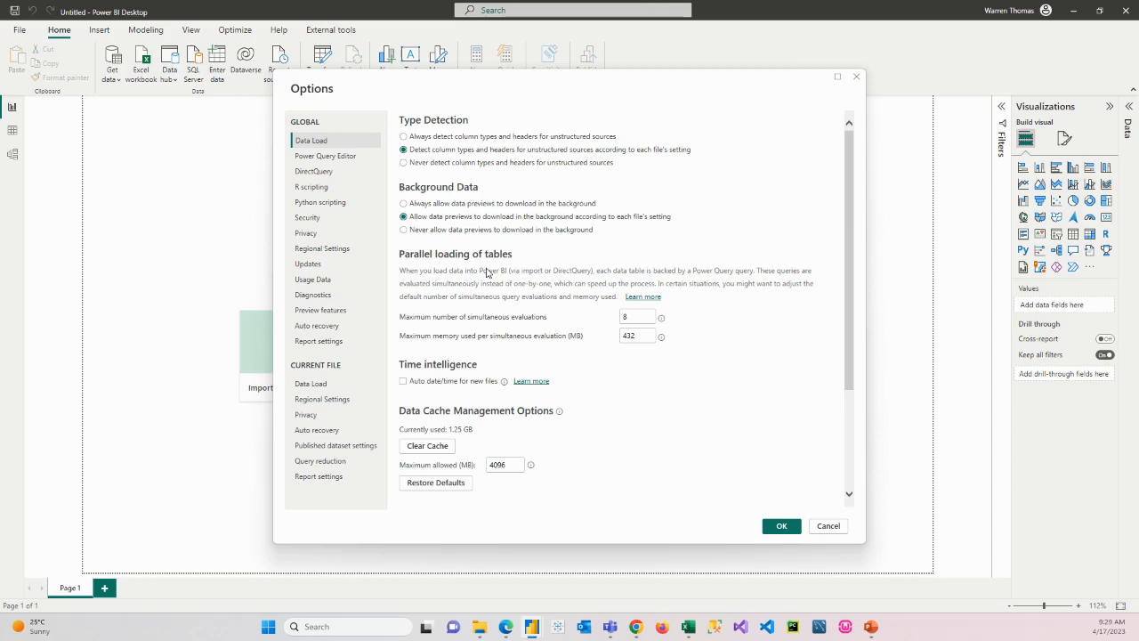
mouse_move(471, 278)
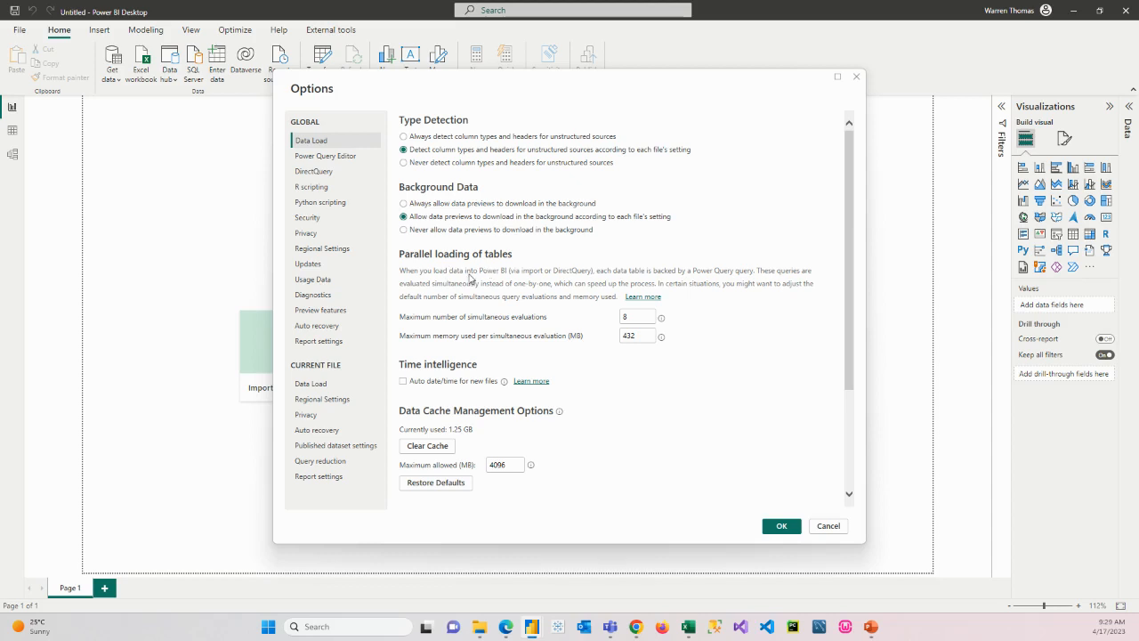
mouse_move(309, 147)
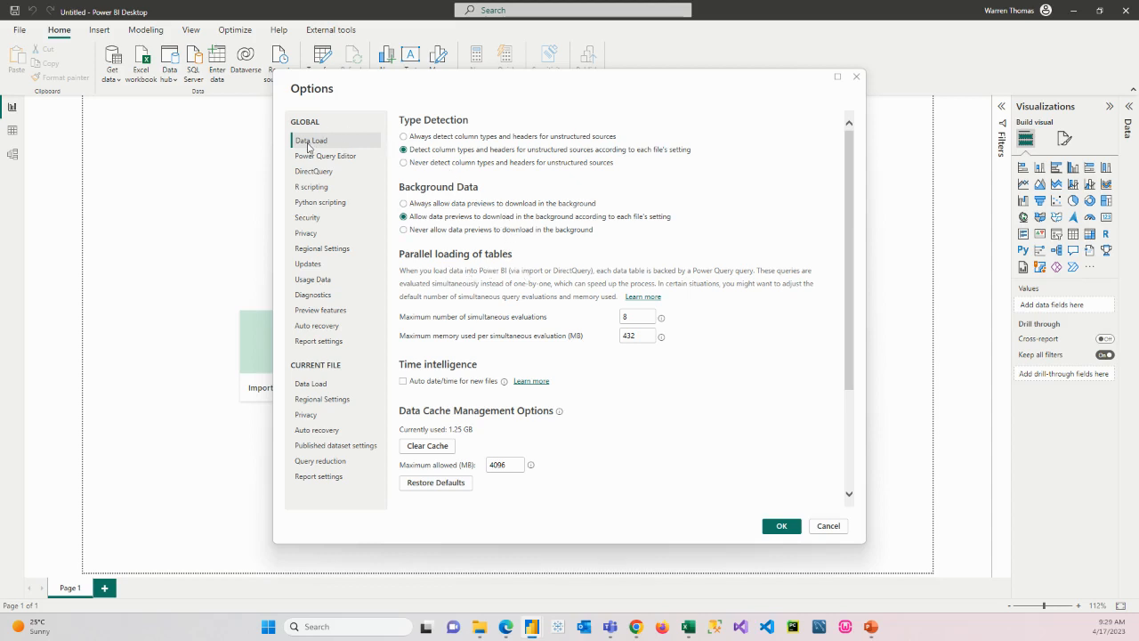
Turn off Auto date/time for new files on the Global Data Load page
left_click(403, 381)
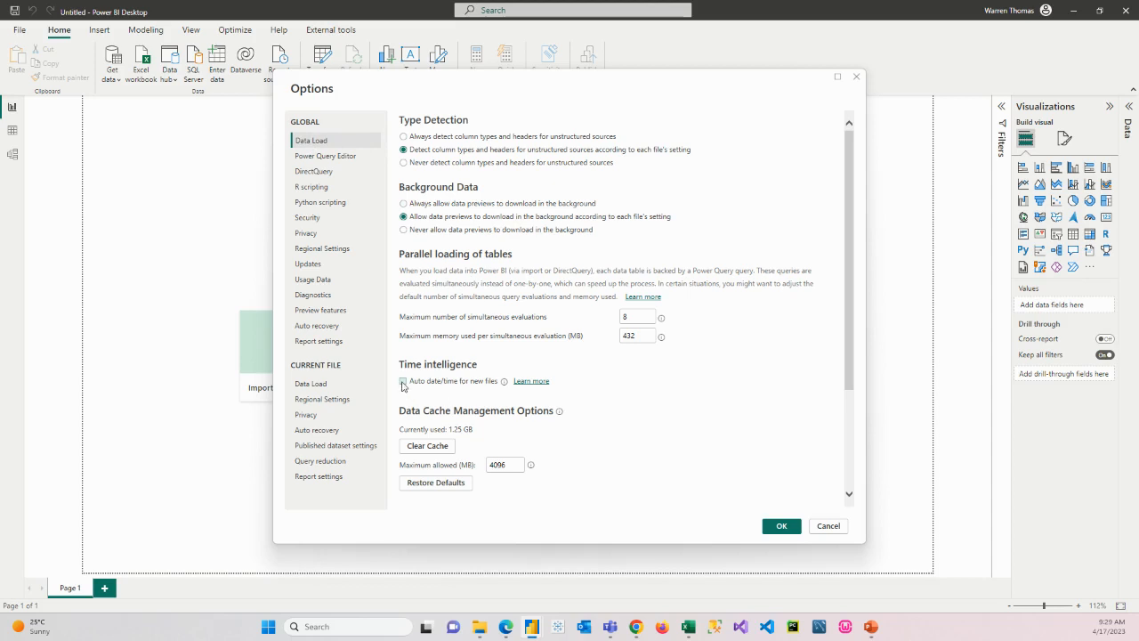
left_click(403, 380)
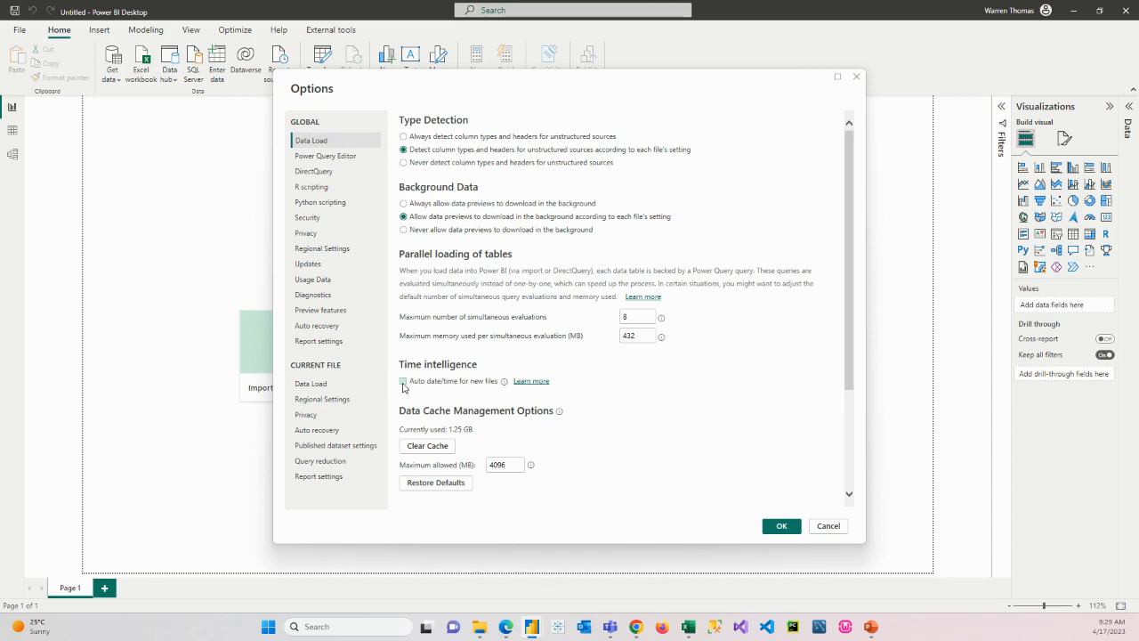
left_click(403, 381)
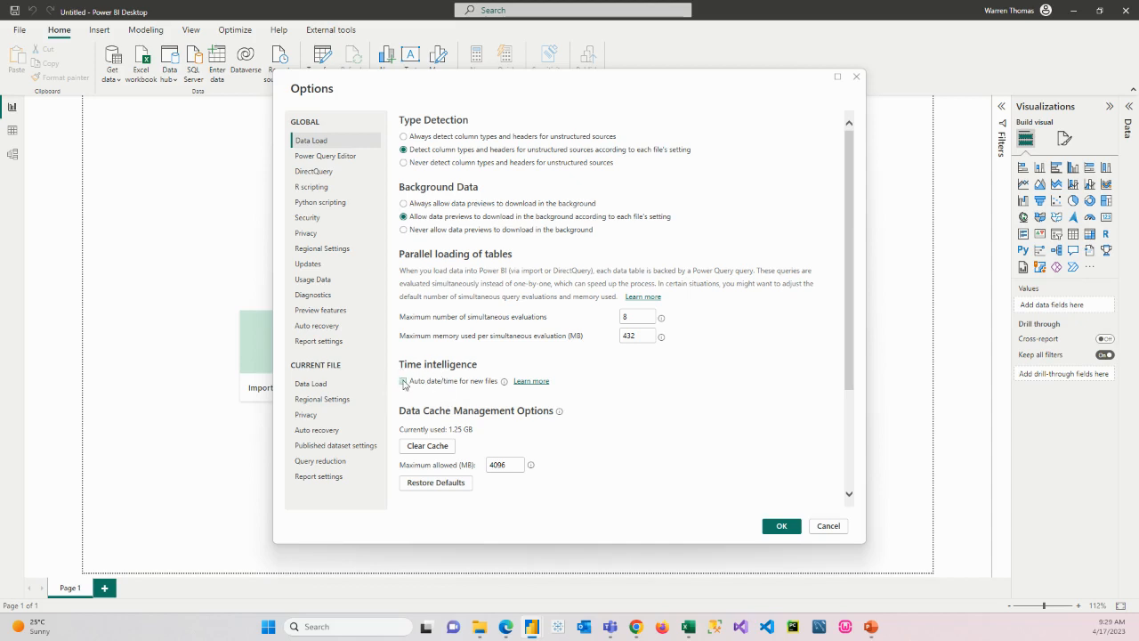
left_click(403, 381)
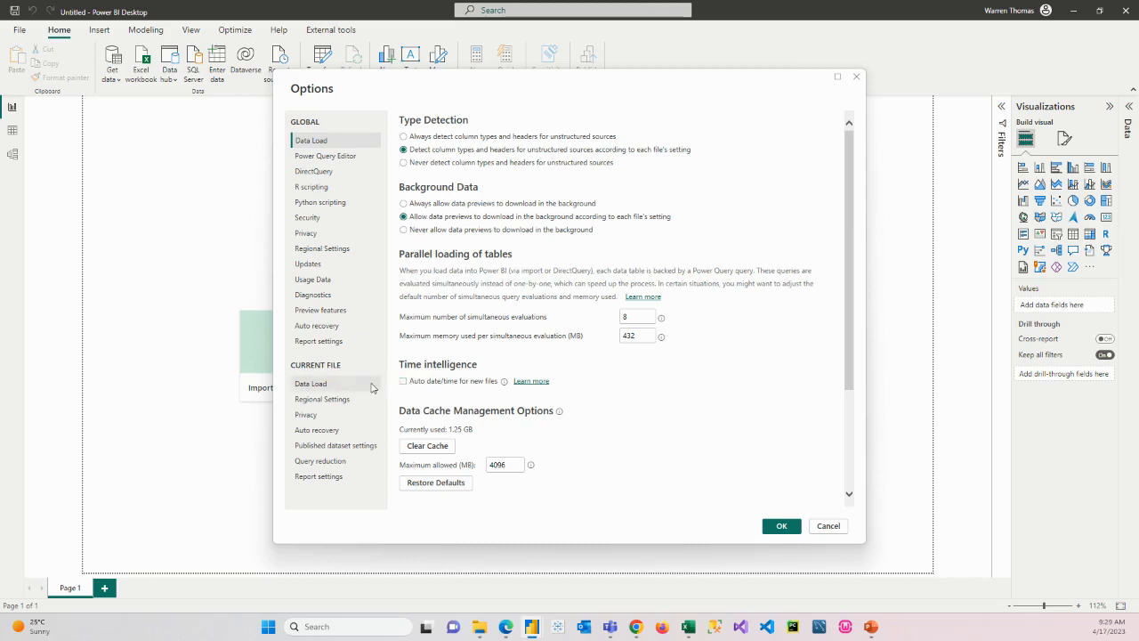
For the current file, disable relationship autodetection and auto date/time, then apply the options
left_click(310, 384)
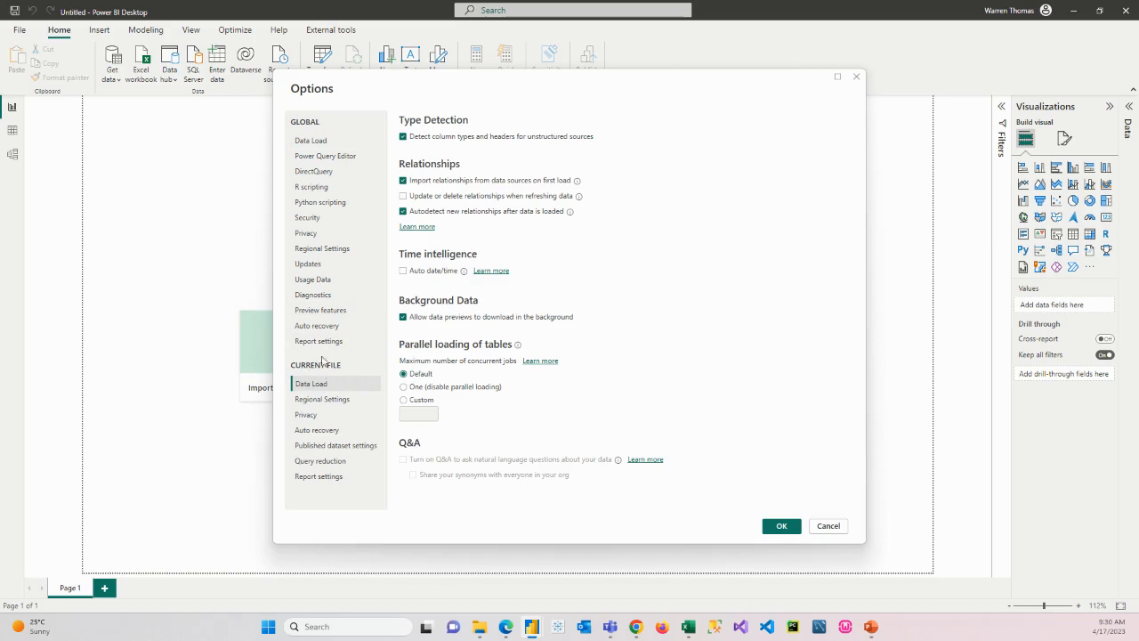
mouse_move(303, 386)
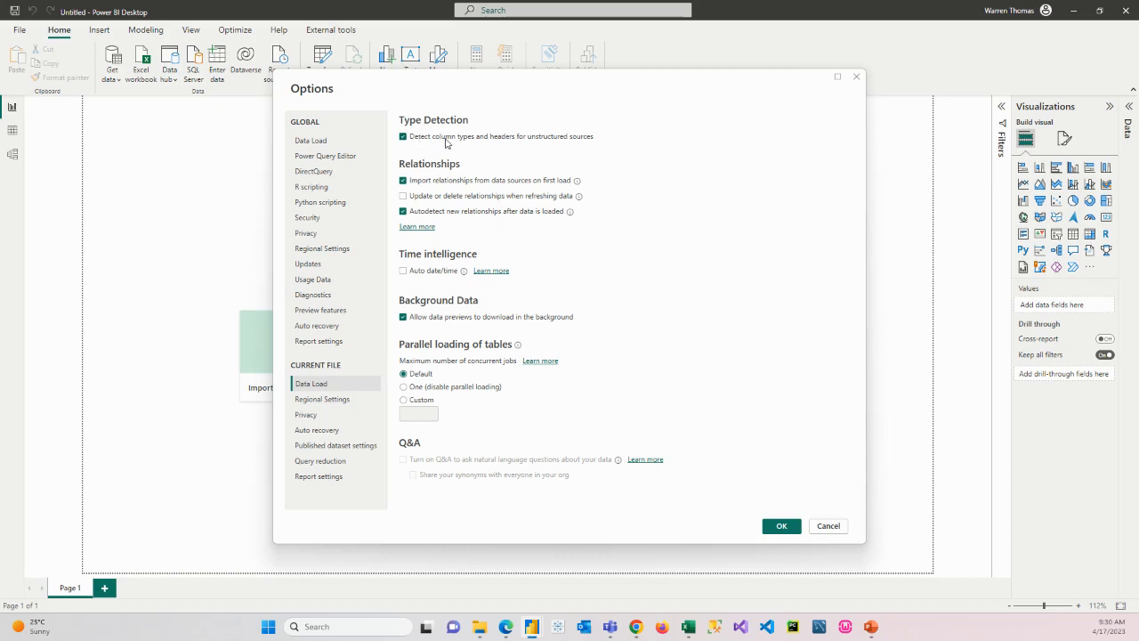
mouse_move(453, 187)
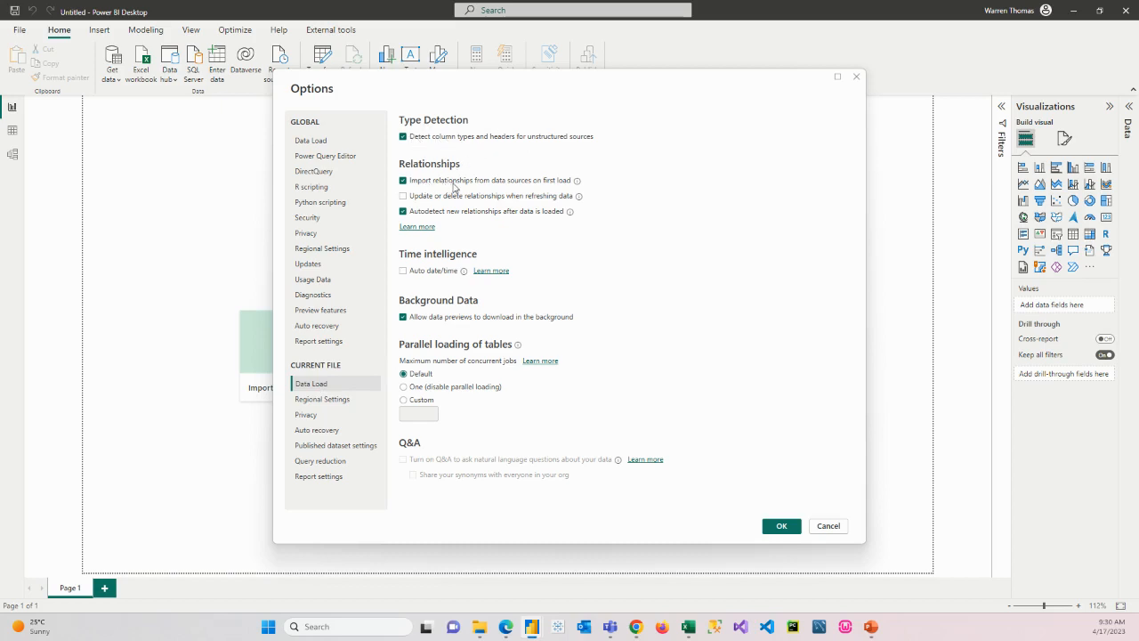
mouse_move(561, 187)
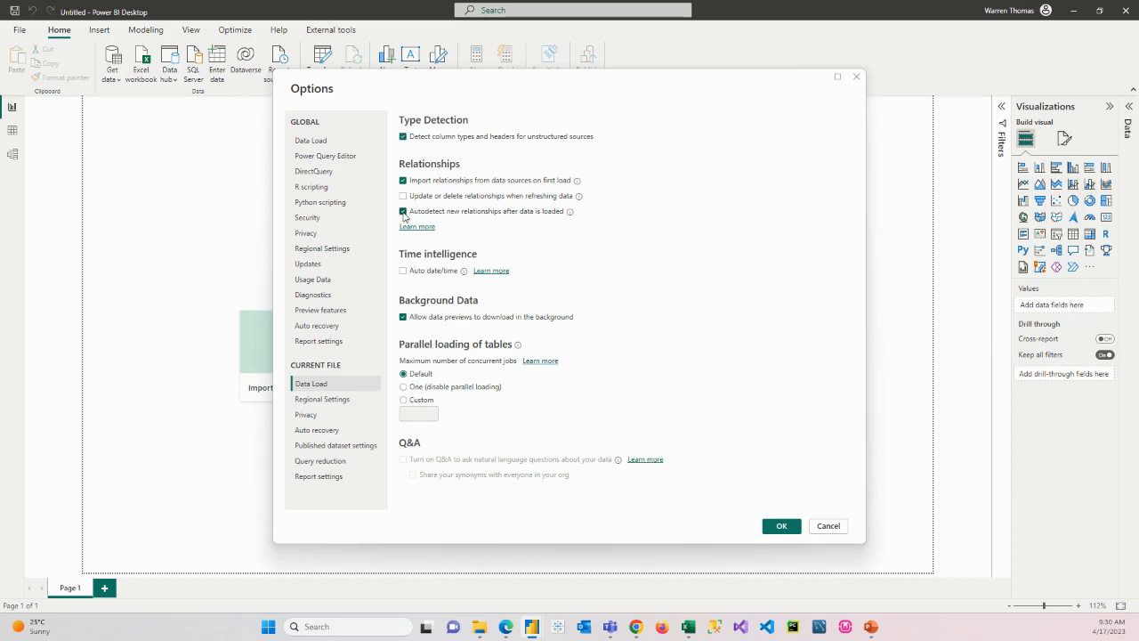
left_click(402, 211)
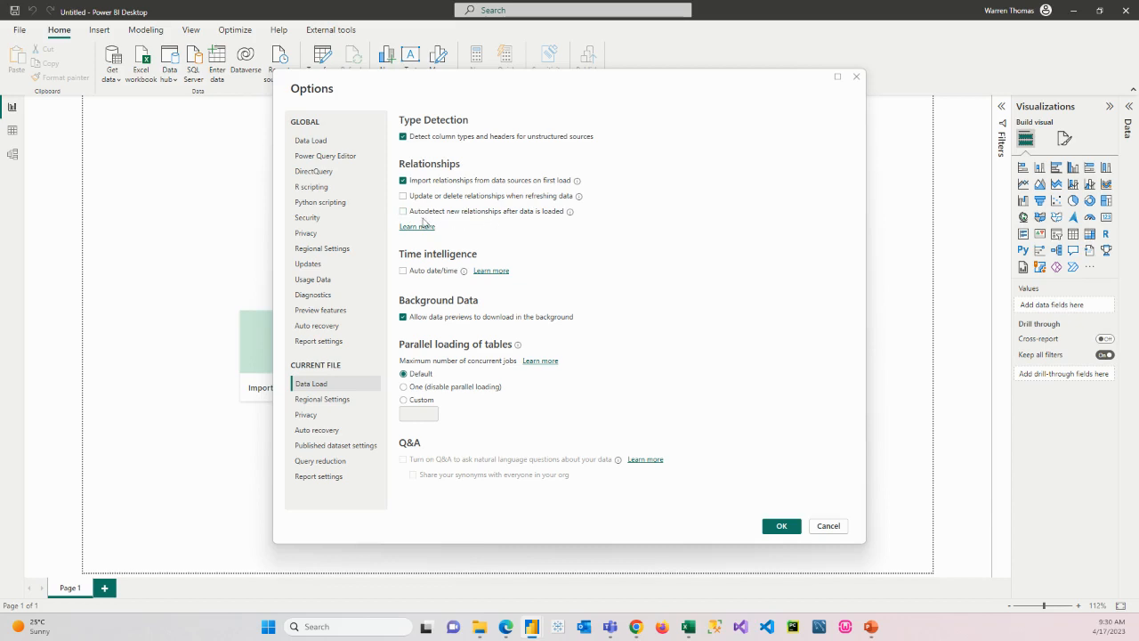
left_click(403, 196)
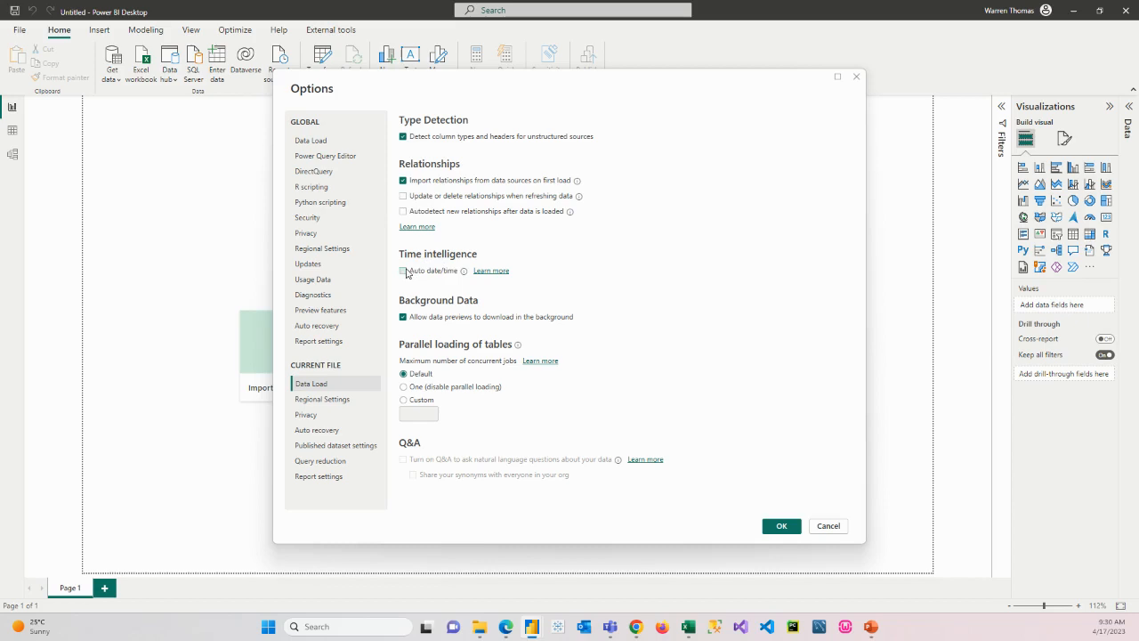
left_click(403, 270)
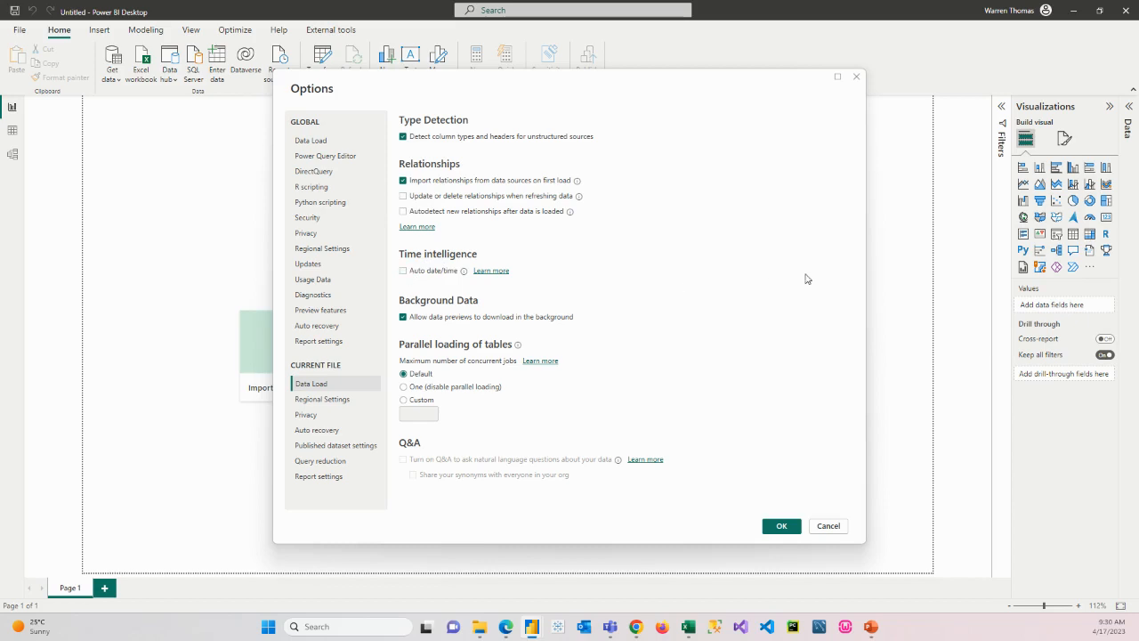
mouse_move(454, 464)
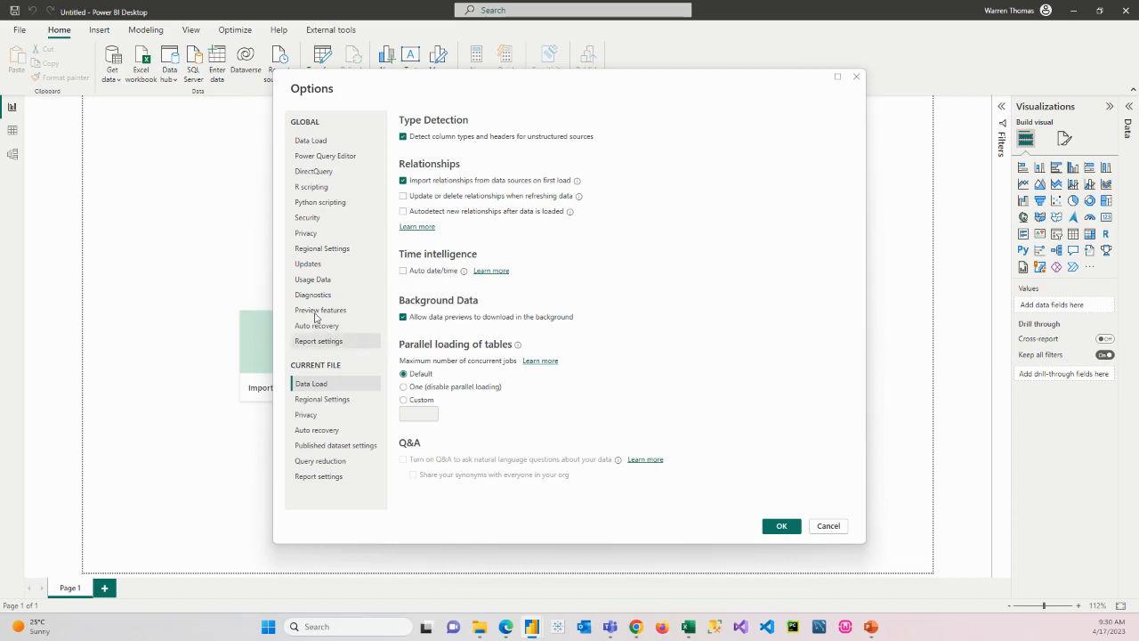
left_click(320, 310)
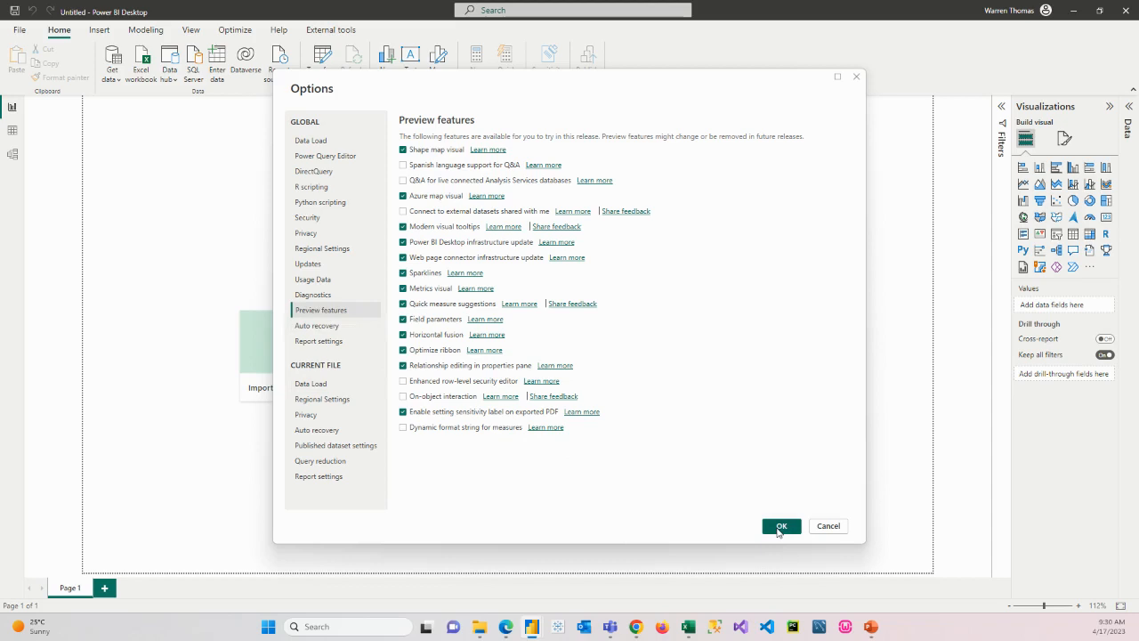
left_click(781, 525)
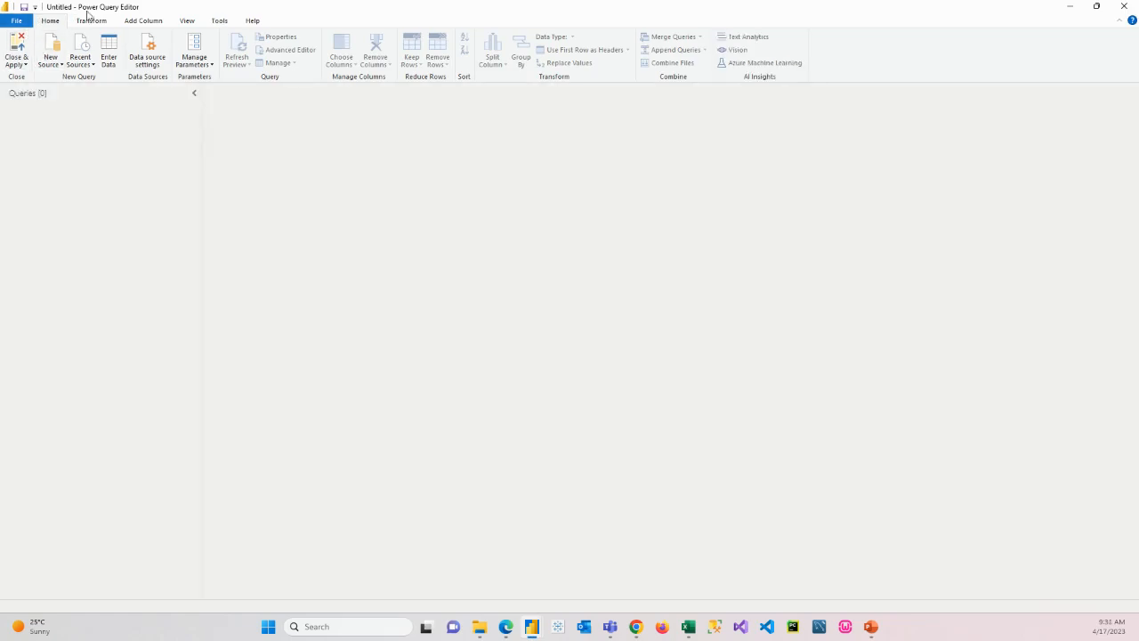
mouse_move(882, 305)
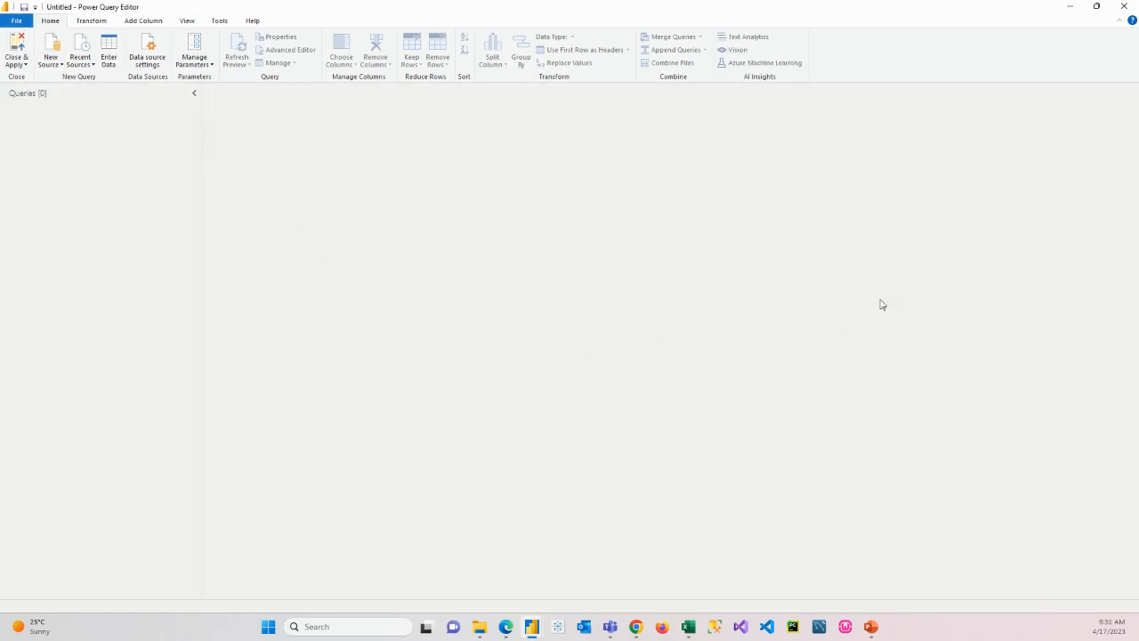
mouse_move(55, 77)
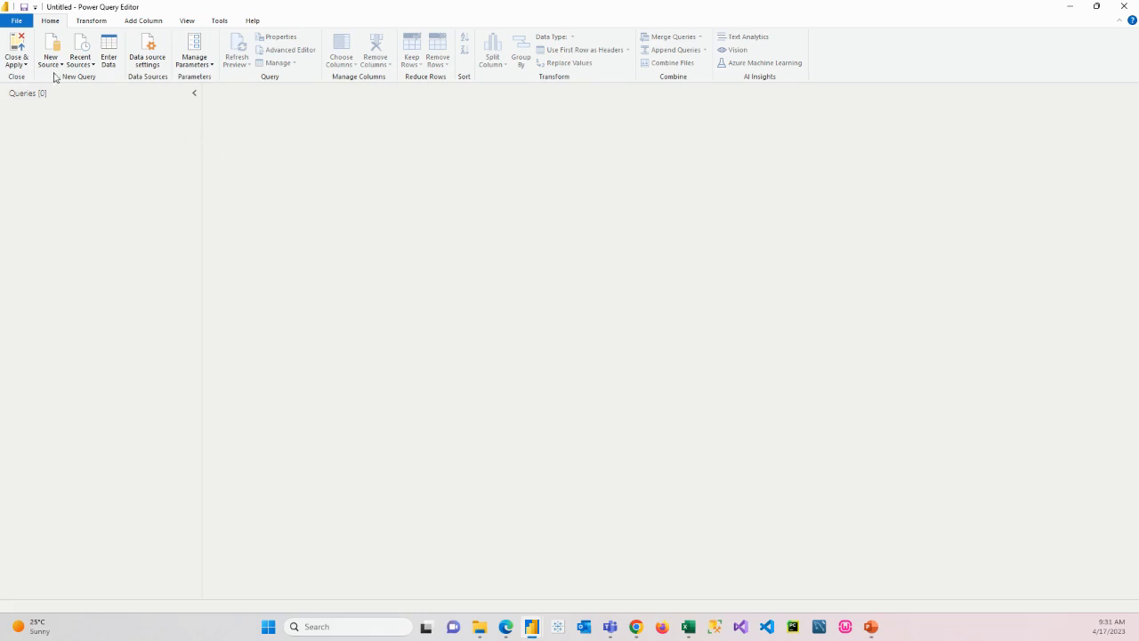
mouse_move(50, 50)
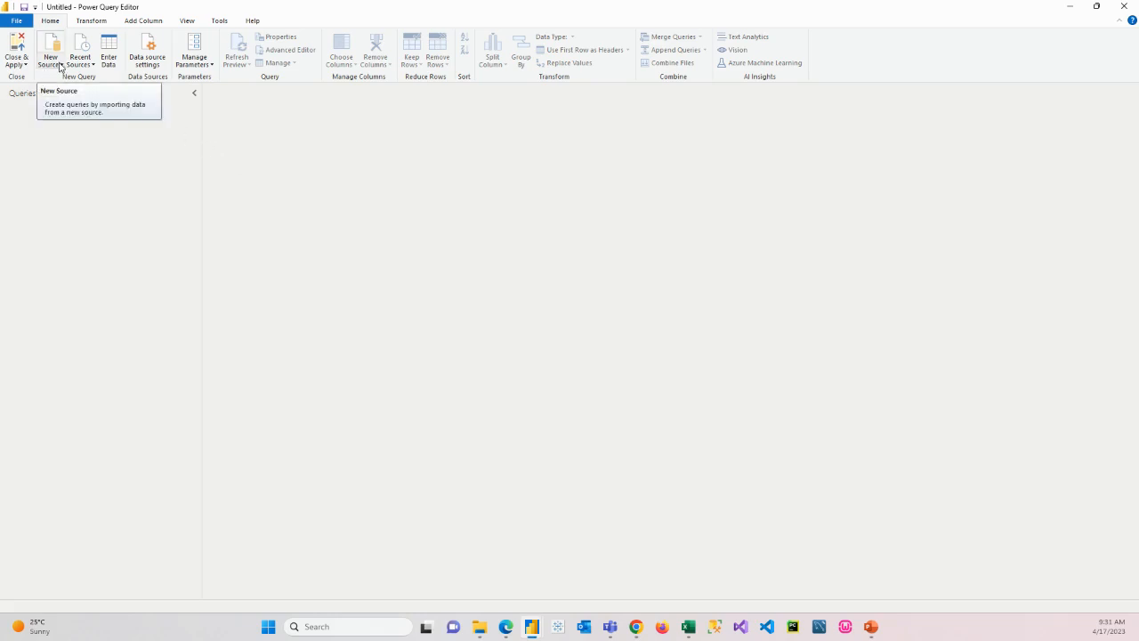
Show the New Source connector list in the empty Power Query Editor
left_click(50, 49)
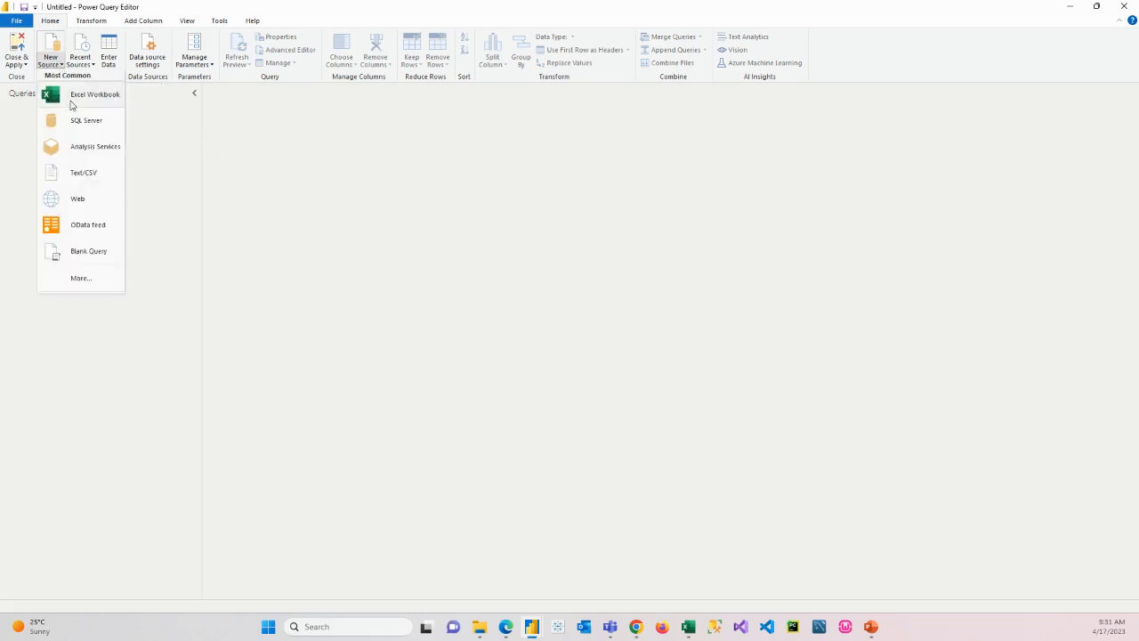
mouse_move(80, 278)
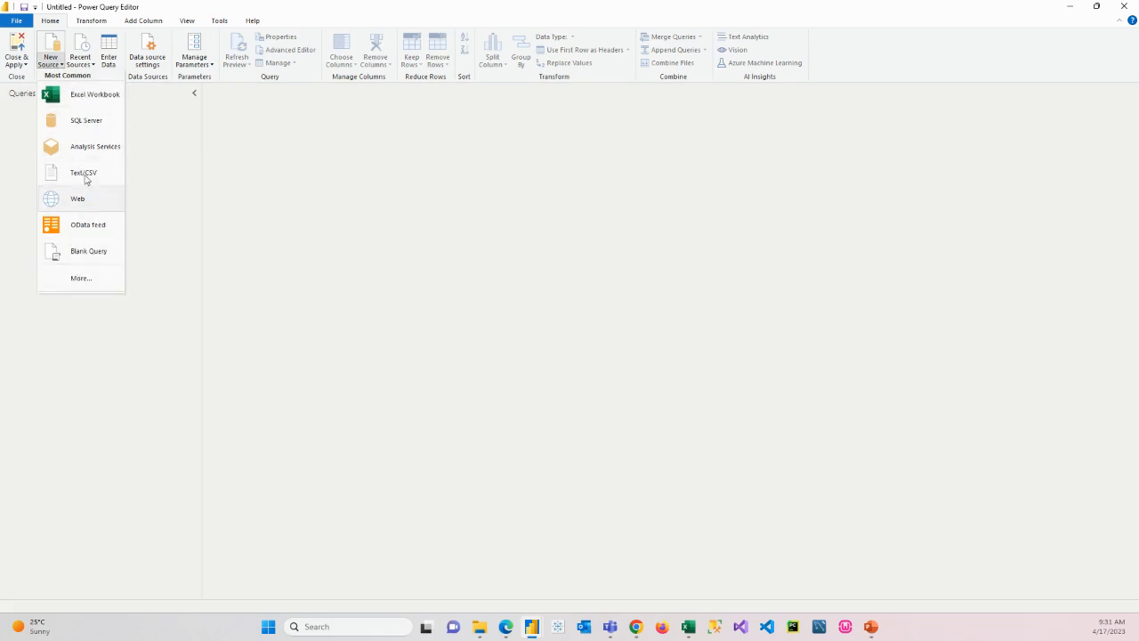
mouse_move(87, 98)
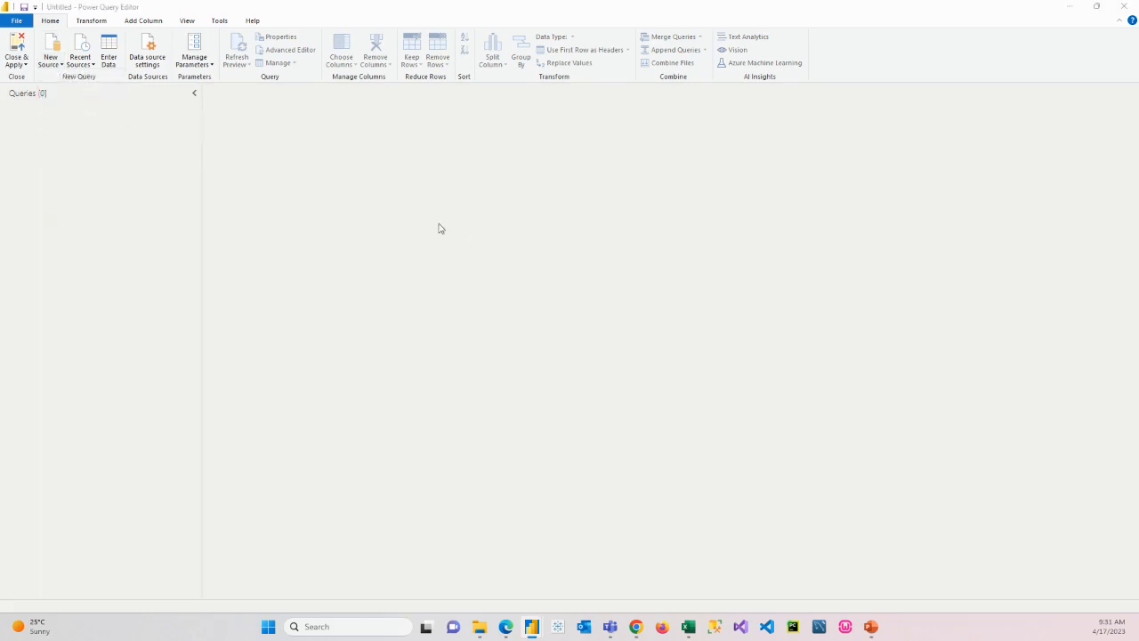
mouse_move(461, 232)
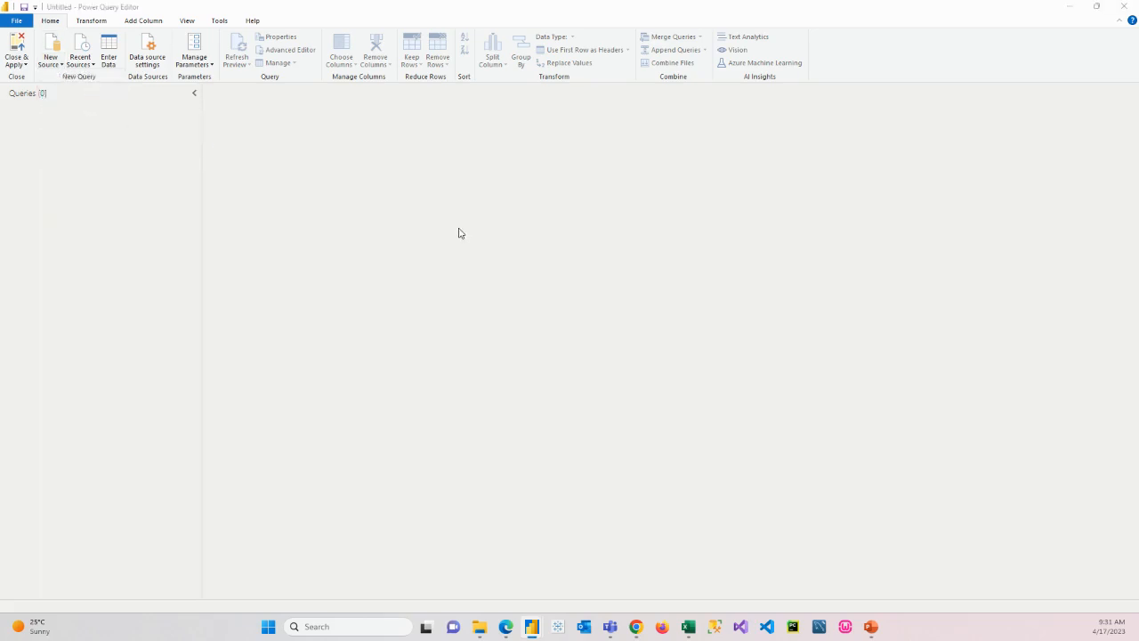
mouse_move(534, 301)
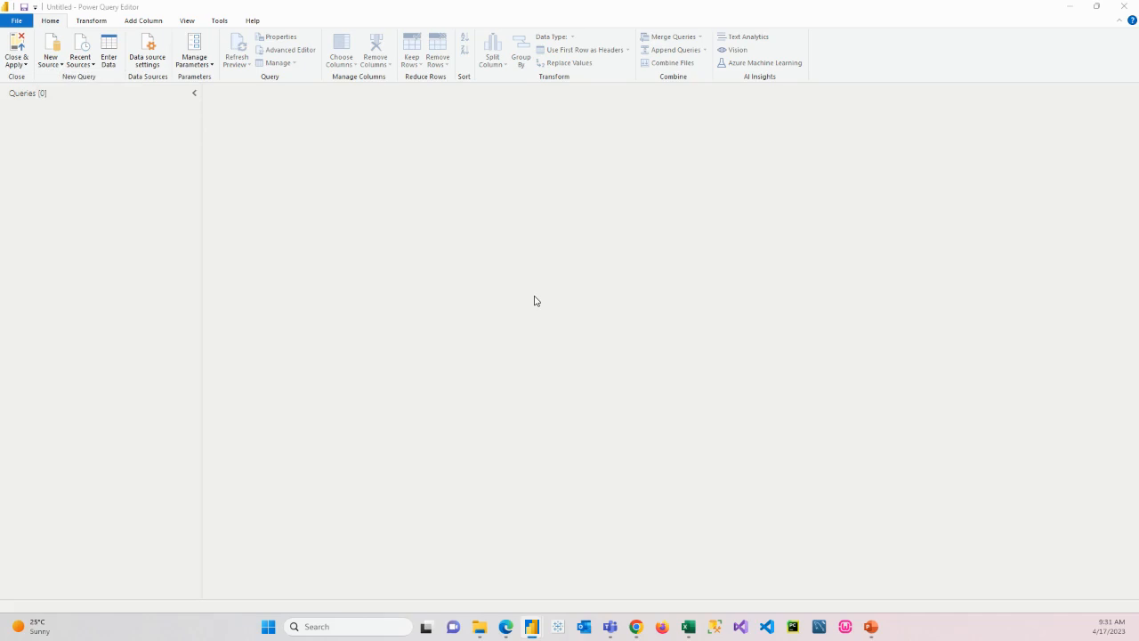
mouse_move(557, 333)
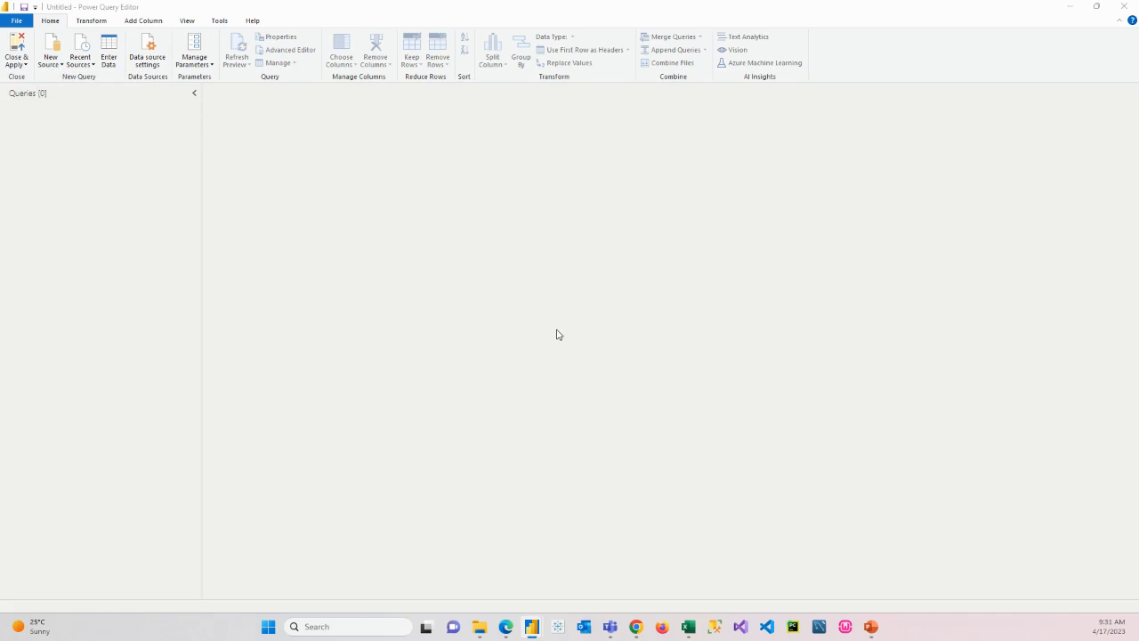
mouse_move(410, 162)
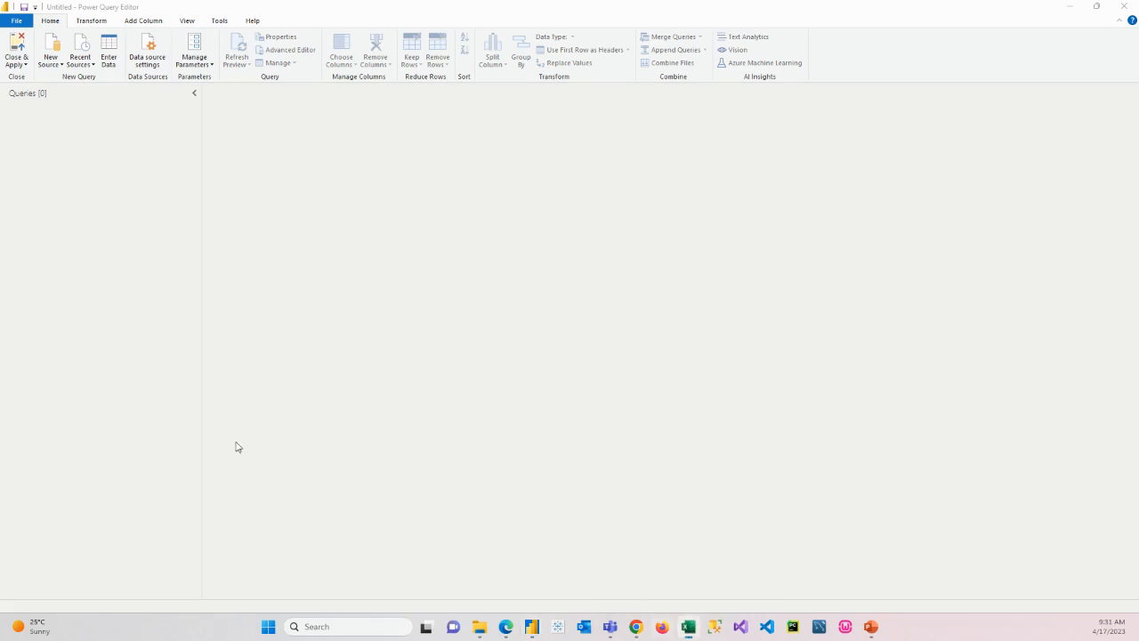
mouse_move(612, 548)
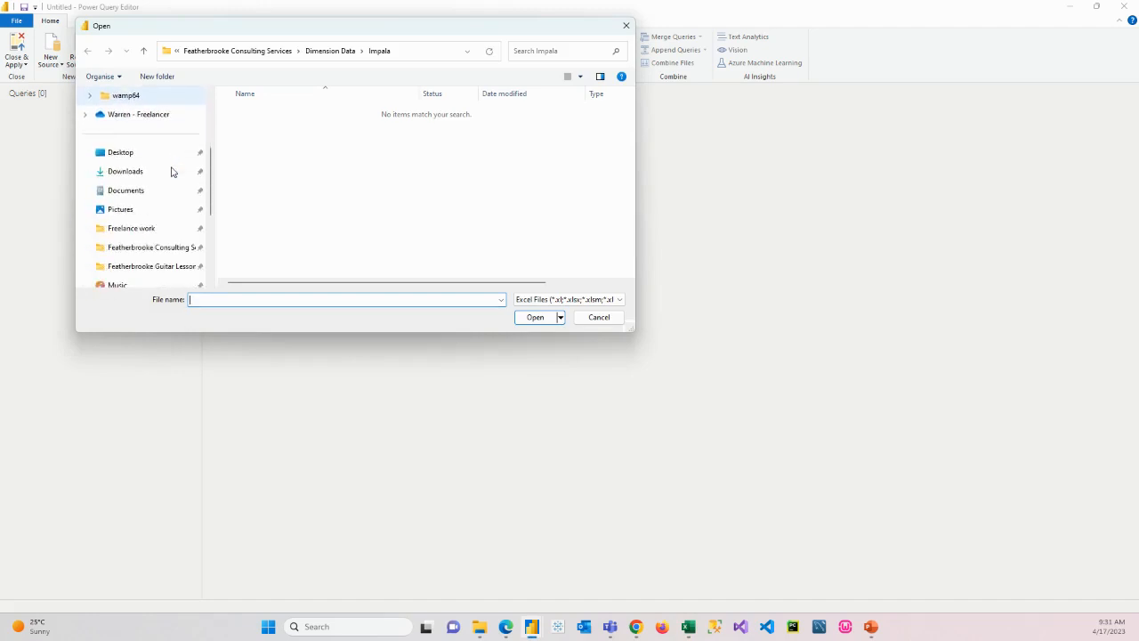
Open DataFinalShare.xlsx from the Intermediate PowerBI folder
scroll("down", 3)
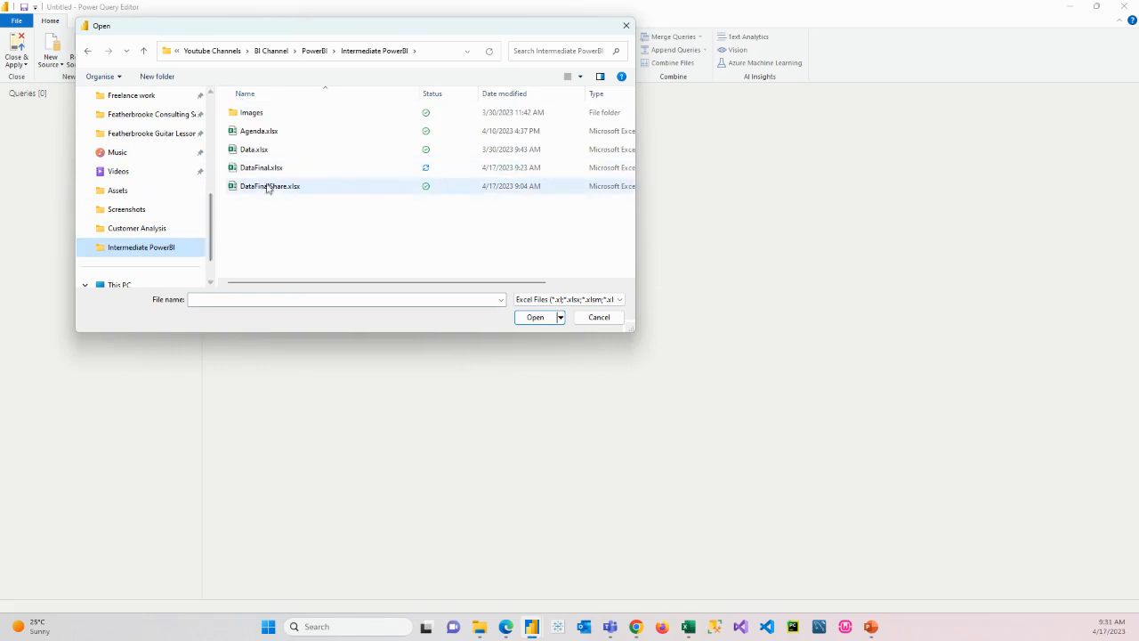
left_click(270, 185)
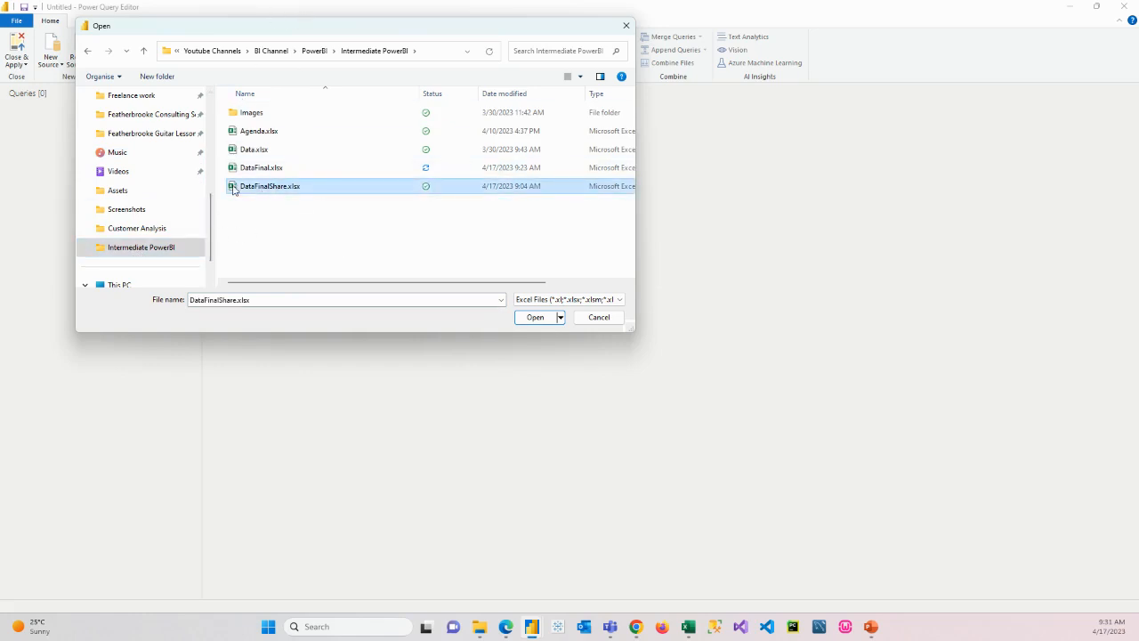
mouse_move(267, 185)
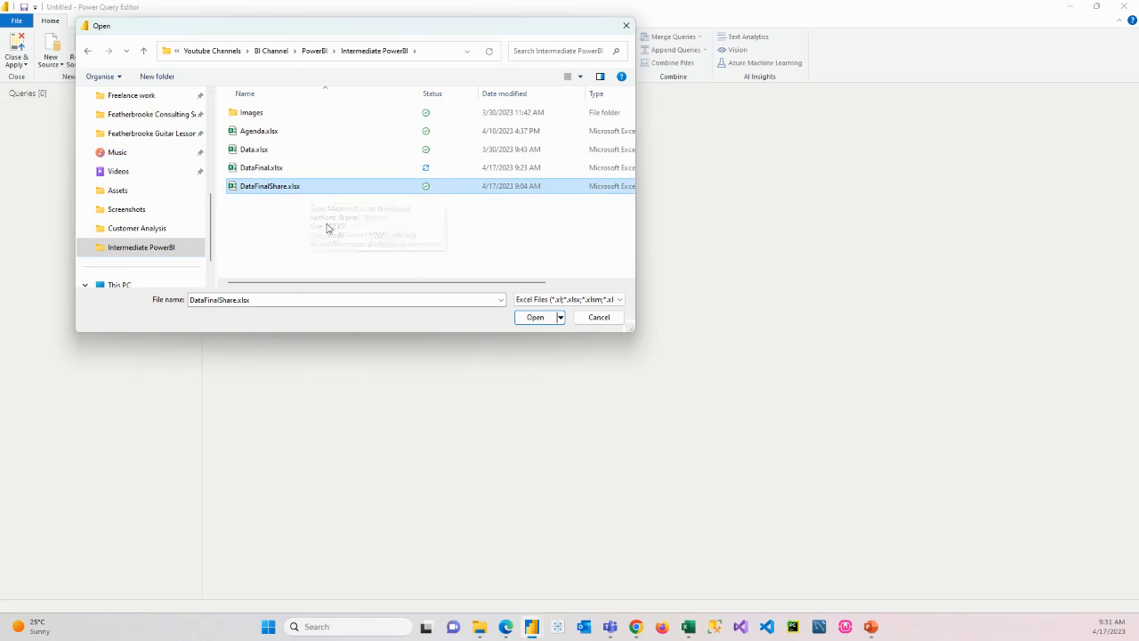
mouse_move(534, 317)
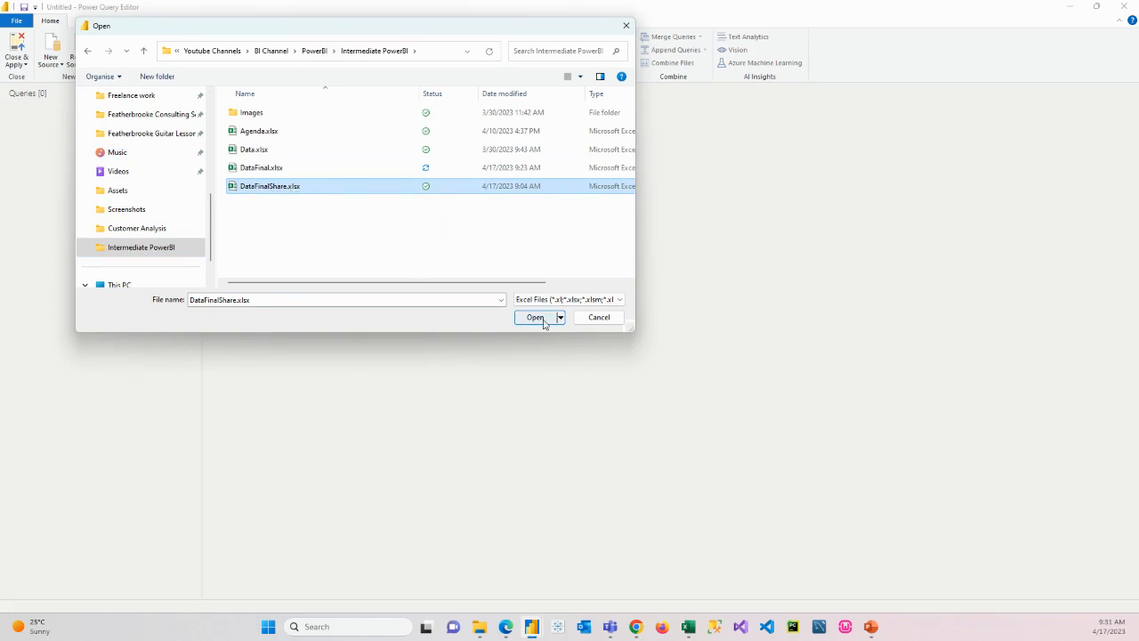
left_click(533, 318)
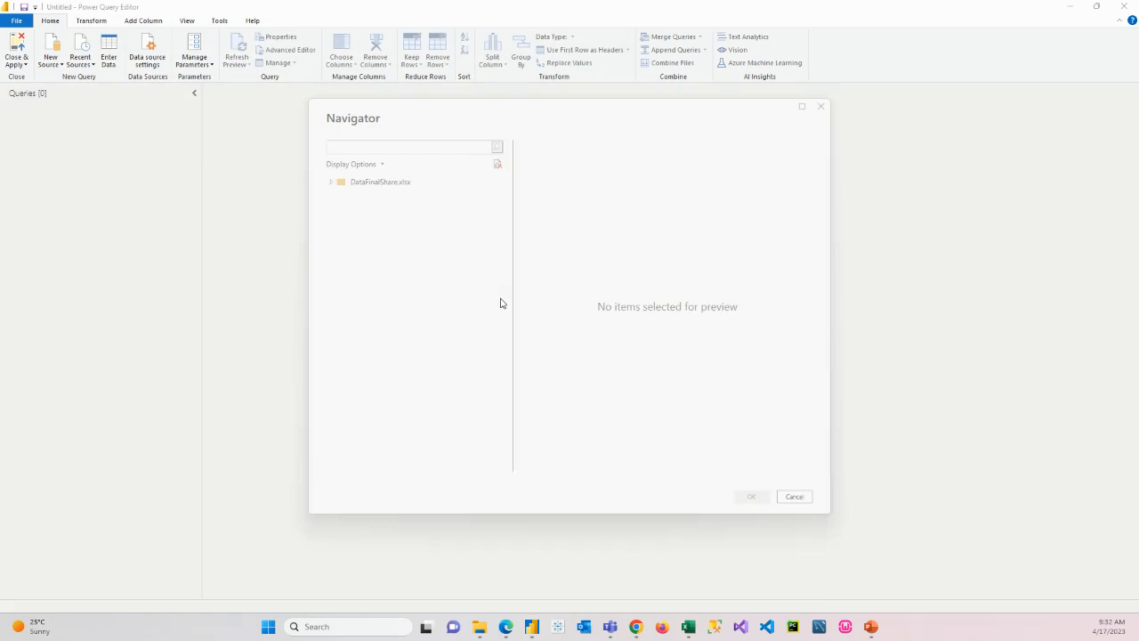
Load the Sales, Stores, Products and Customers sheets as queries
left_click(330, 182)
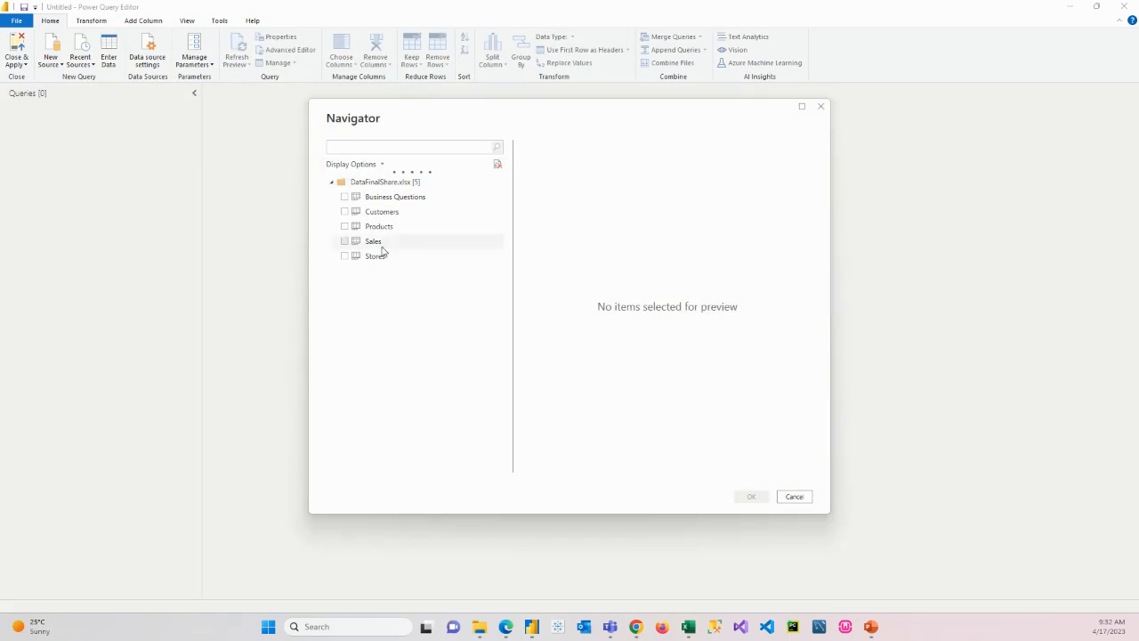
mouse_move(566, 338)
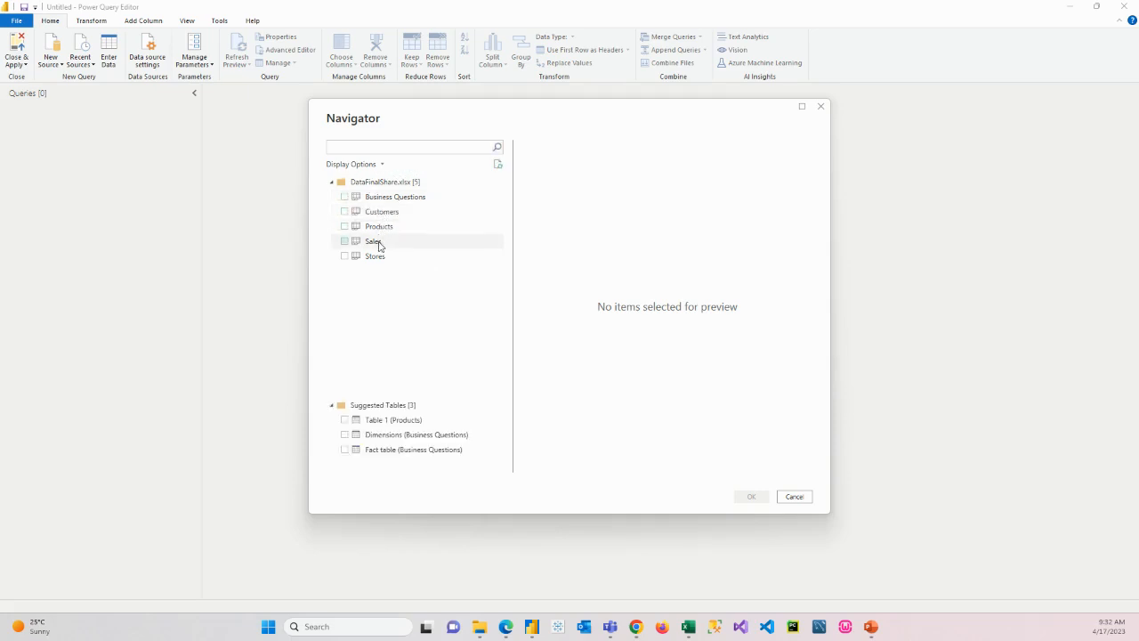
mouse_move(375, 257)
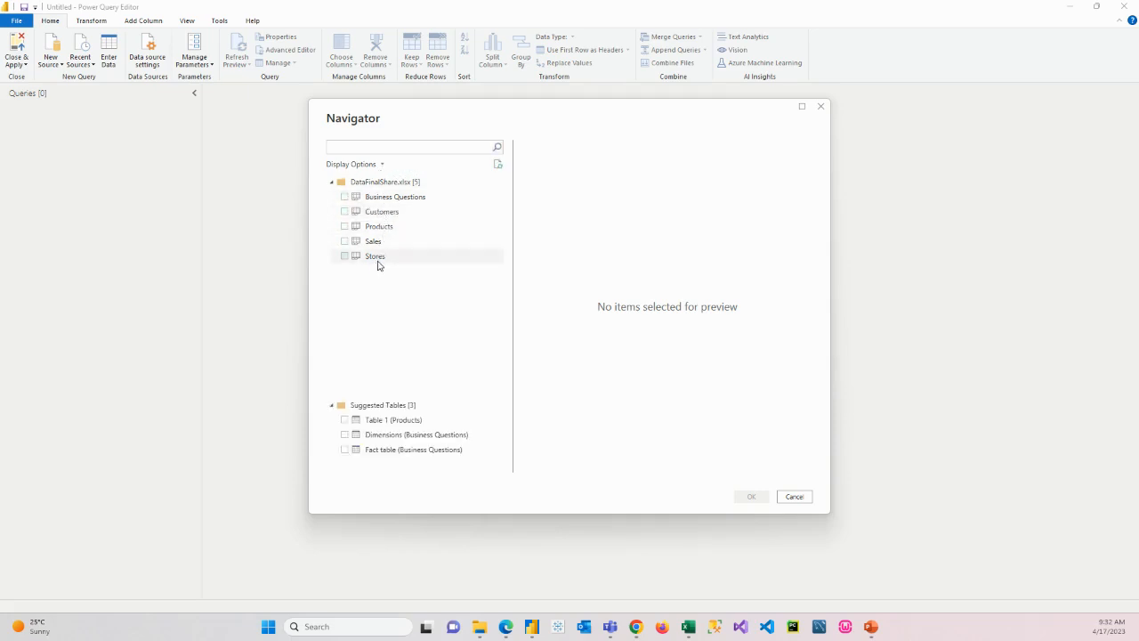
mouse_move(381, 212)
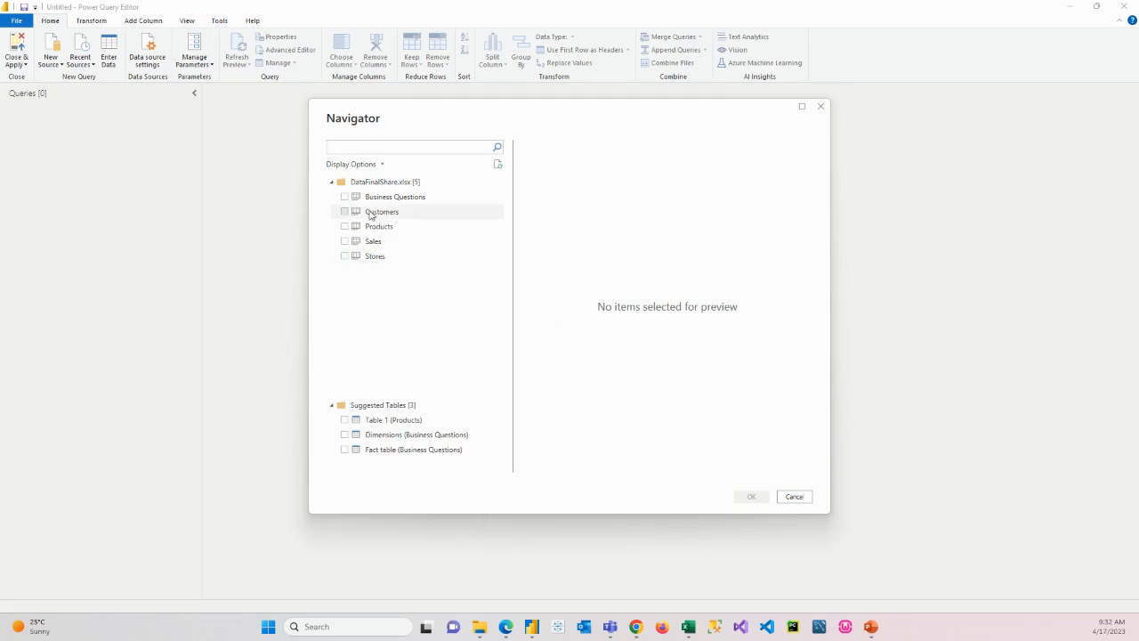
mouse_move(373, 241)
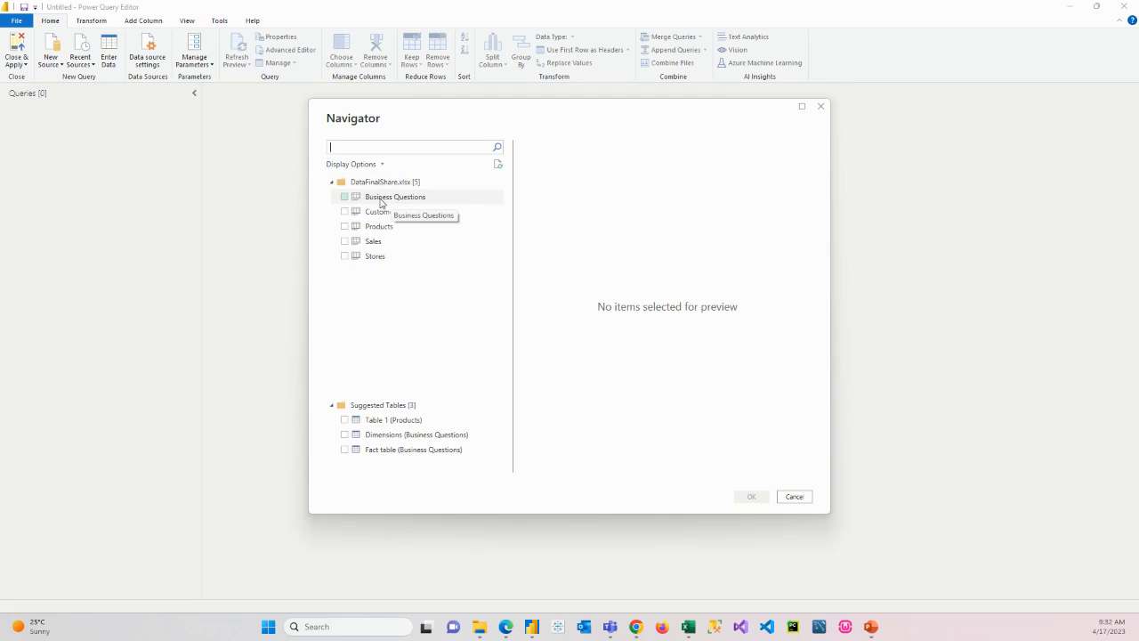
left_click(345, 241)
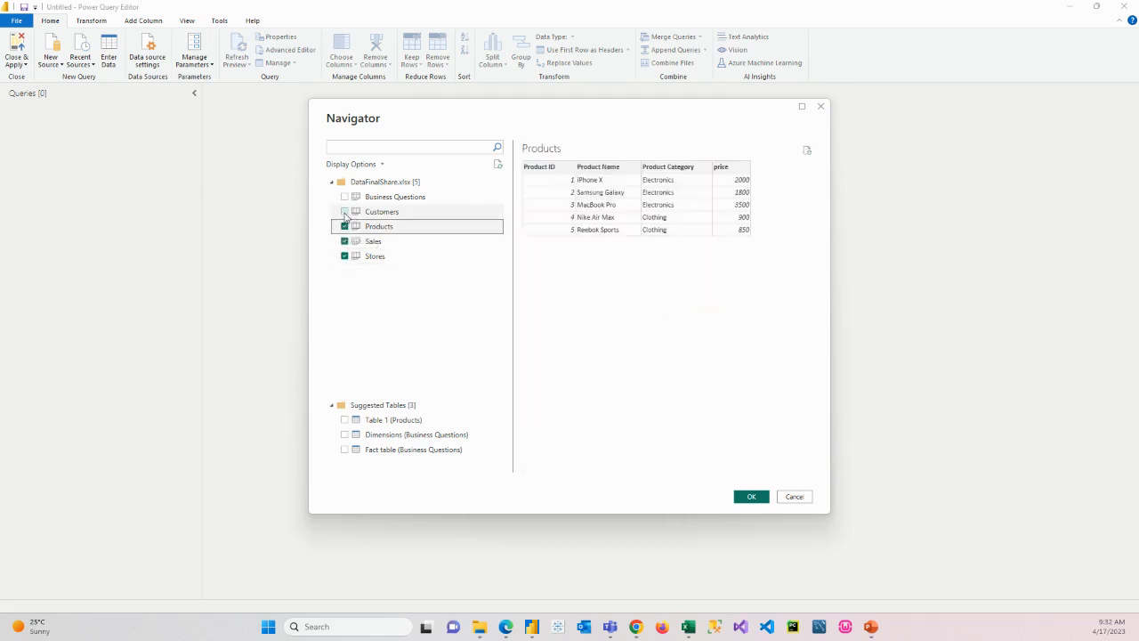
left_click(381, 211)
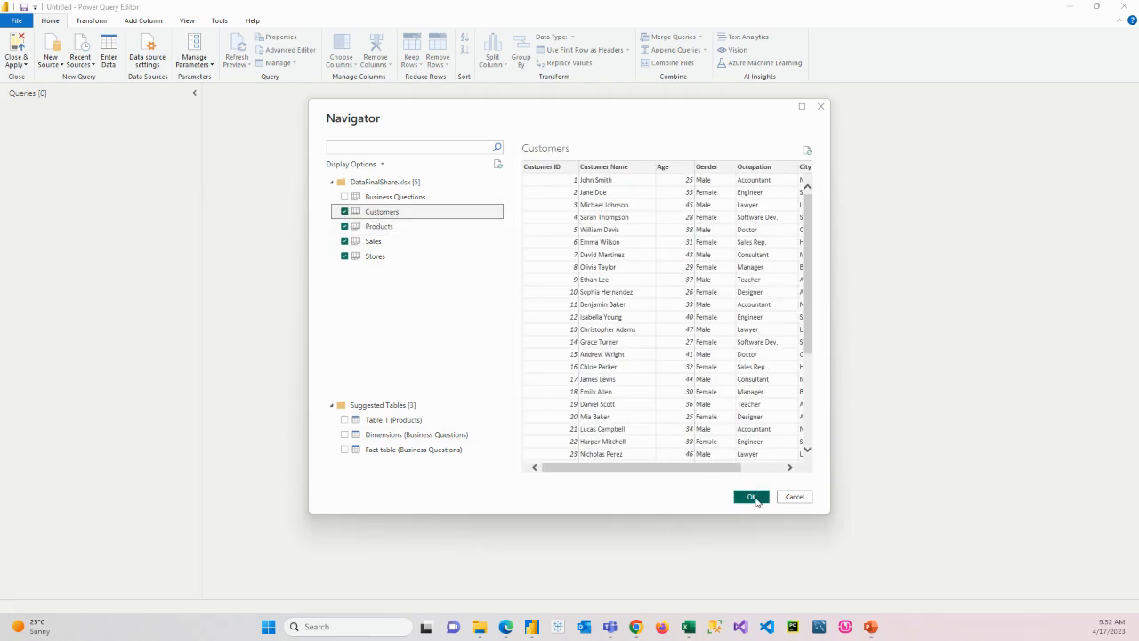
left_click(750, 497)
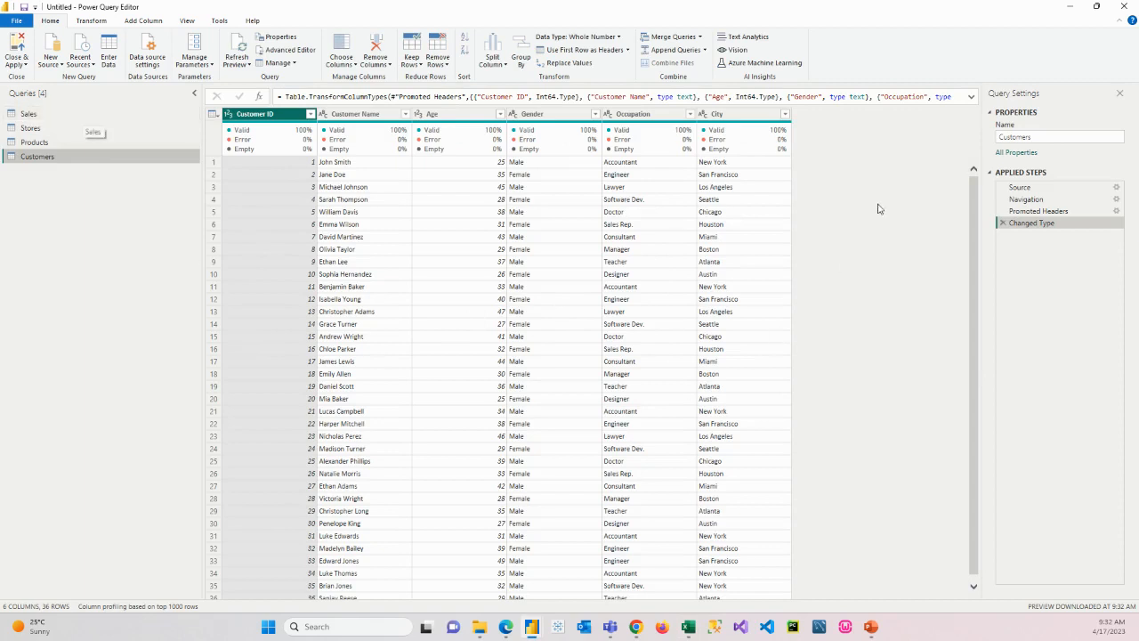
mouse_move(574, 371)
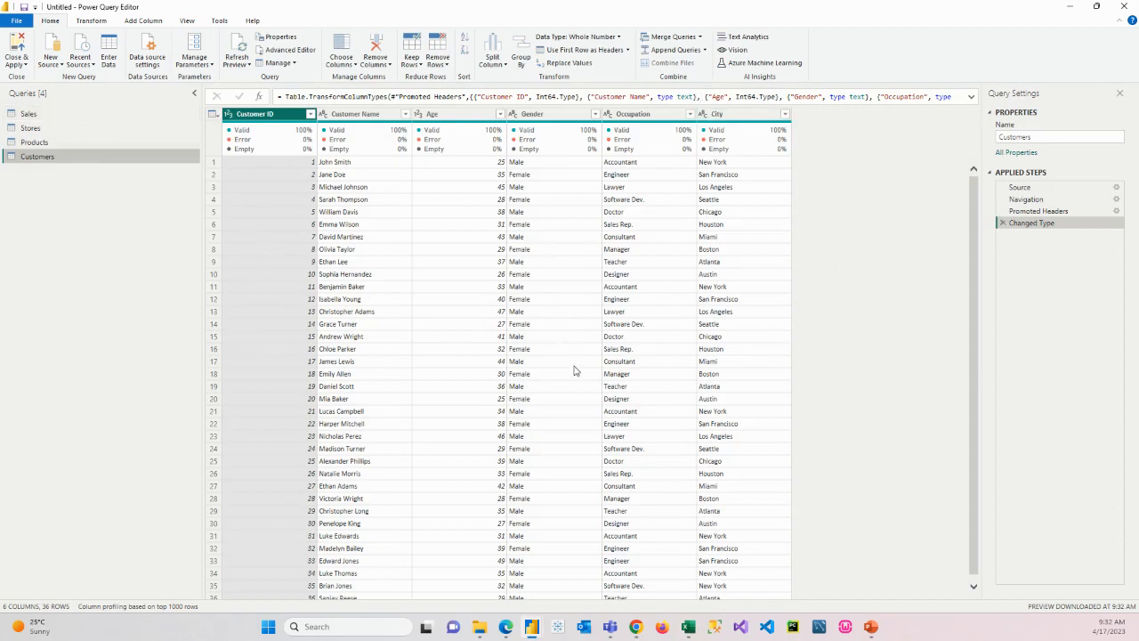
Dismiss the New Source list and scroll through the Sales query's rows
left_click(51, 51)
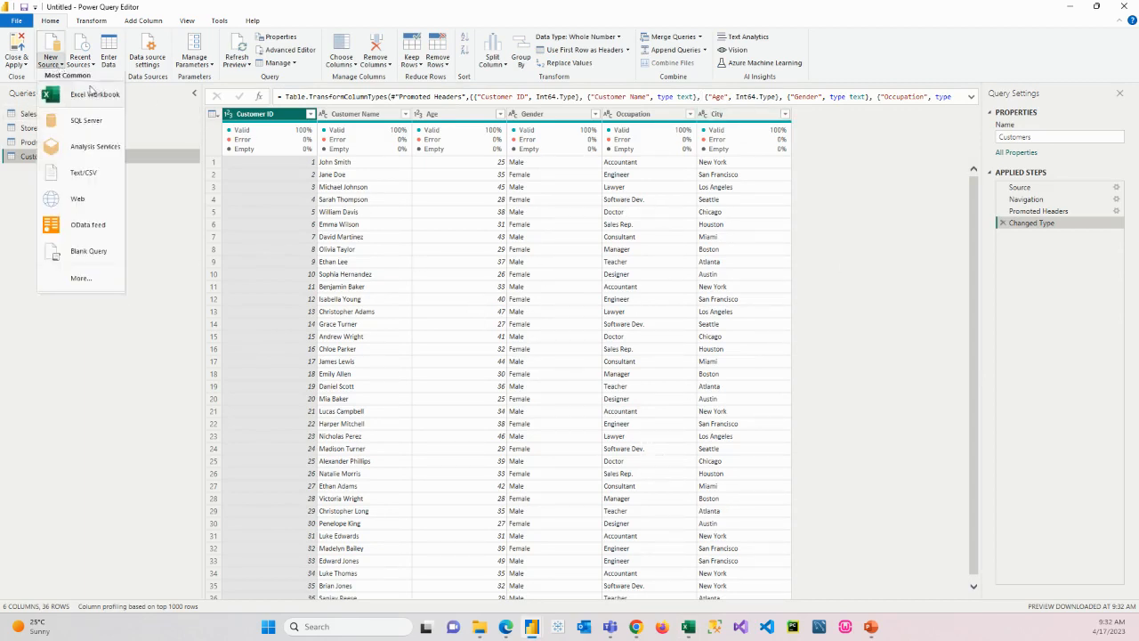
left_click(163, 275)
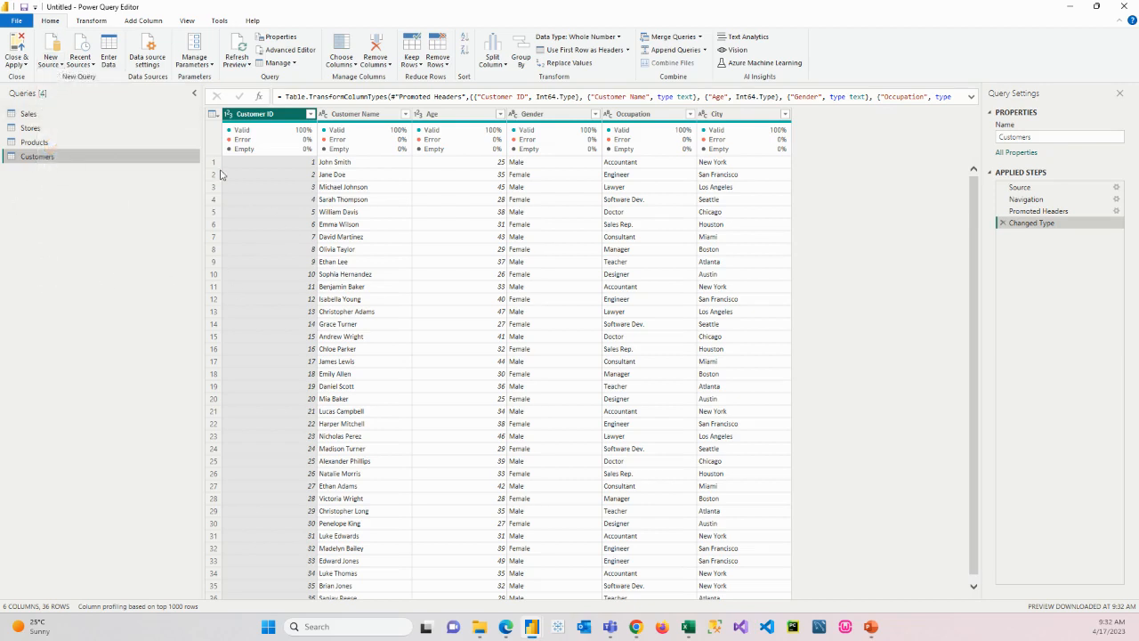
mouse_move(795, 254)
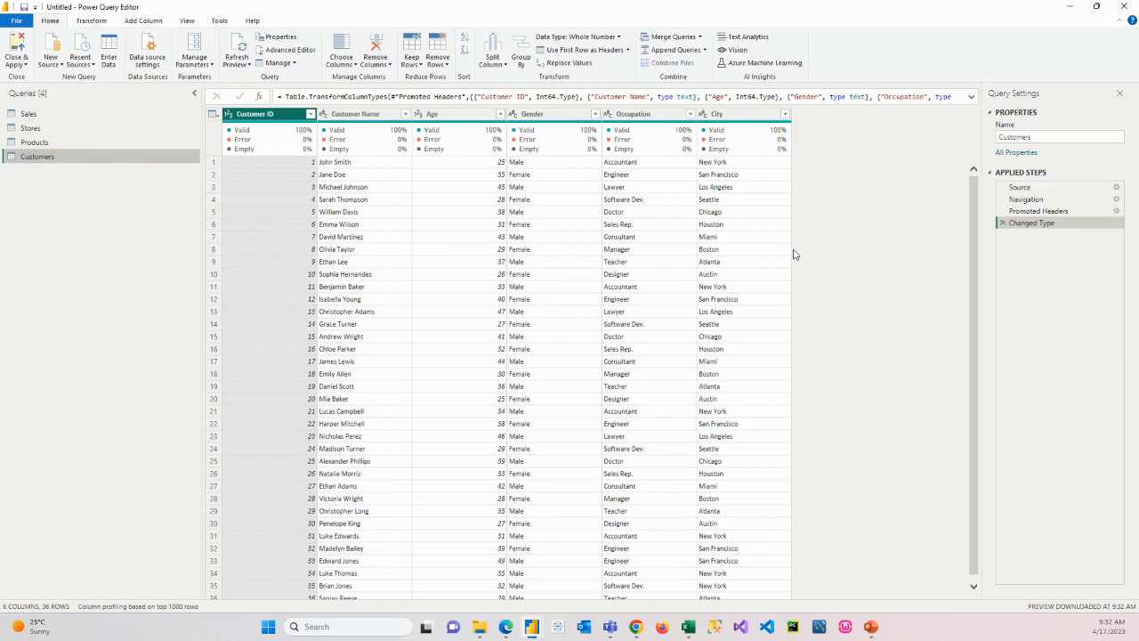
mouse_move(346, 303)
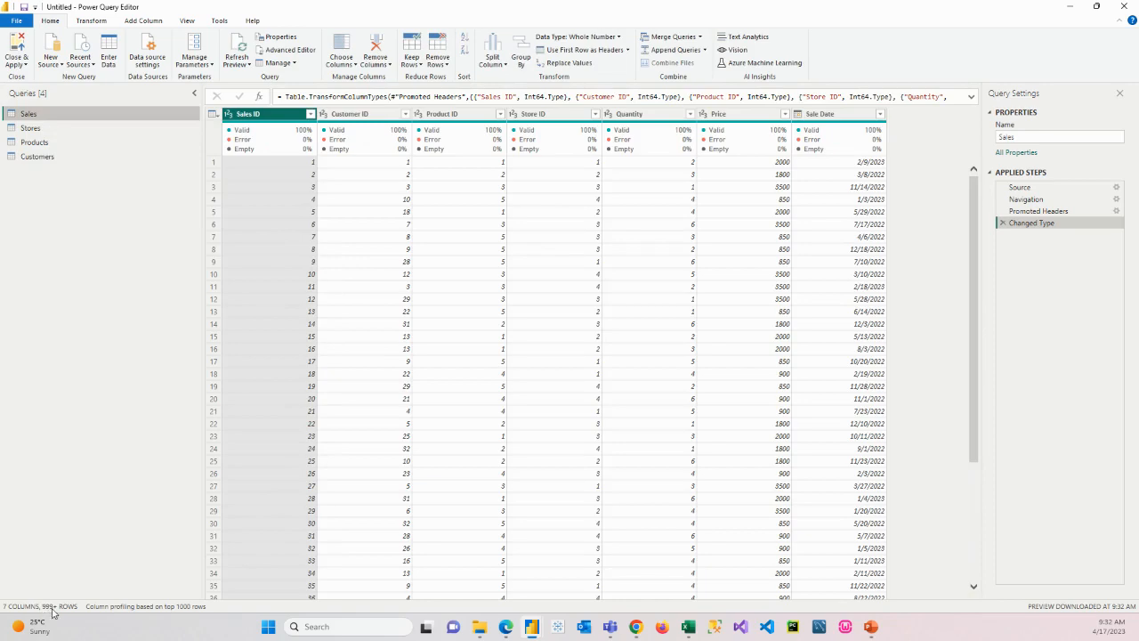
mouse_move(411, 470)
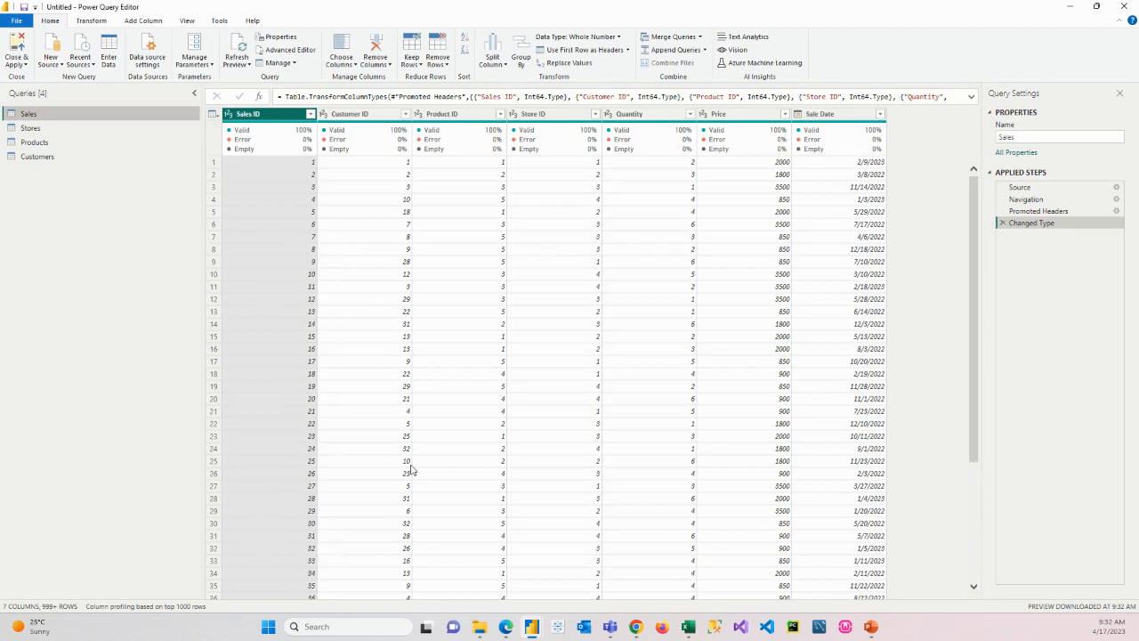
scroll("down", 3)
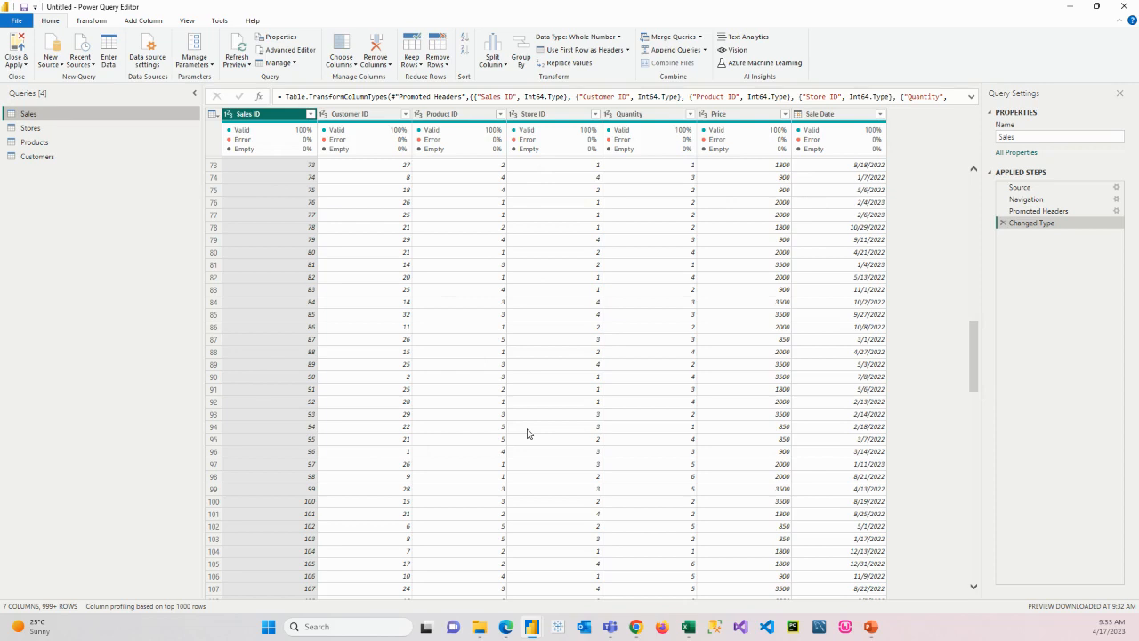
mouse_move(358, 277)
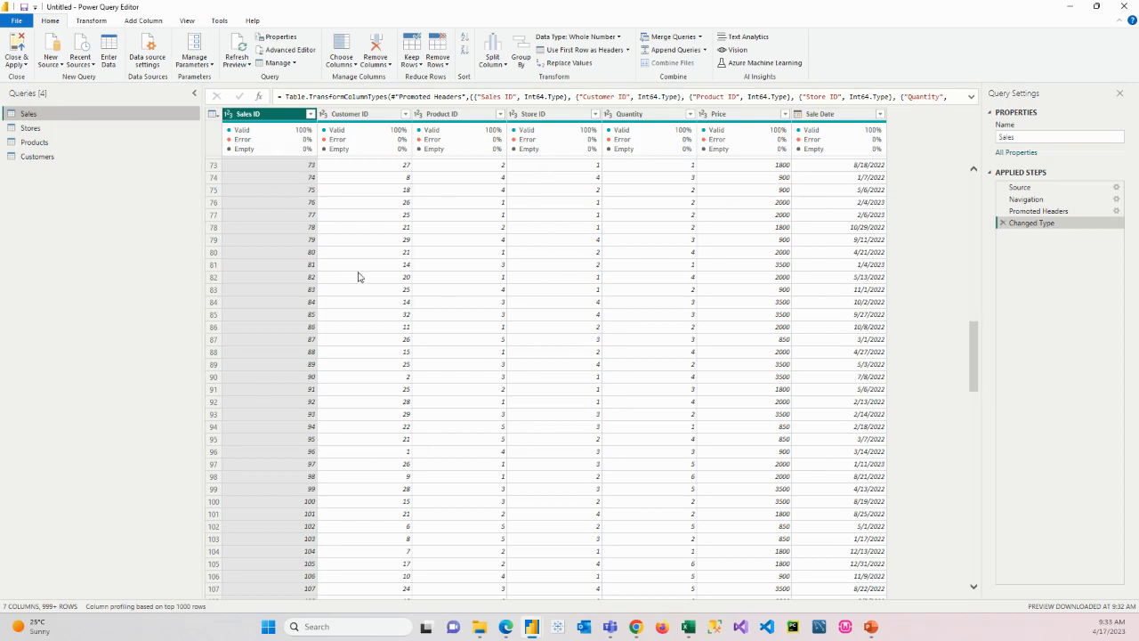
mouse_move(164, 606)
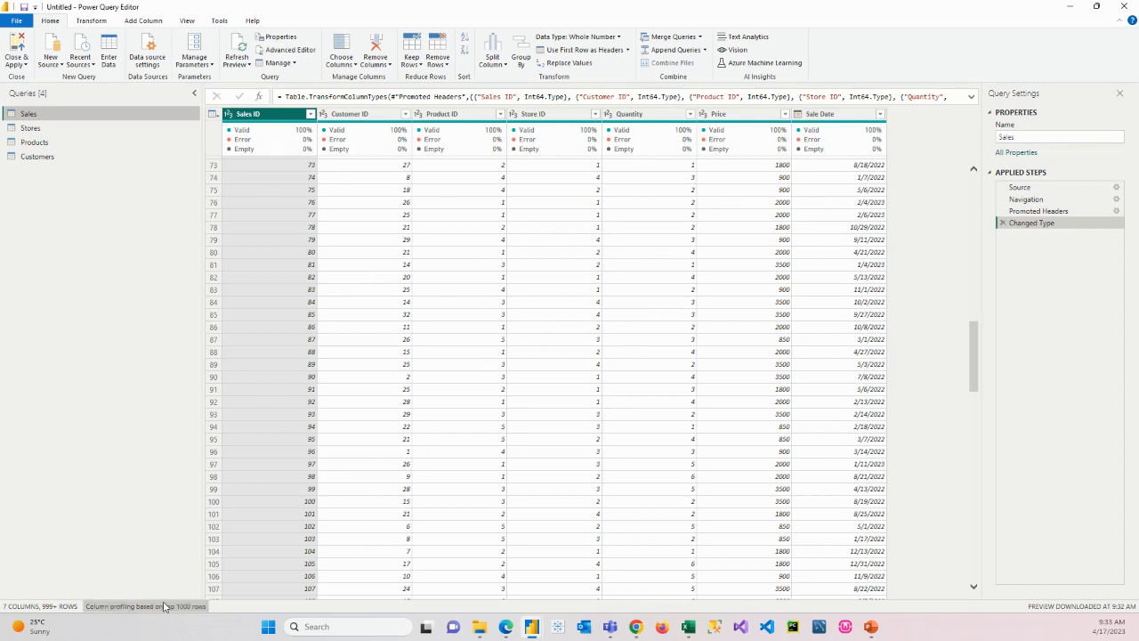
mouse_move(16, 49)
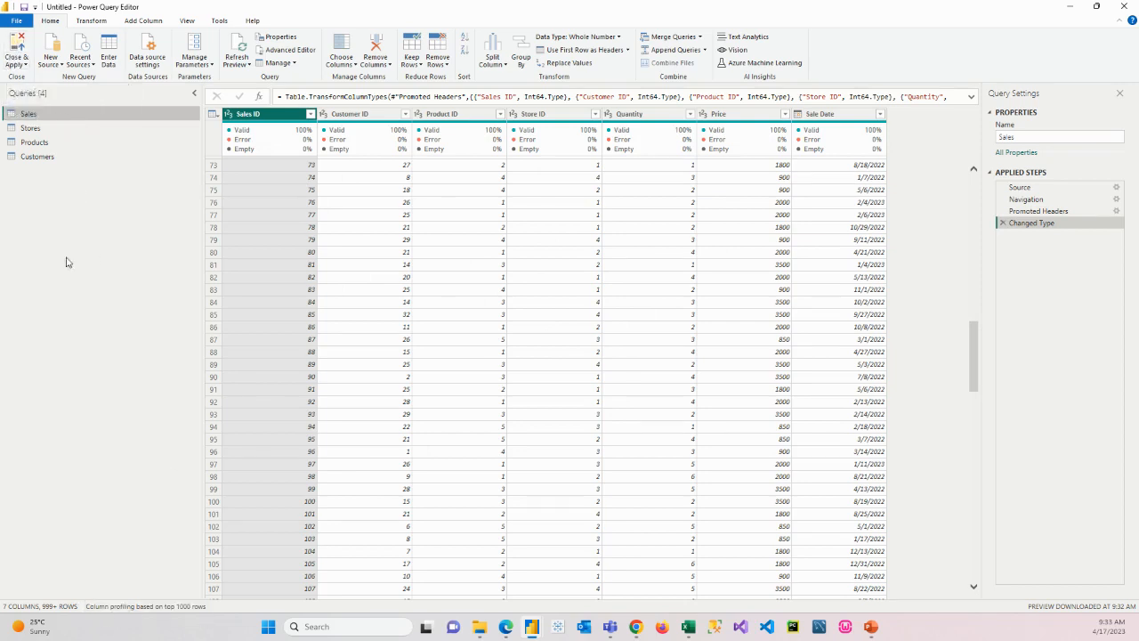
mouse_move(418, 293)
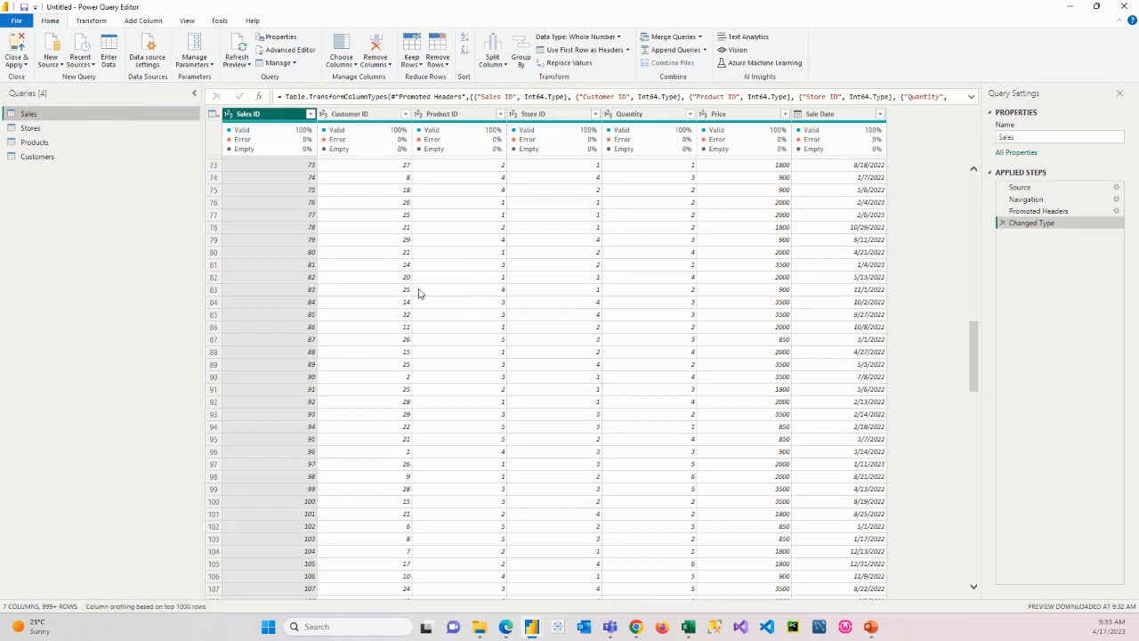
mouse_move(469, 242)
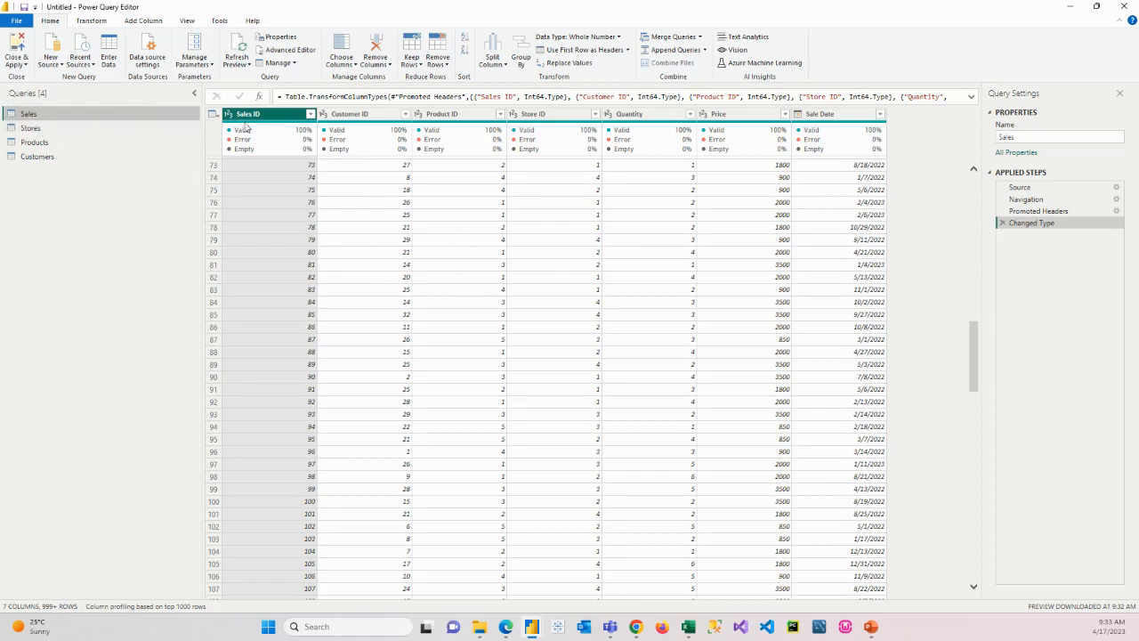
mouse_move(712, 235)
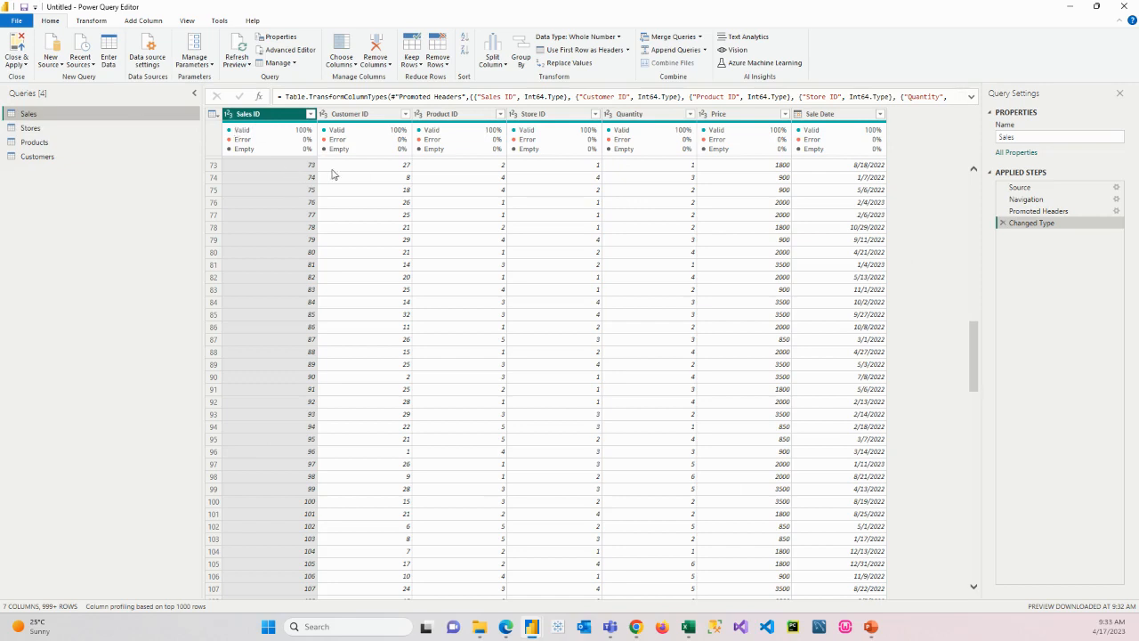
mouse_move(317, 168)
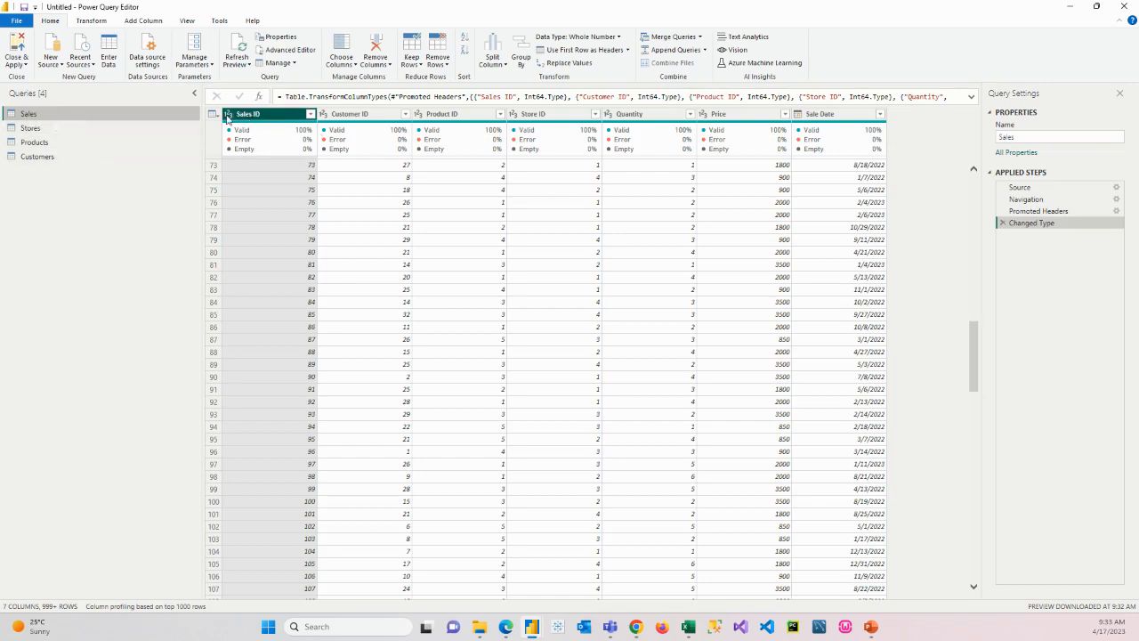
Keep Price as a whole number and change Sale Date to the Date type
left_click(361, 113)
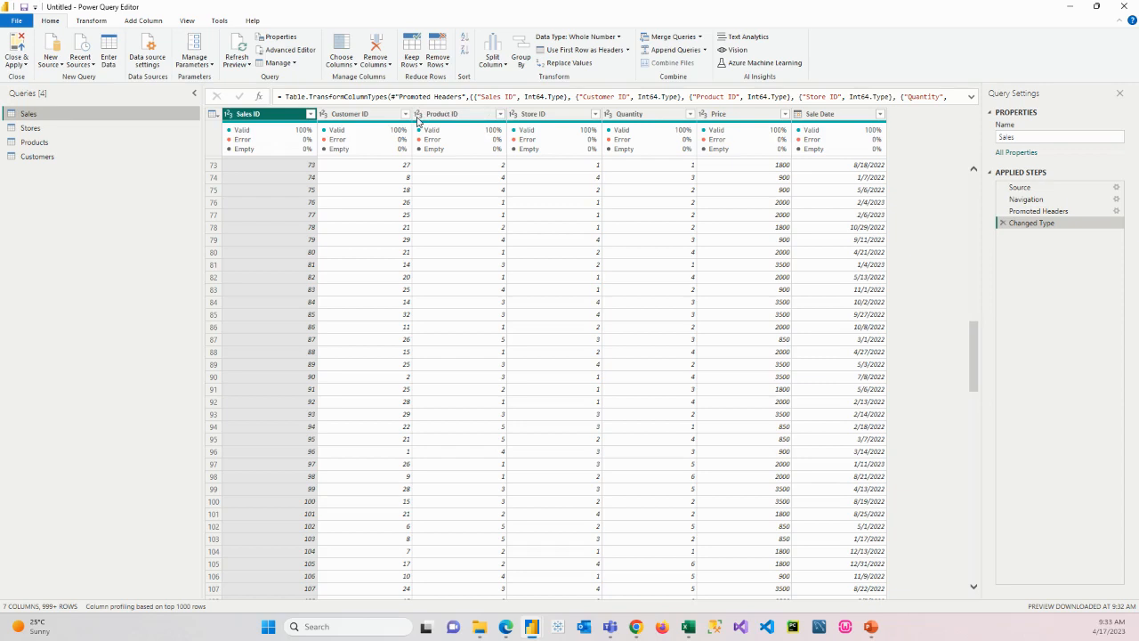
left_click(552, 113)
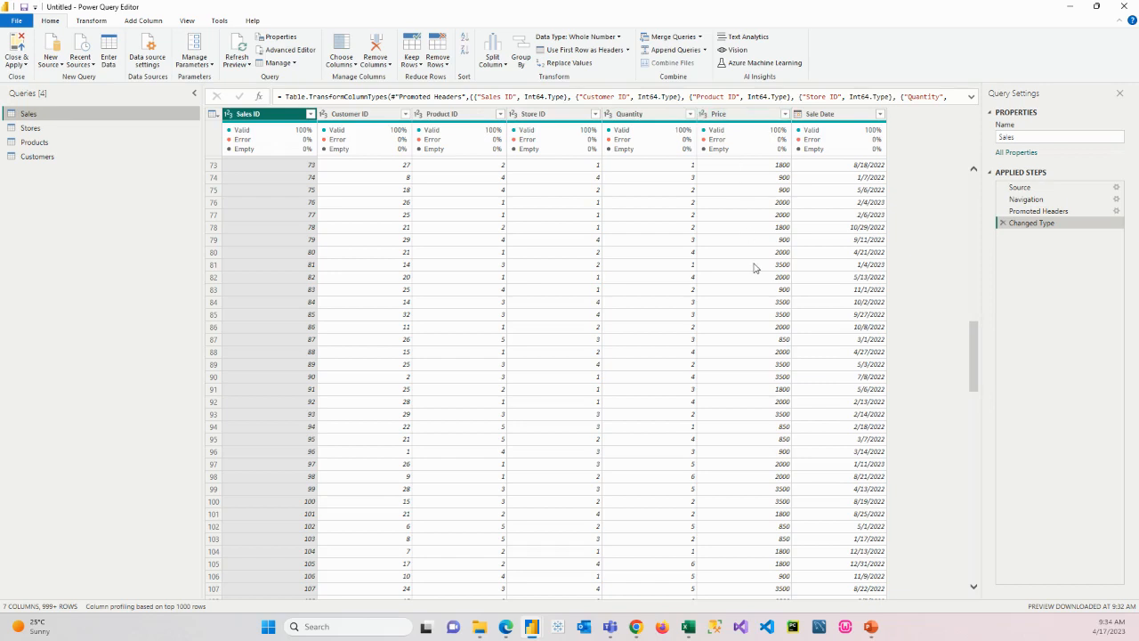
scroll("down", 3)
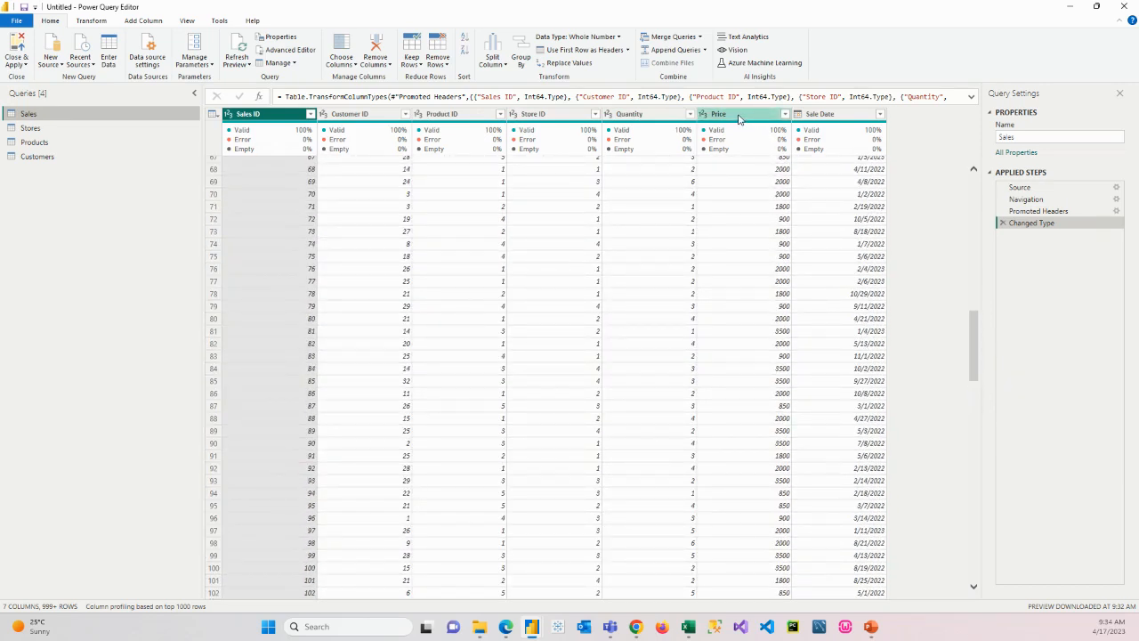
right_click(718, 113)
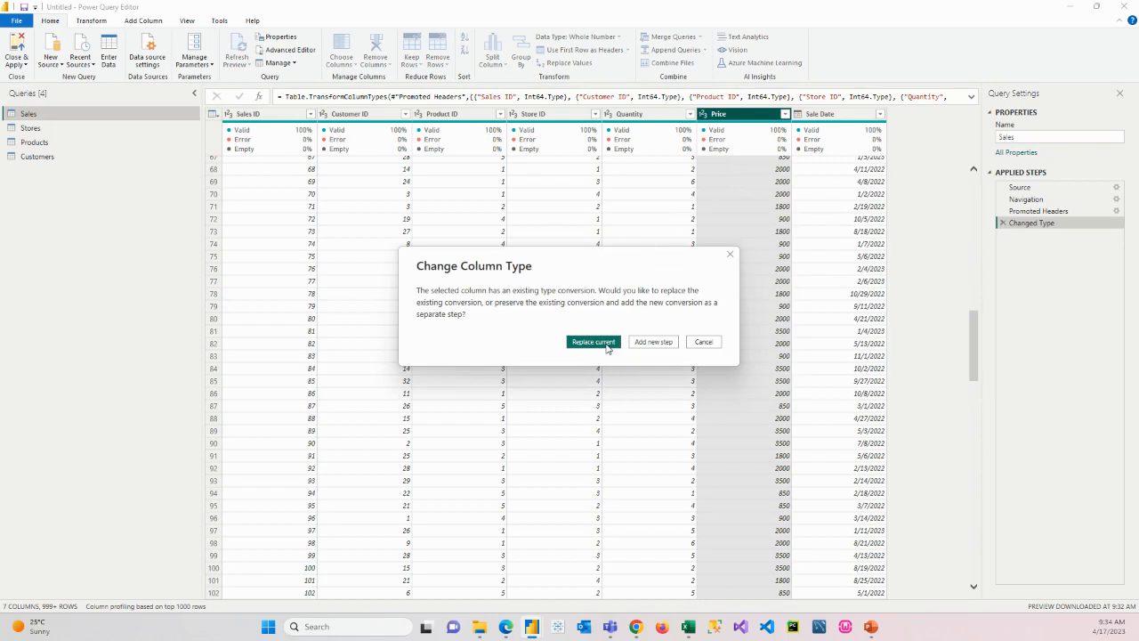
mouse_move(703, 342)
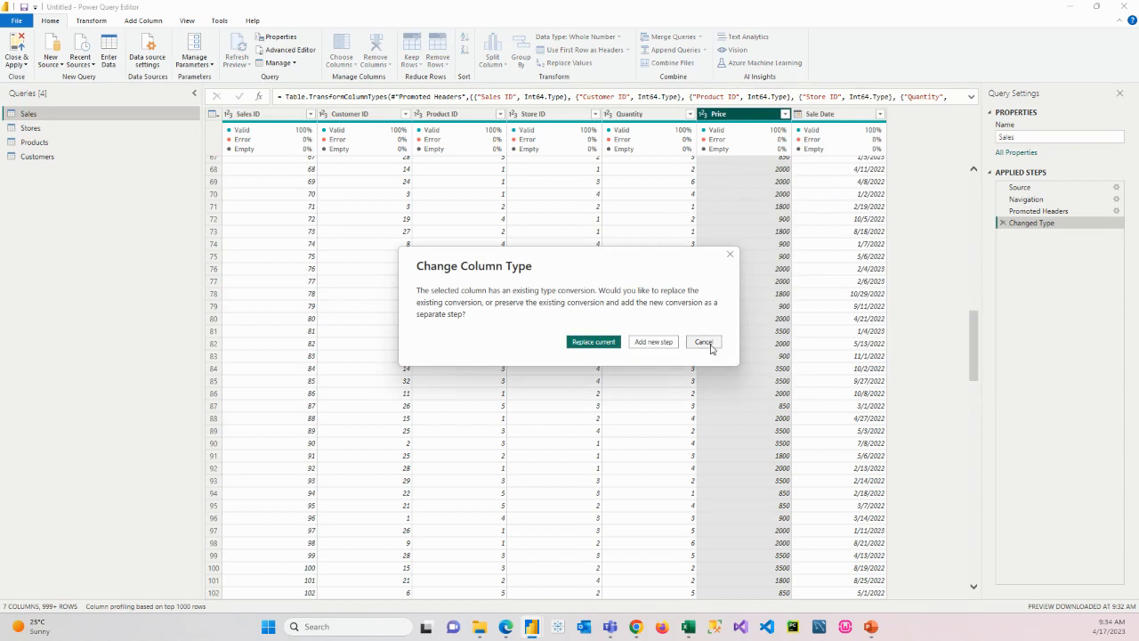
left_click(593, 342)
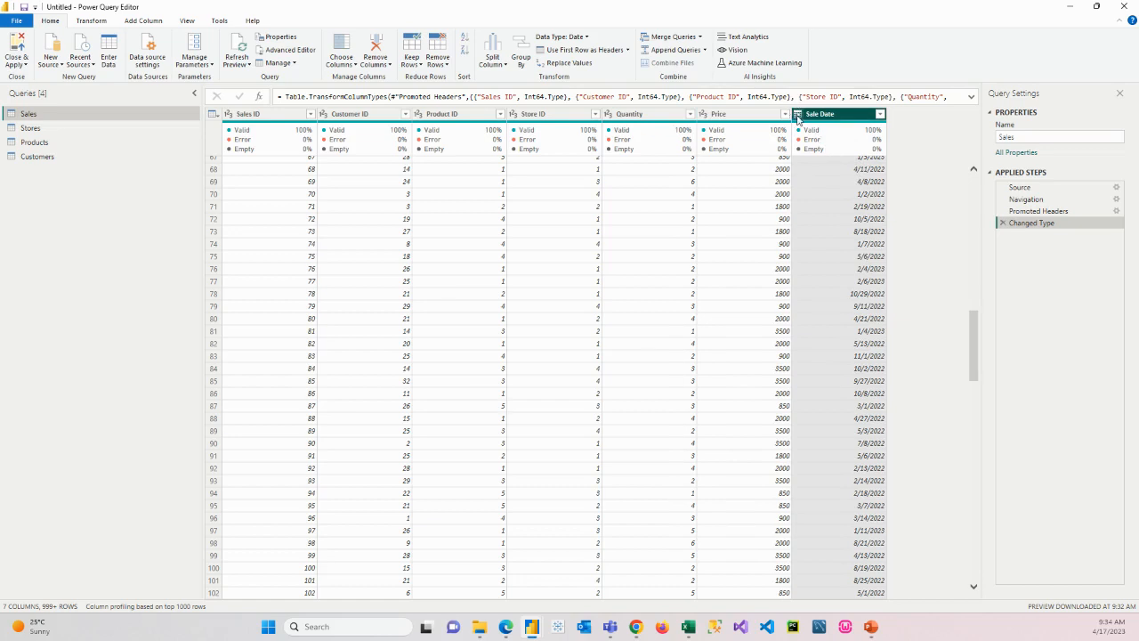
mouse_move(798, 118)
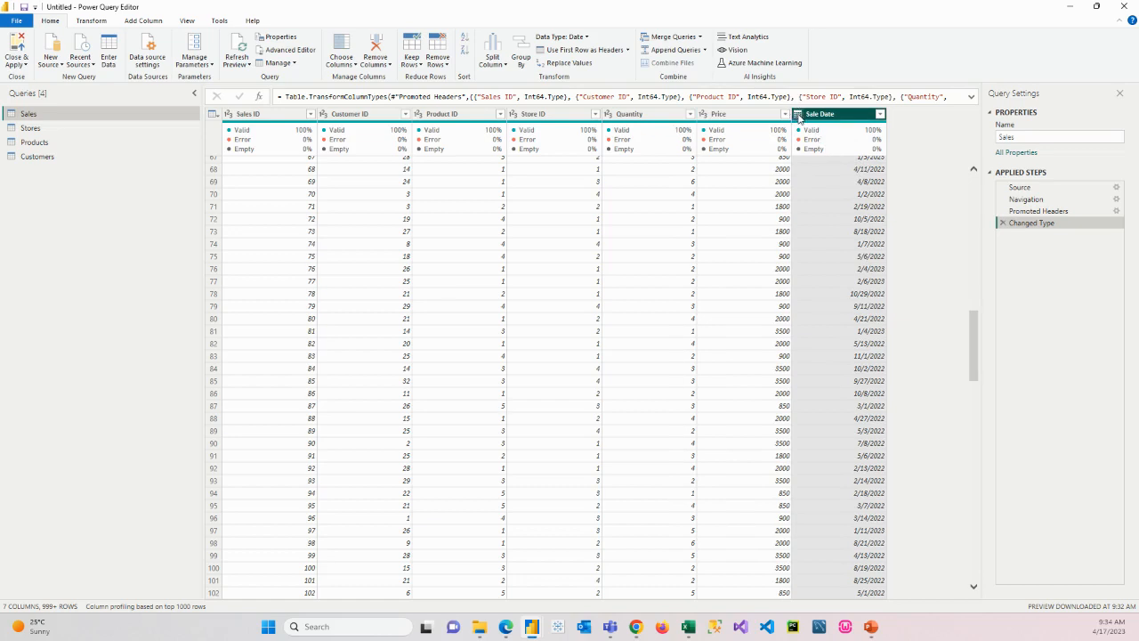
mouse_move(836, 134)
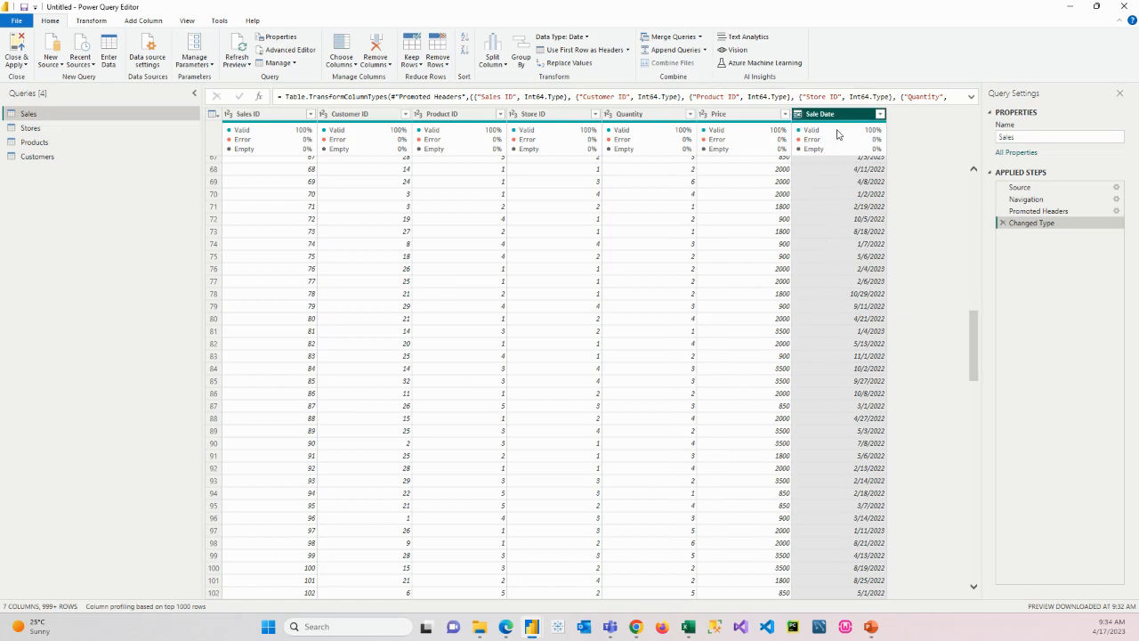
right_click(819, 113)
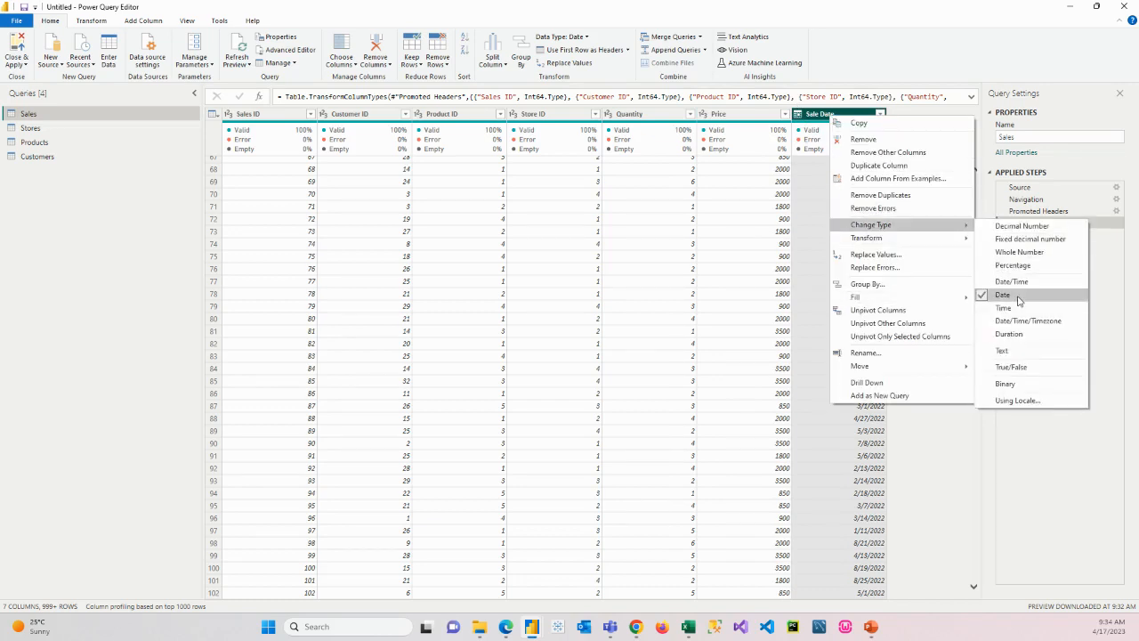
left_click(1002, 295)
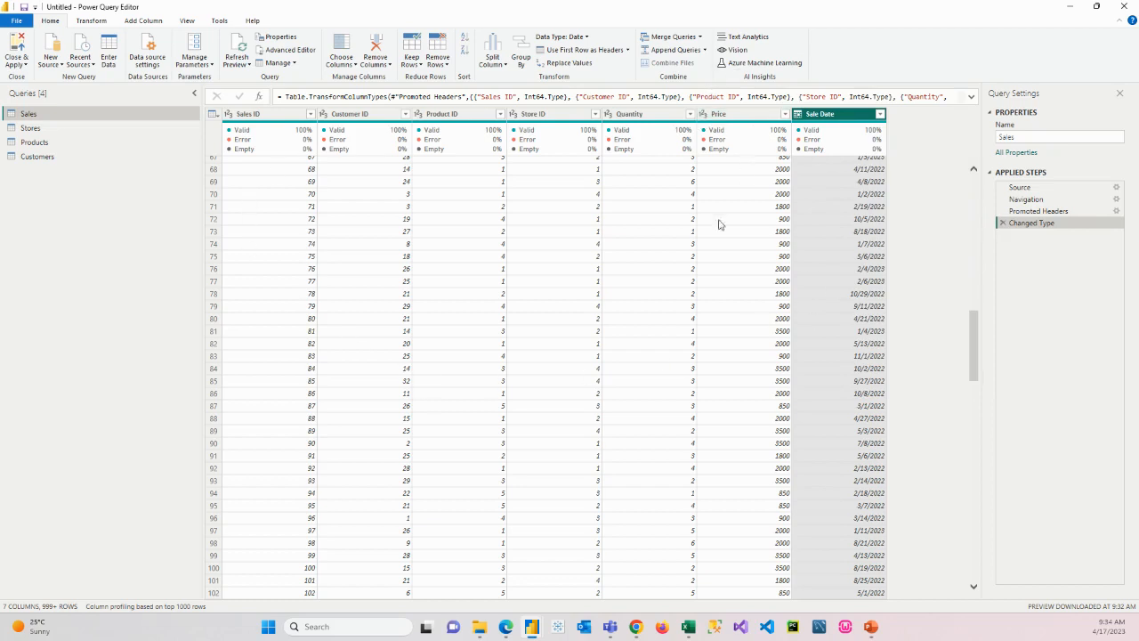
mouse_move(743, 205)
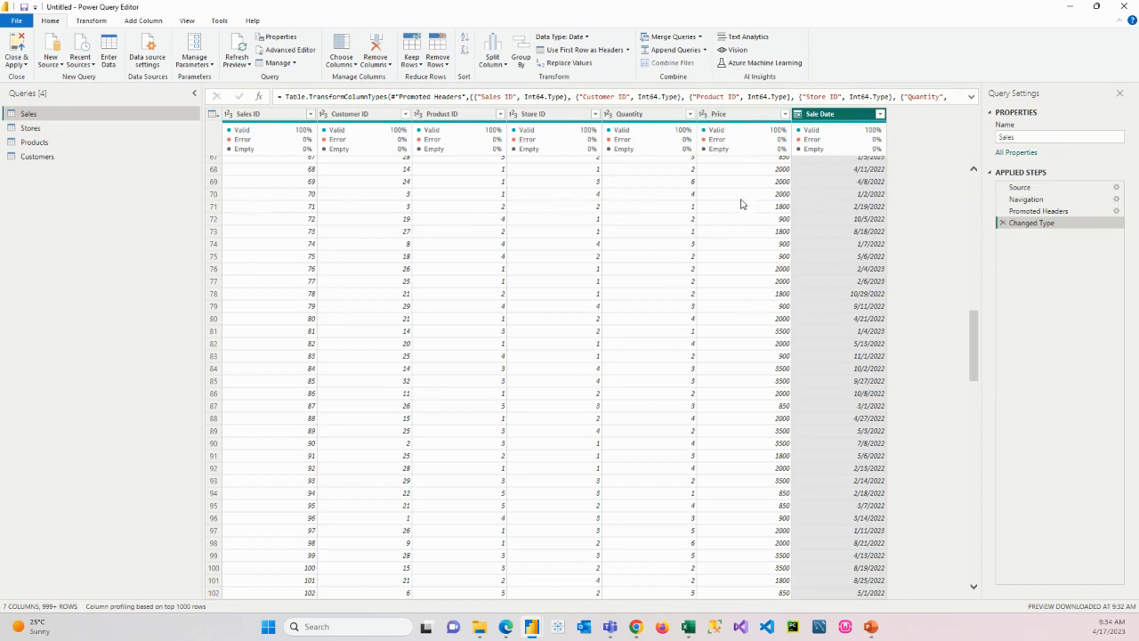
mouse_move(848, 225)
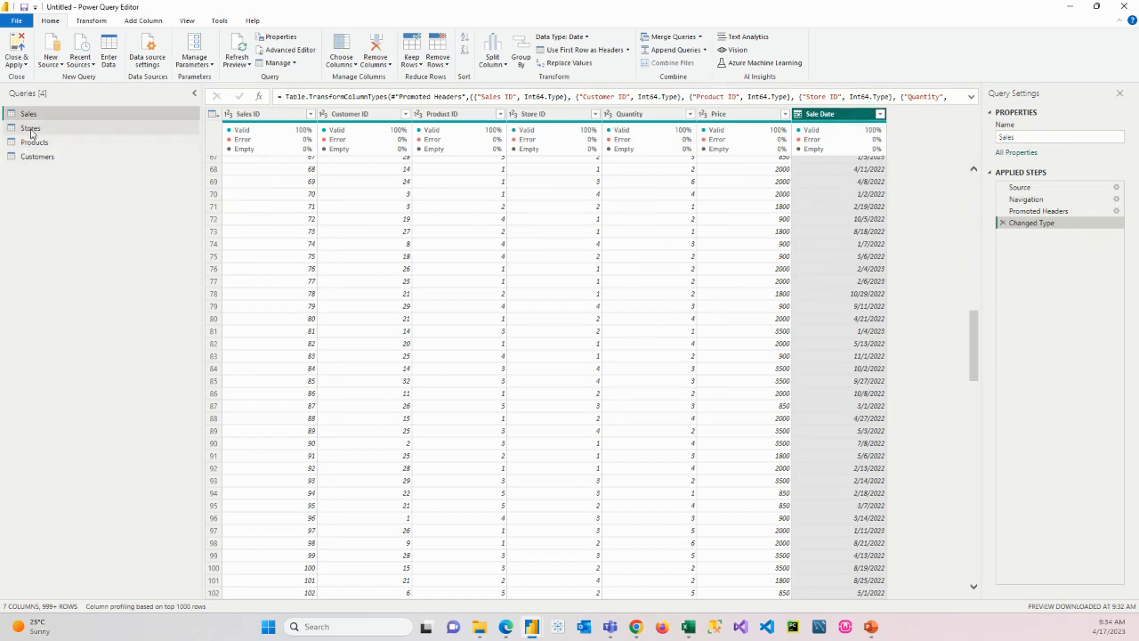
Switch to the Stores query and set Store Latitude to Decimal Number
left_click(30, 127)
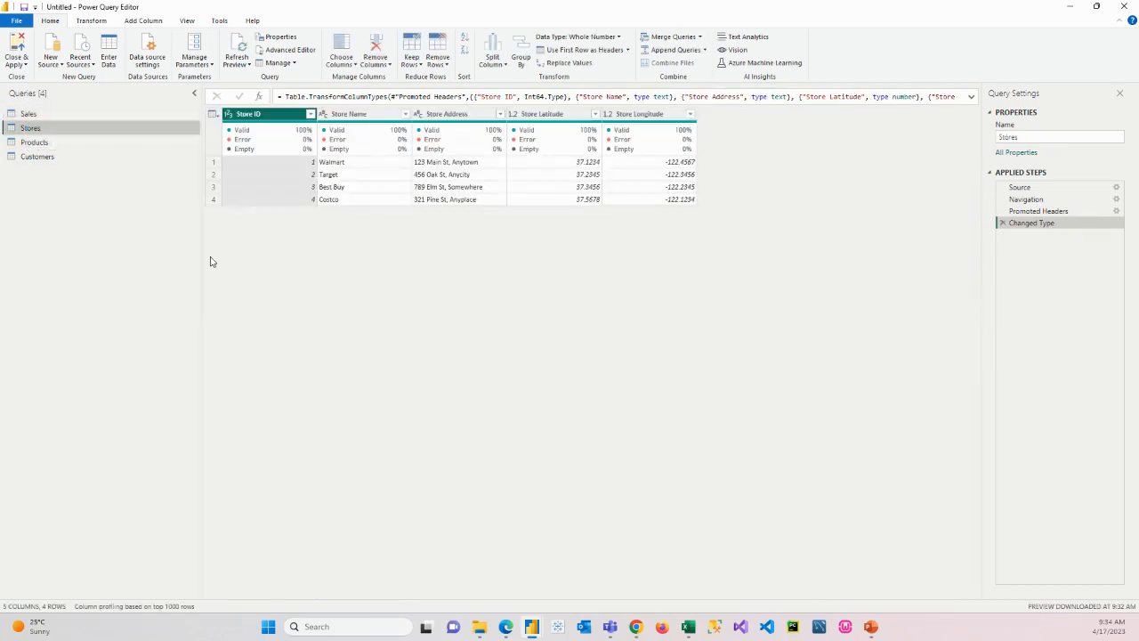
left_click(267, 113)
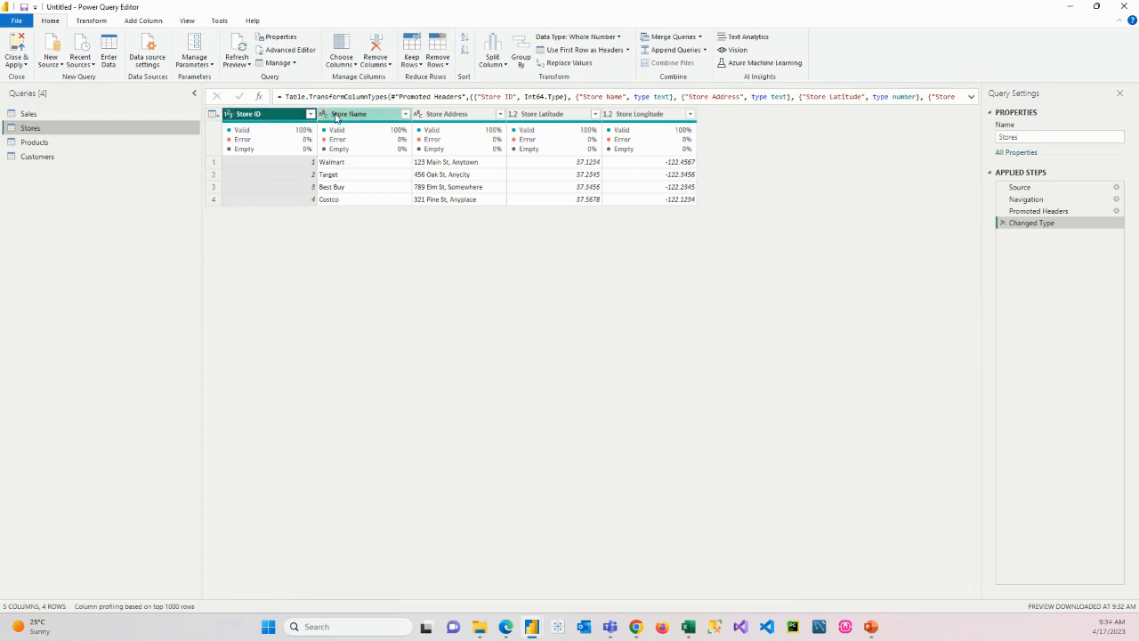
left_click(448, 113)
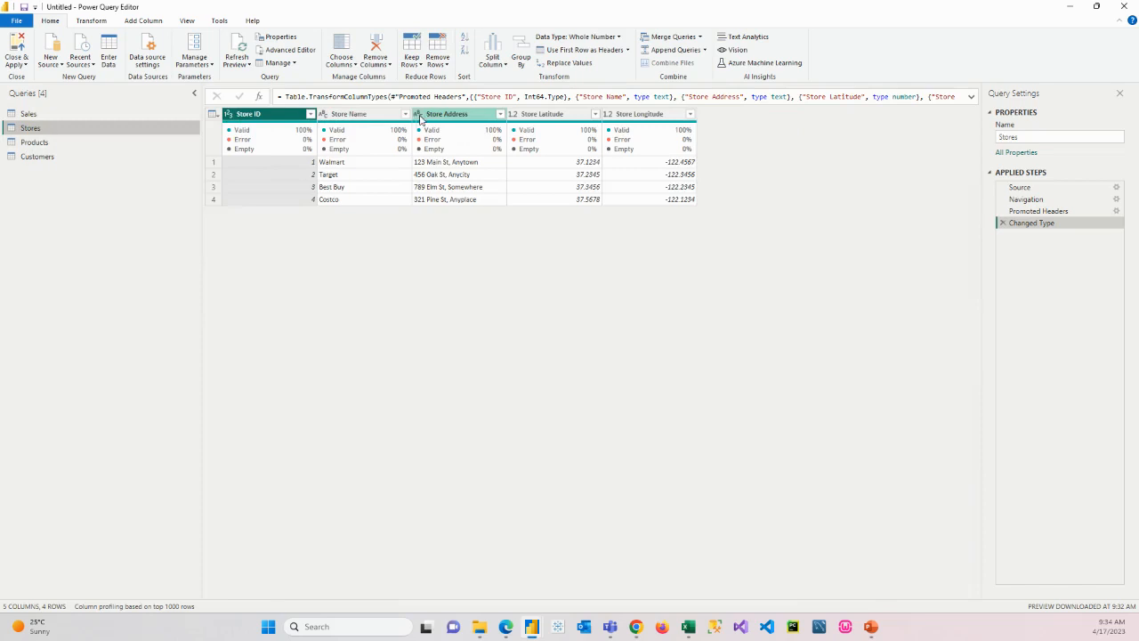
left_click(551, 114)
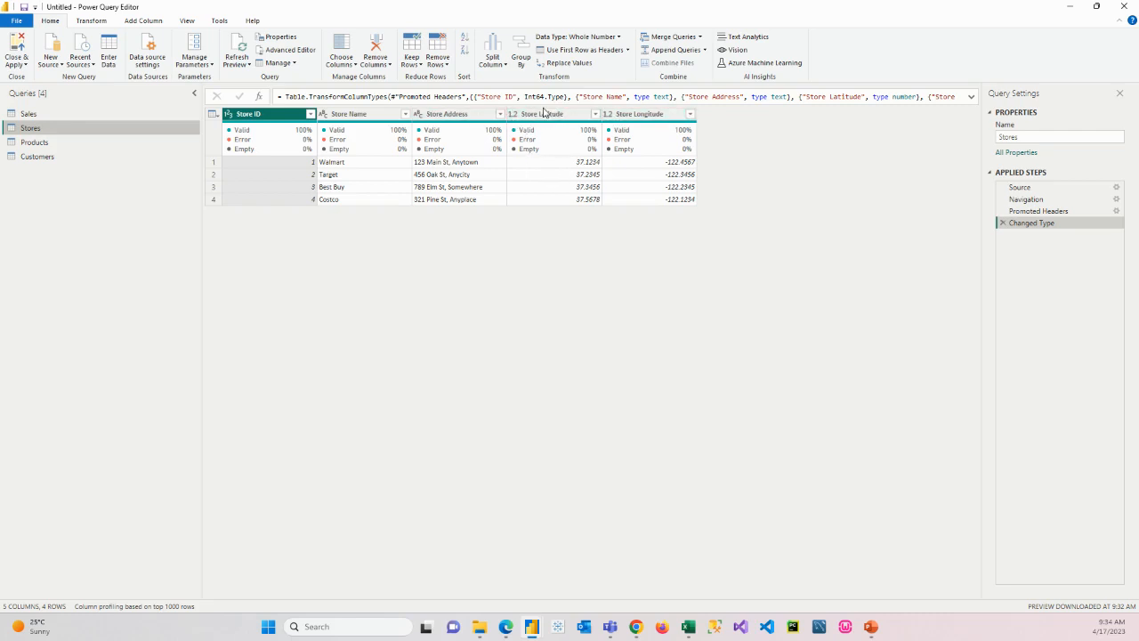
right_click(547, 113)
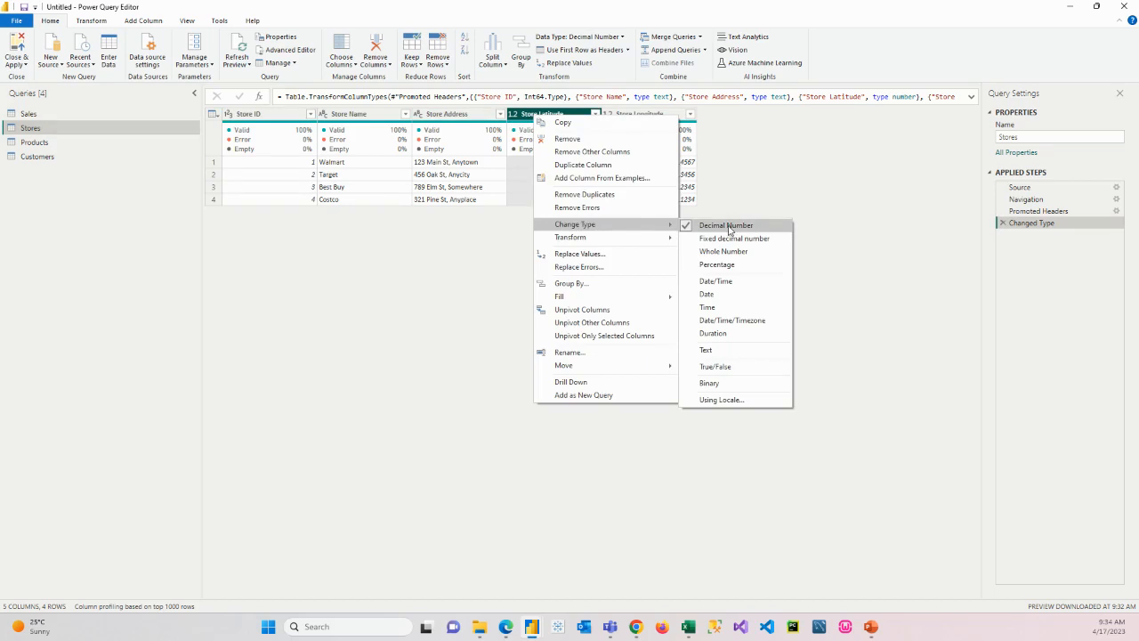
left_click(725, 225)
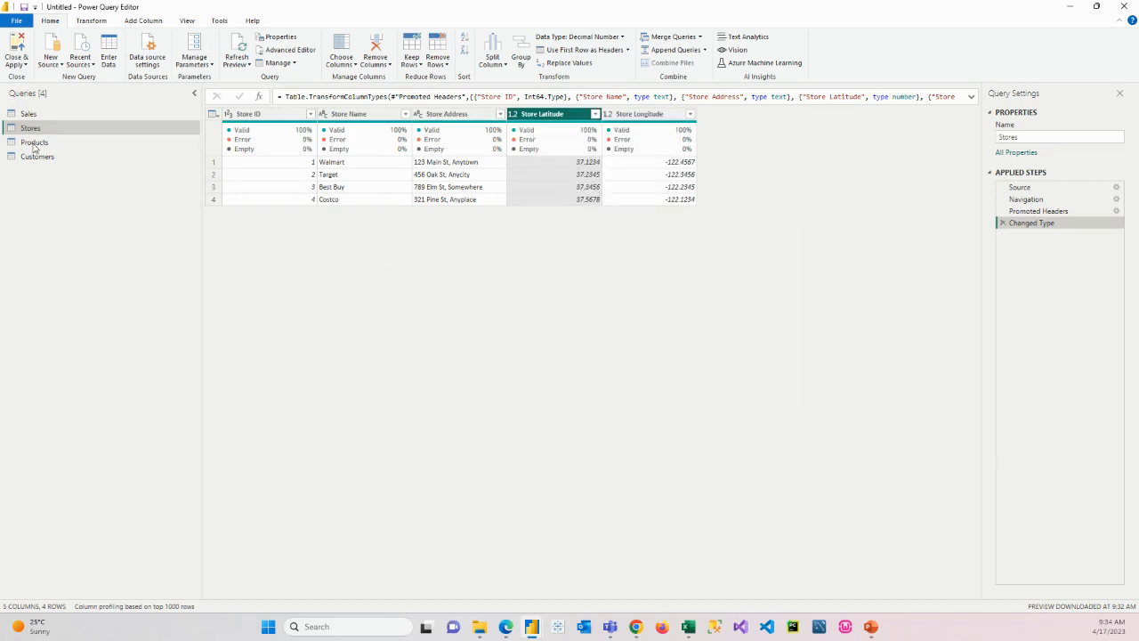
Switch to the Products query and inspect its Product ID, name, category and price columns
left_click(35, 142)
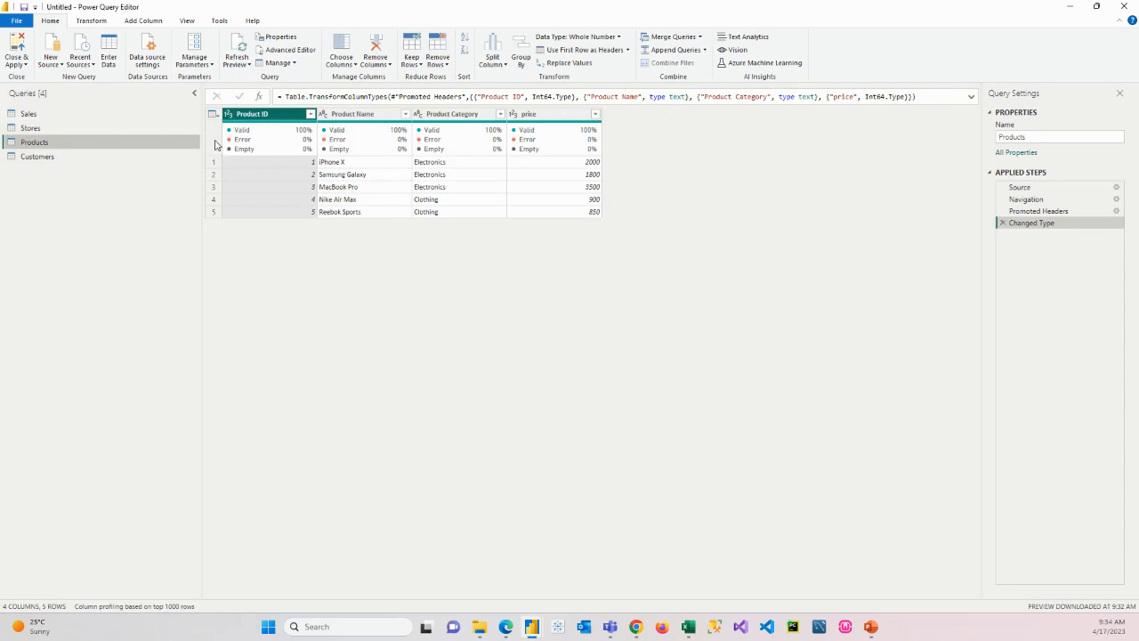
mouse_move(350, 128)
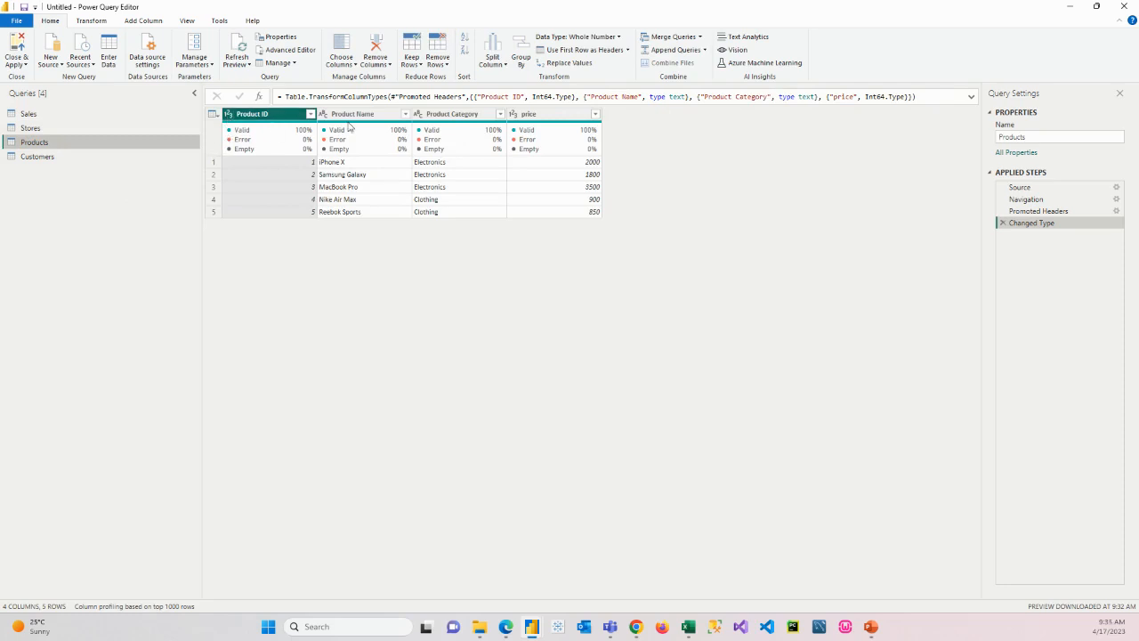
left_click(457, 113)
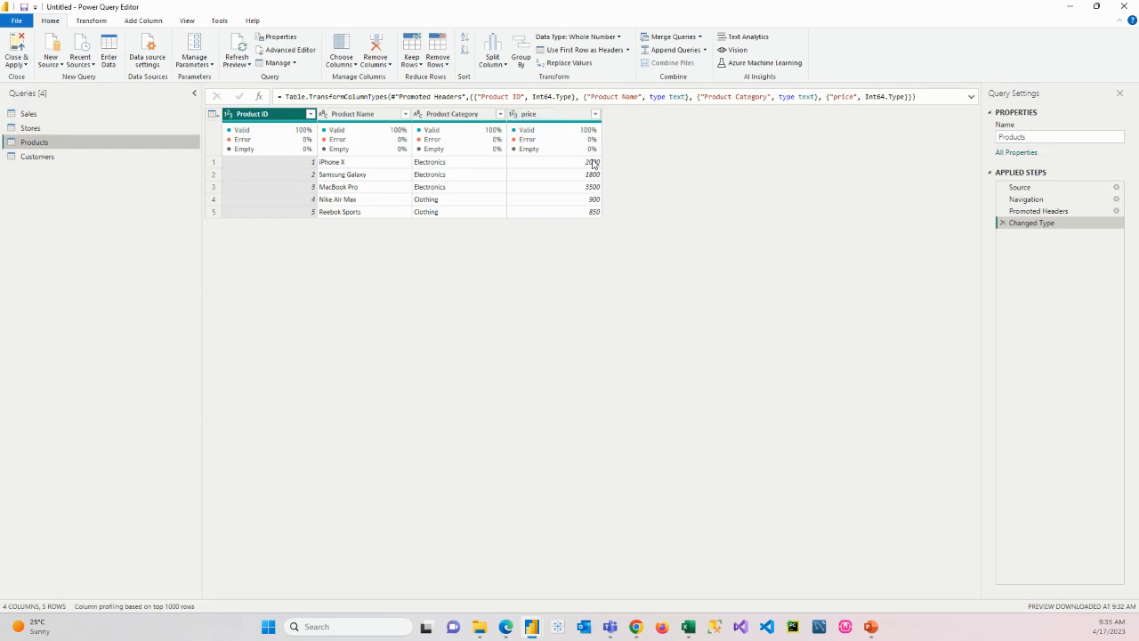
mouse_move(575, 190)
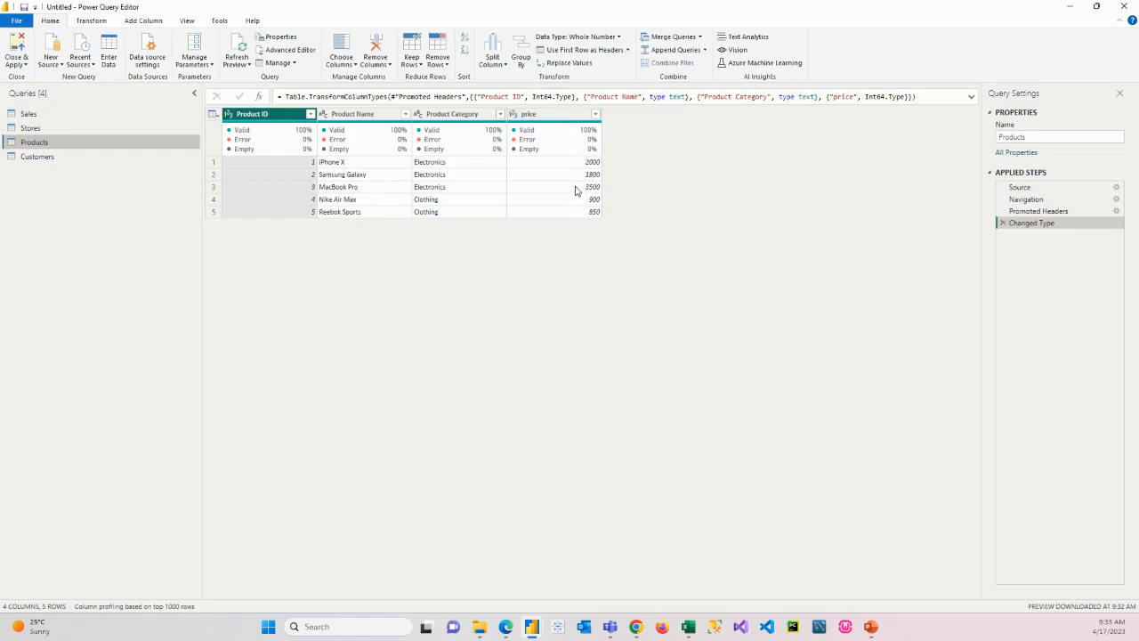
mouse_move(305, 174)
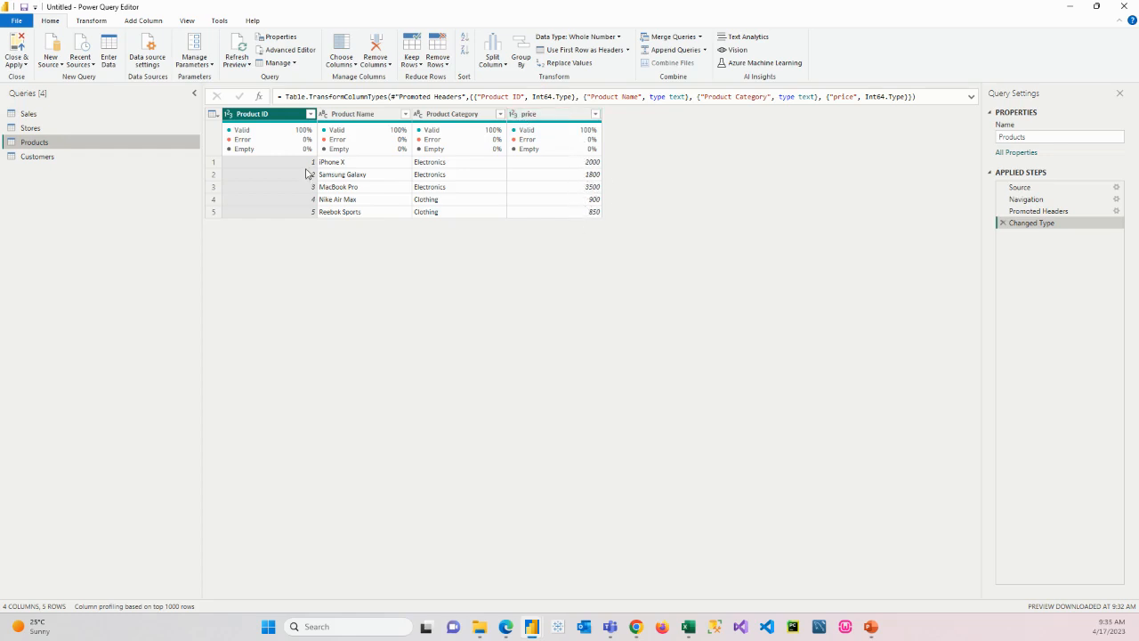
left_click(552, 113)
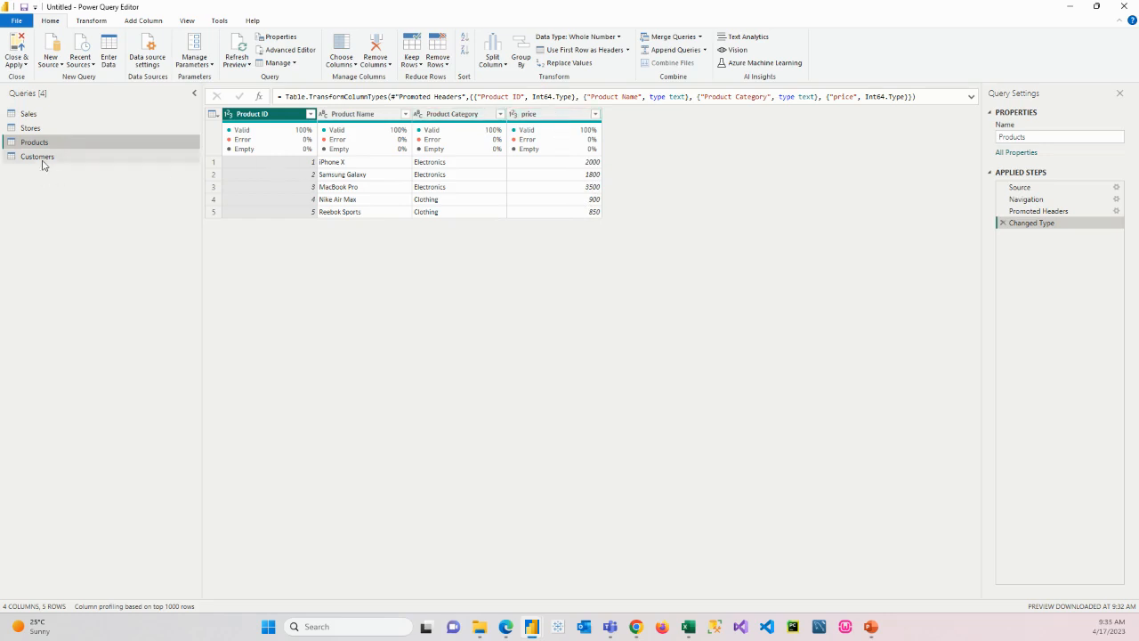
left_click(38, 157)
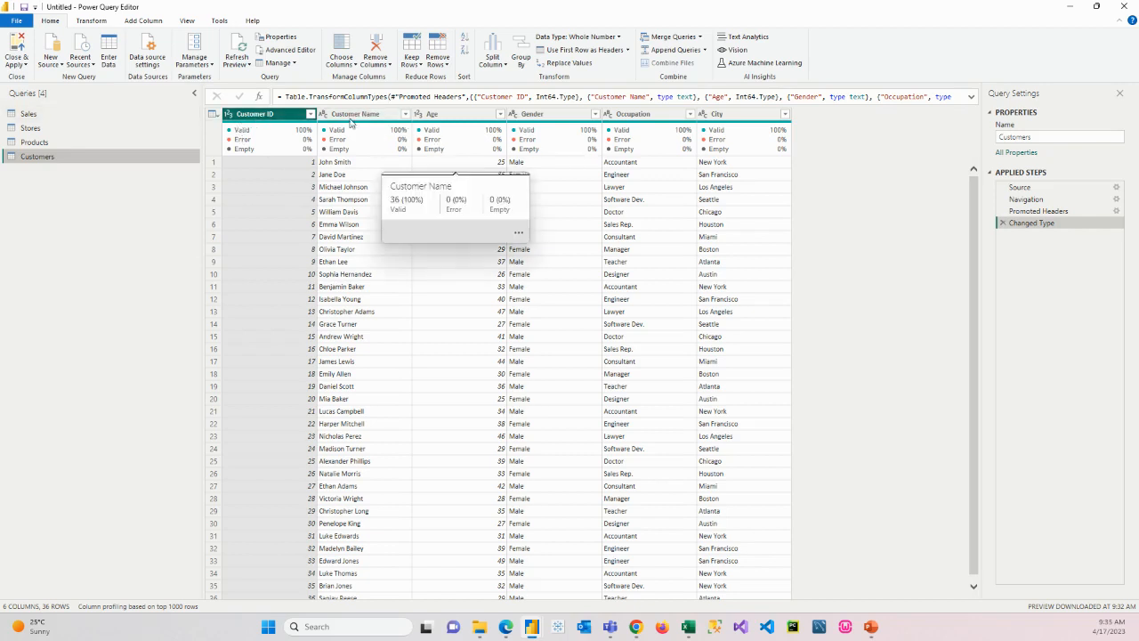
left_click(434, 113)
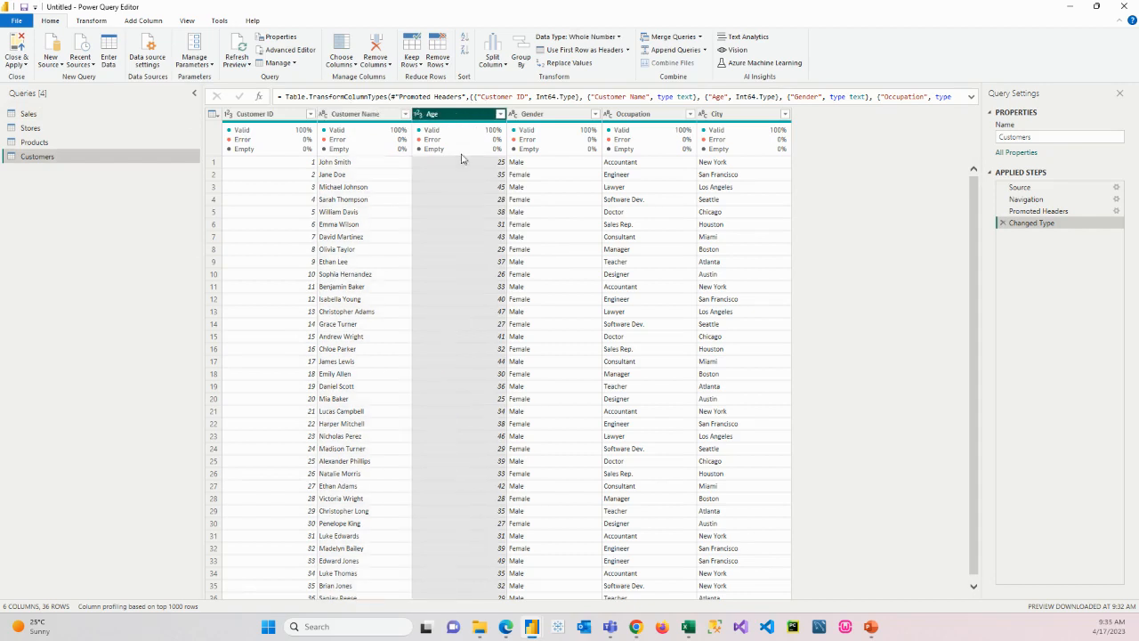
mouse_move(514, 152)
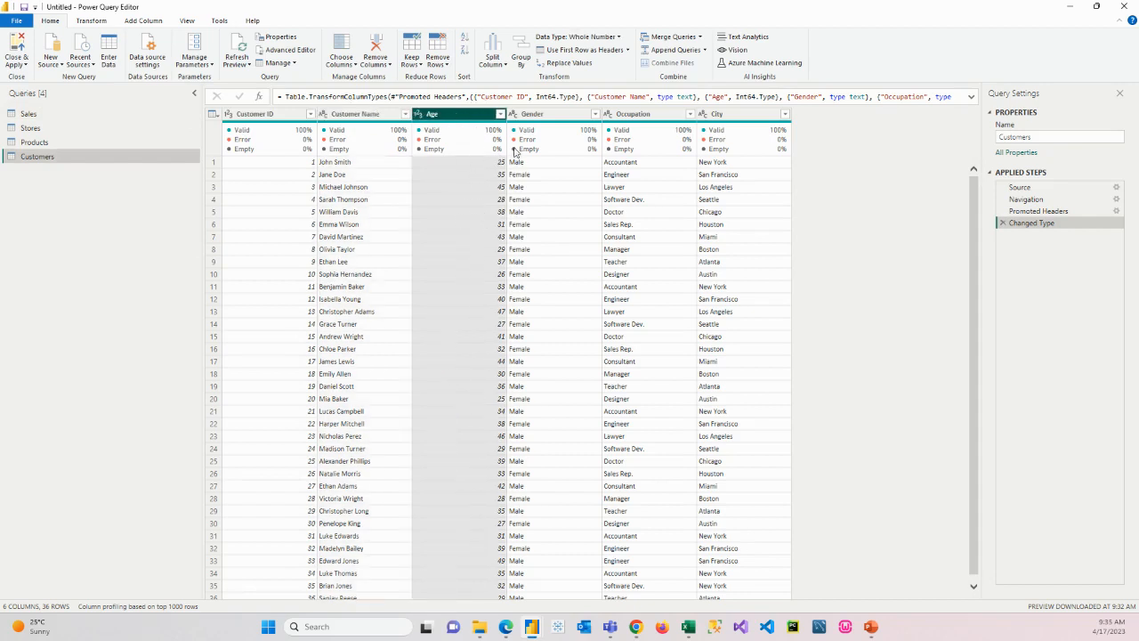
mouse_move(500, 171)
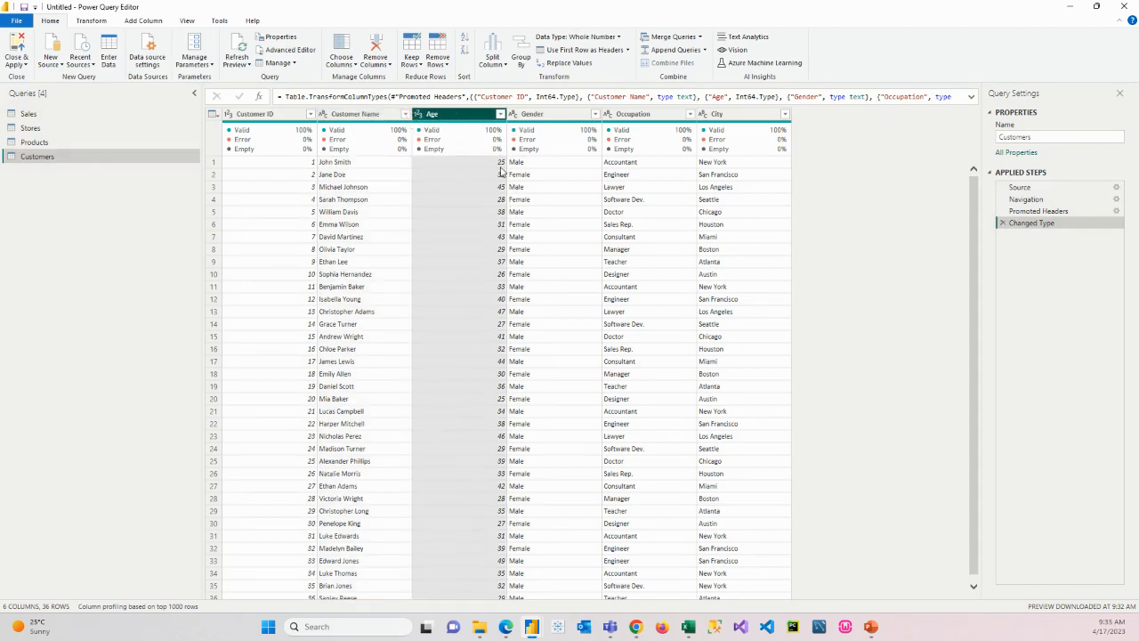
mouse_move(495, 483)
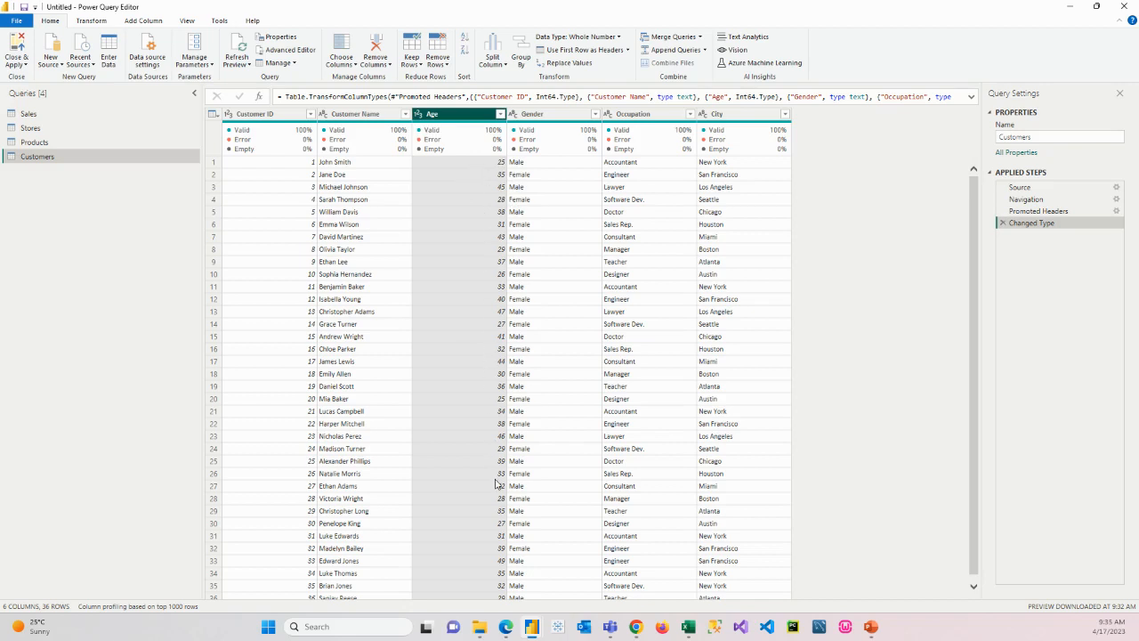
mouse_move(496, 180)
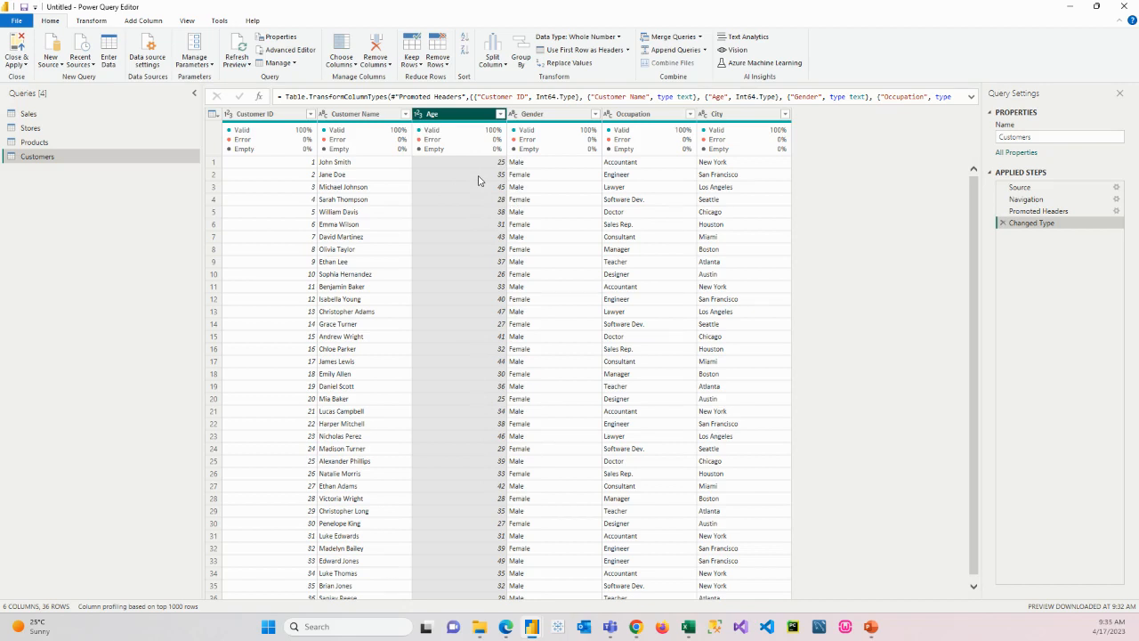
mouse_move(462, 303)
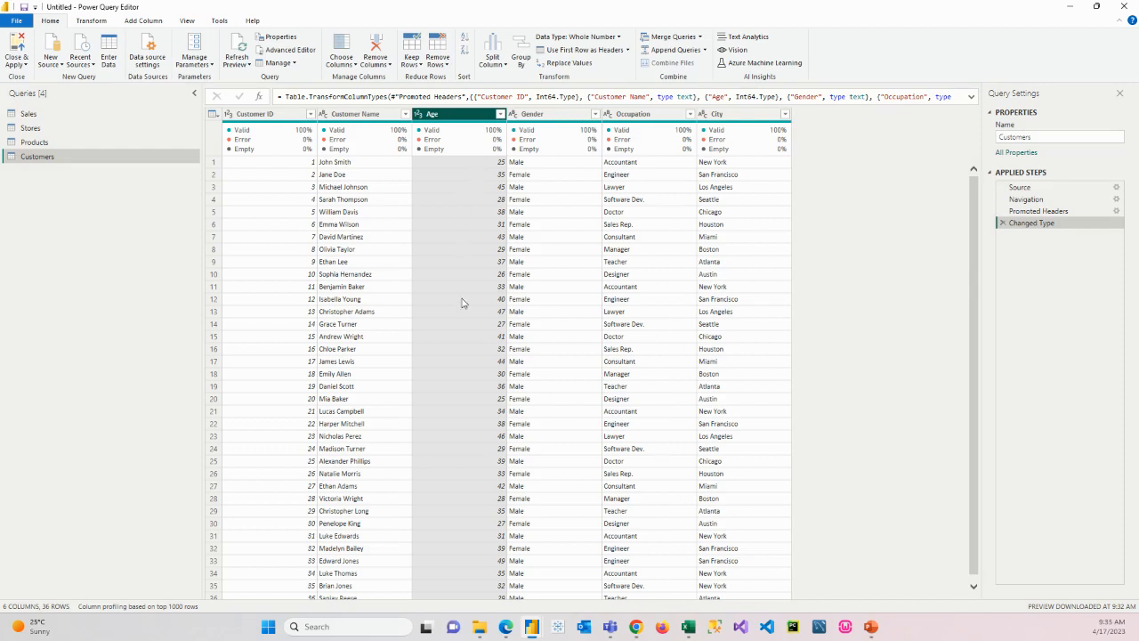
mouse_move(490, 309)
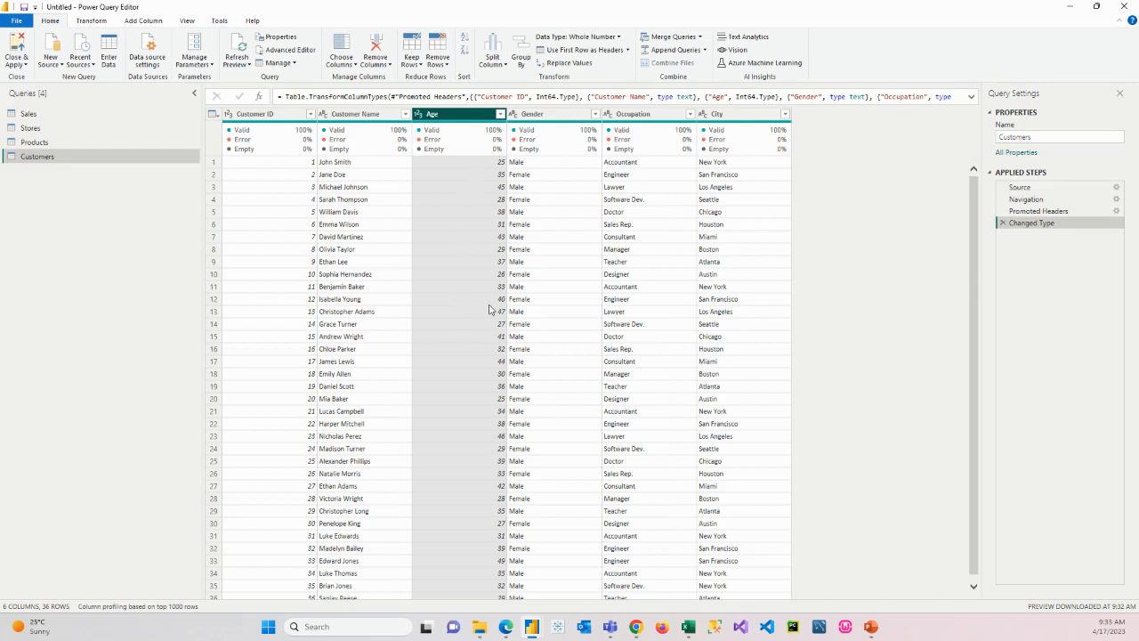
mouse_move(483, 200)
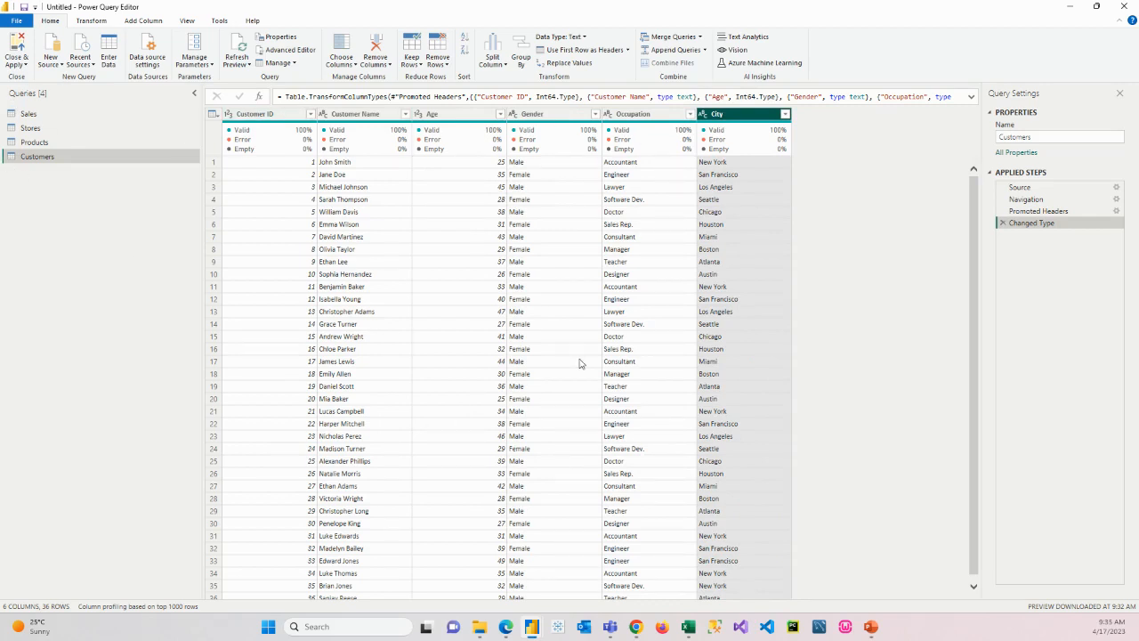
mouse_move(125, 327)
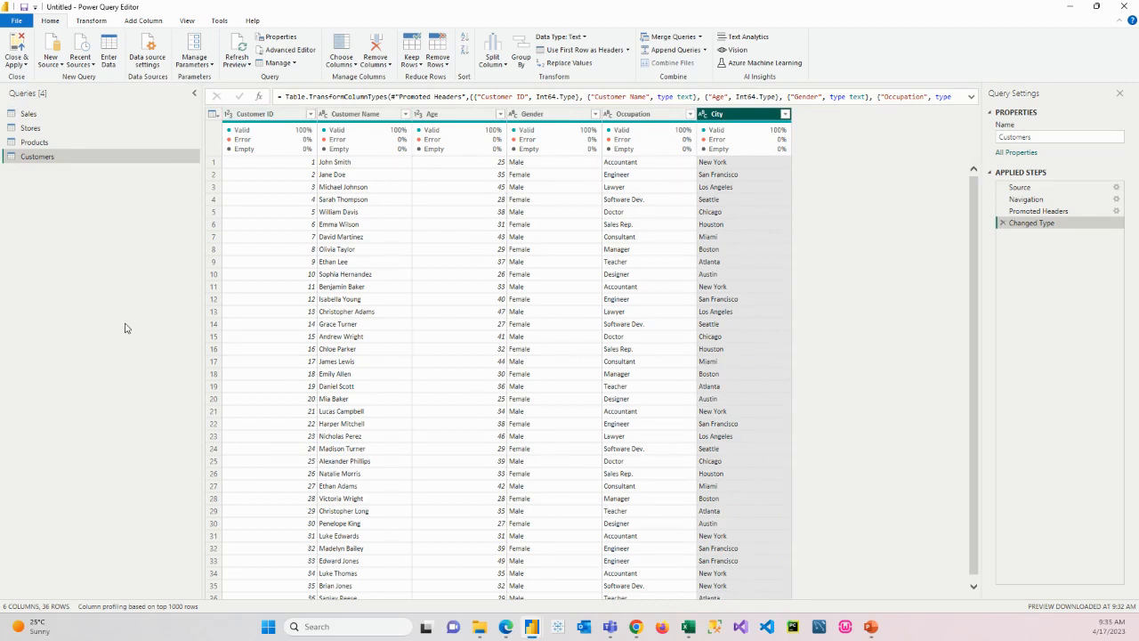
mouse_move(630, 207)
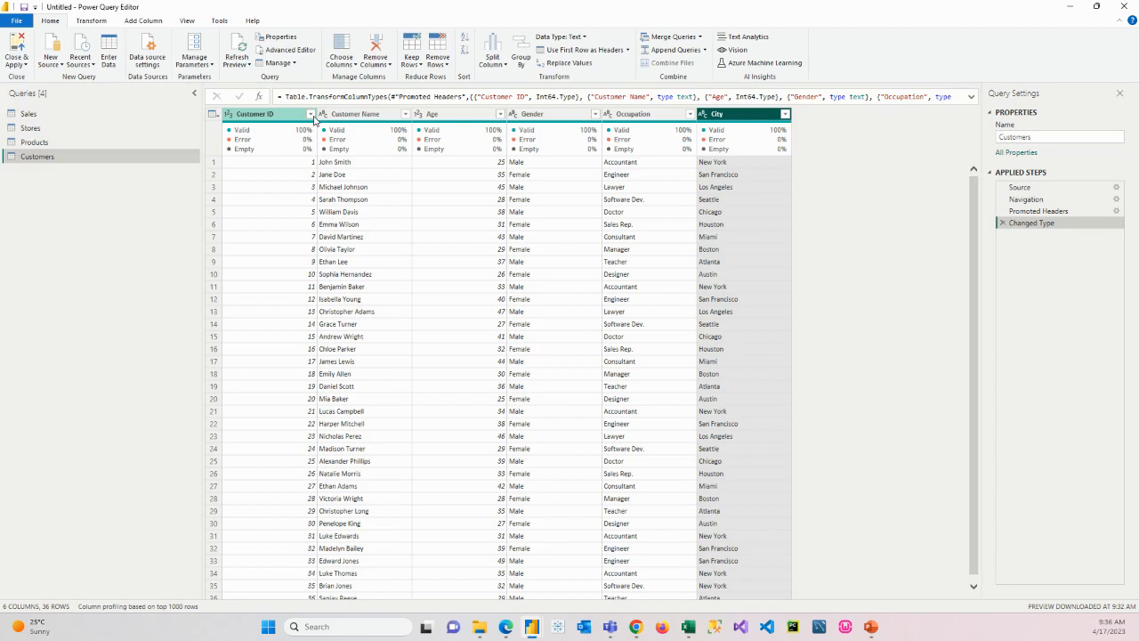
mouse_move(237, 114)
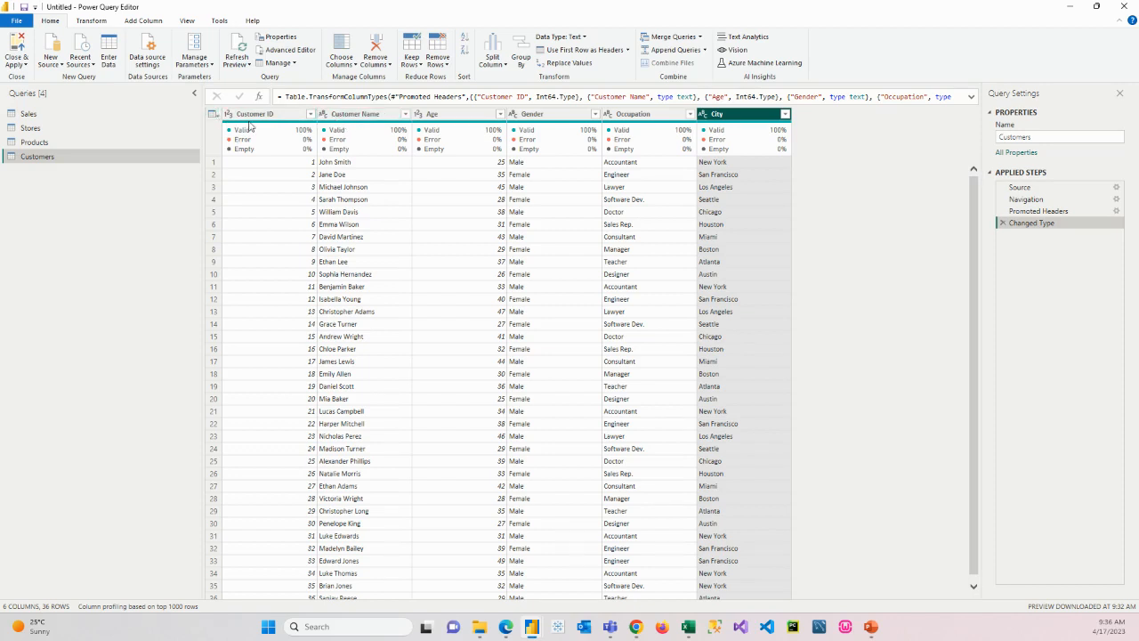
left_click(356, 113)
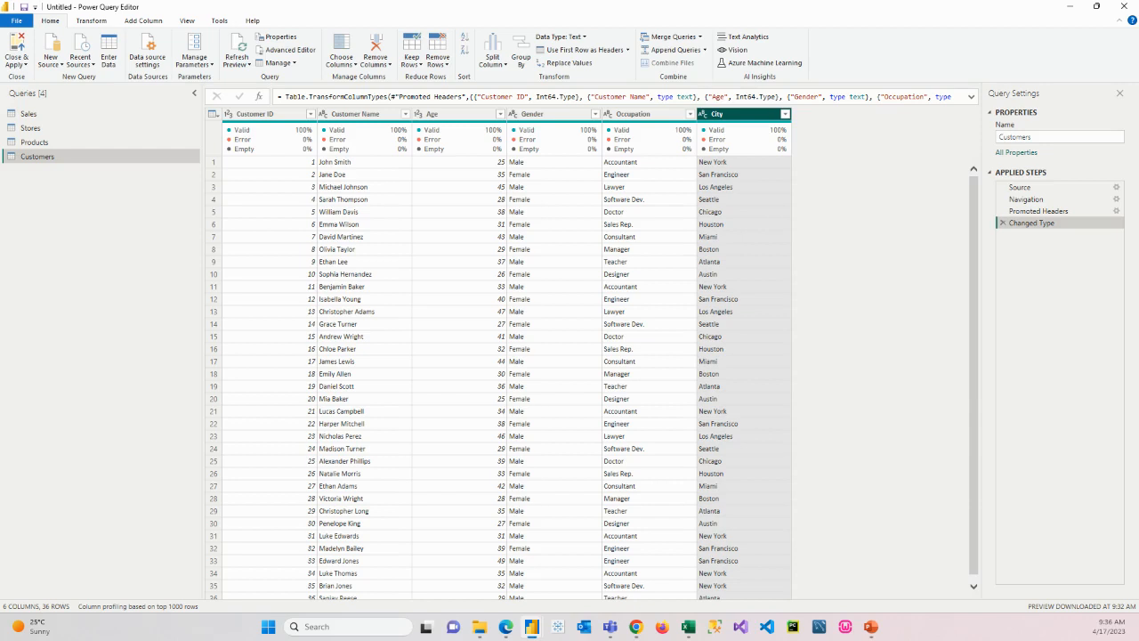
mouse_move(435, 227)
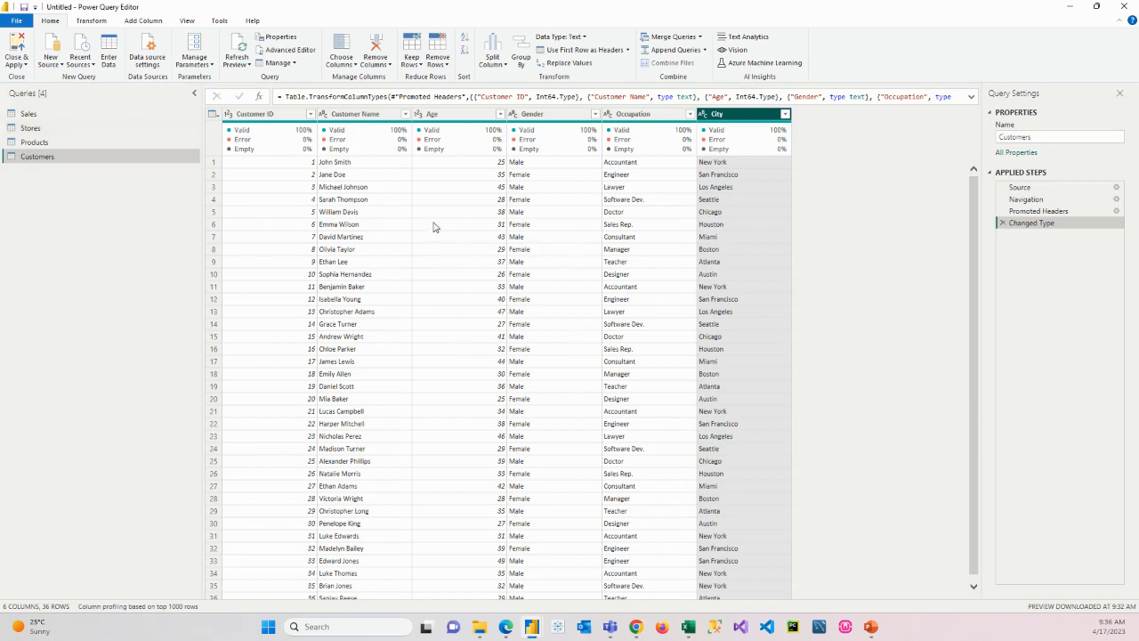
mouse_move(16, 51)
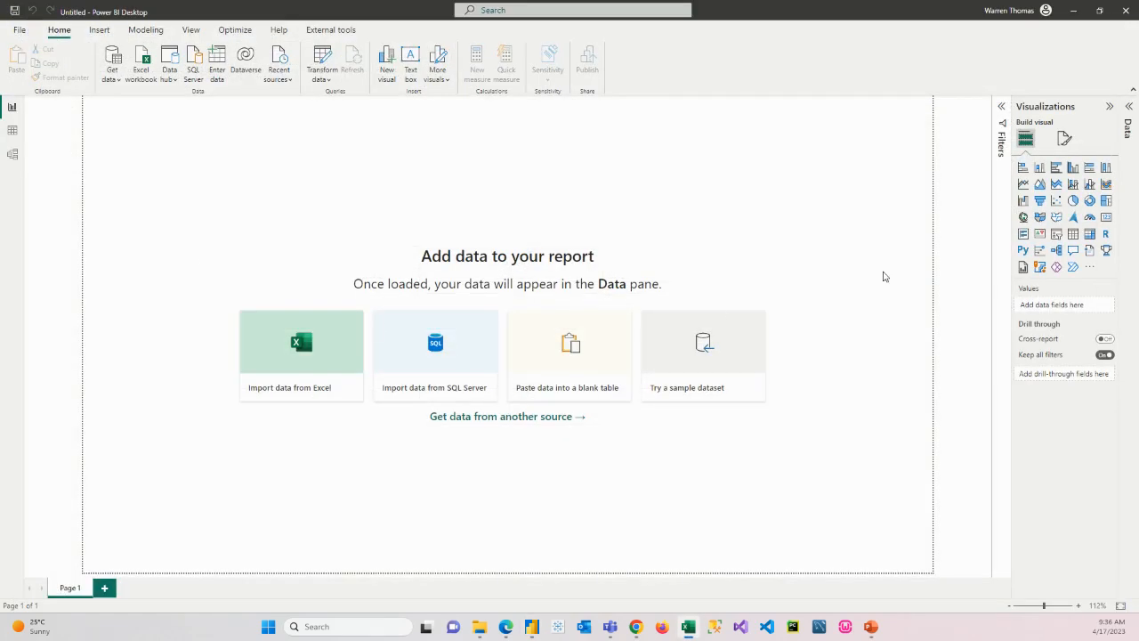
Show the loaded tables in the Data pane and expand Customers, Products and Stores
left_click(703, 356)
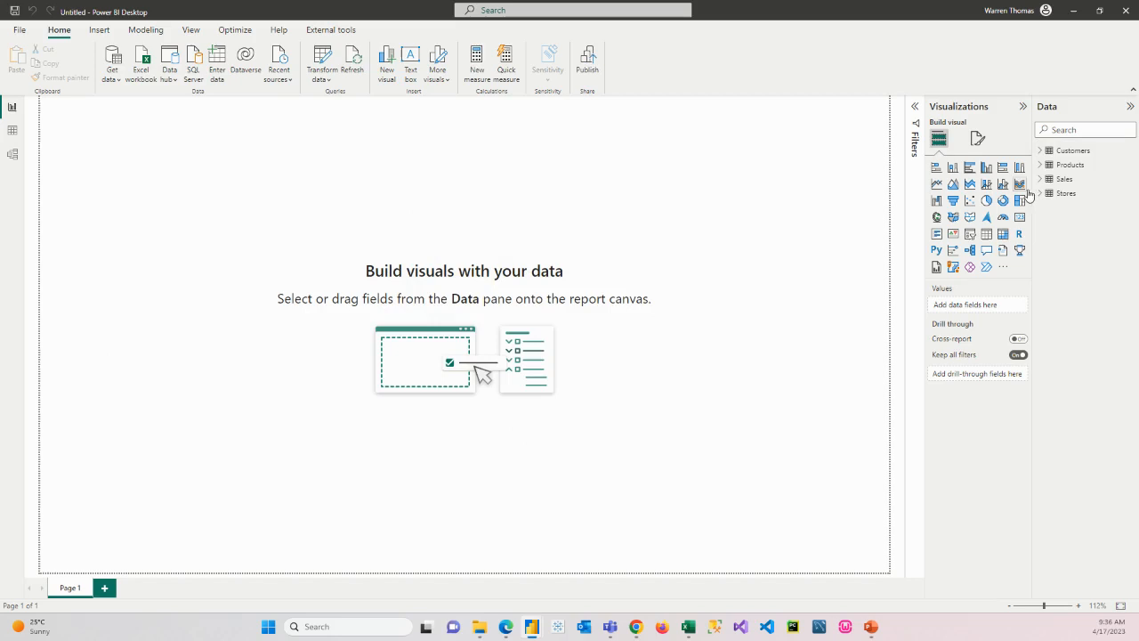
left_click(1040, 149)
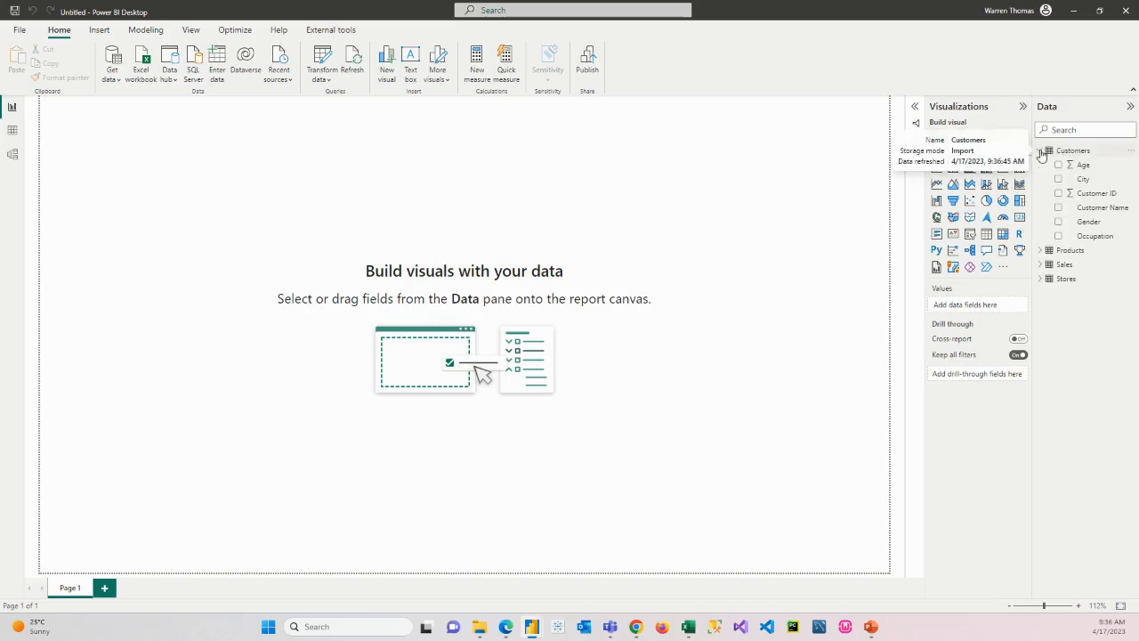
left_click(1070, 250)
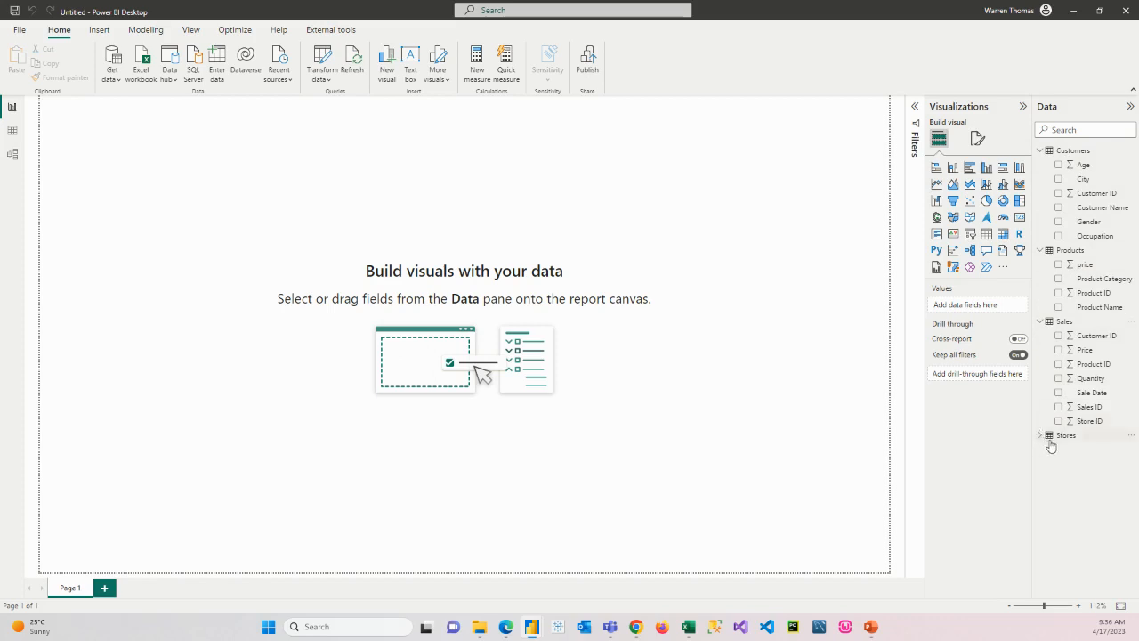
left_click(1049, 436)
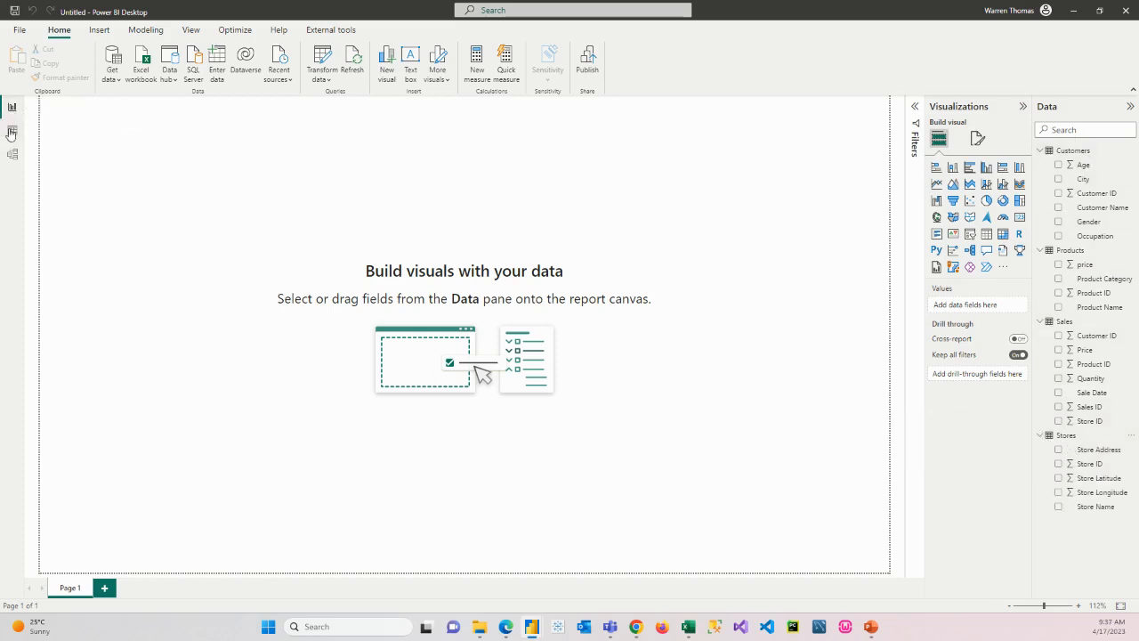
In Data view, browse the Products, Sales and Stores rows, then switch to Model view
left_click(11, 129)
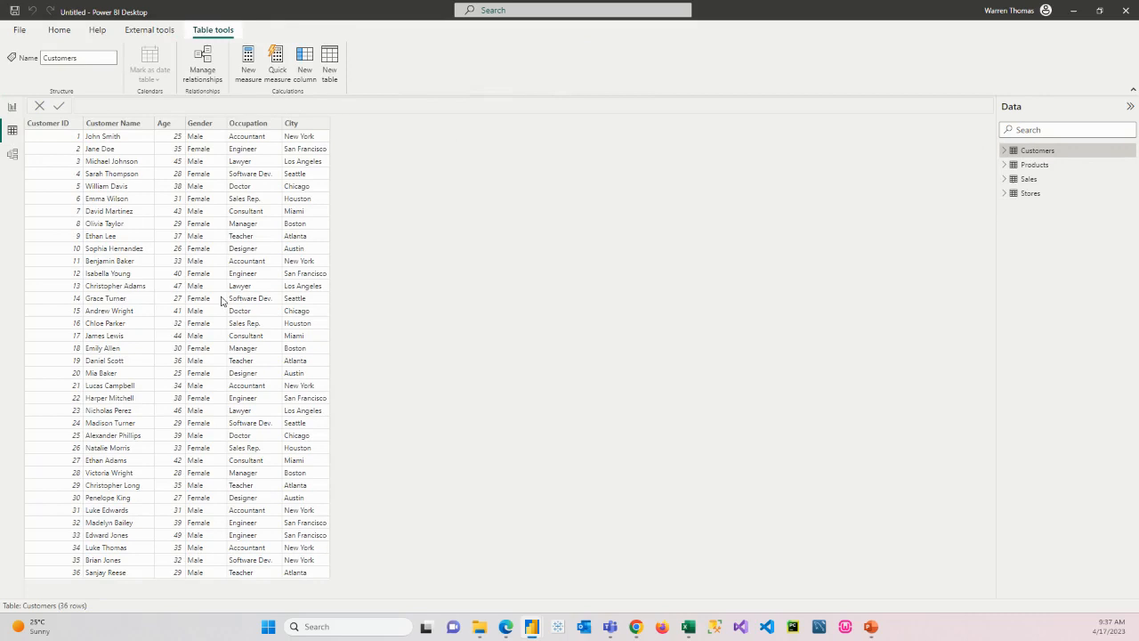
left_click(1035, 165)
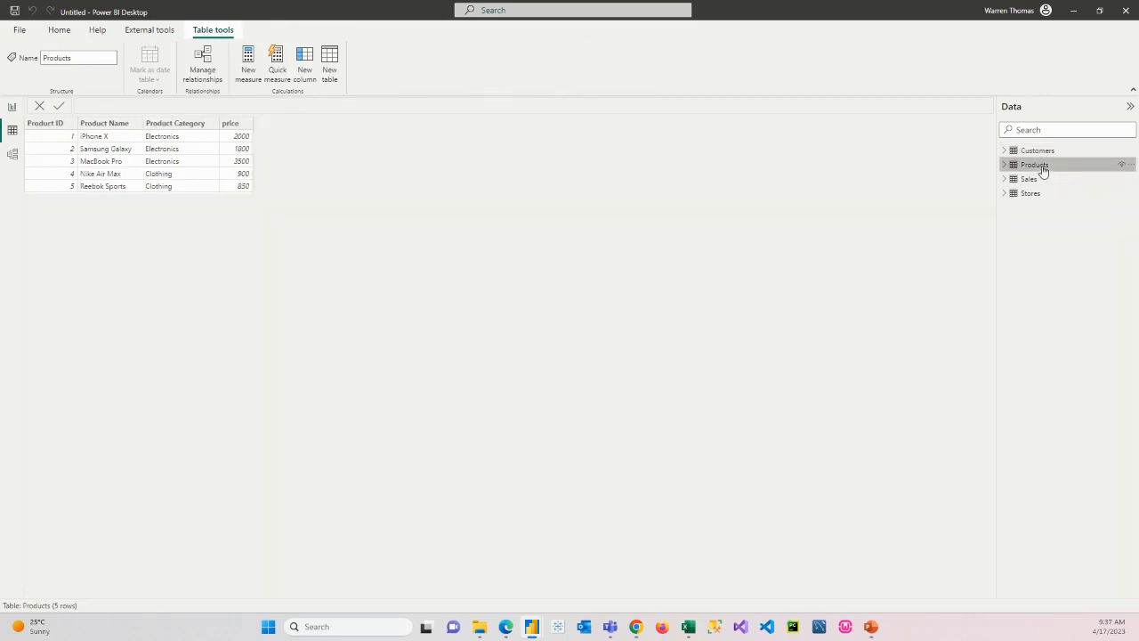
left_click(1029, 178)
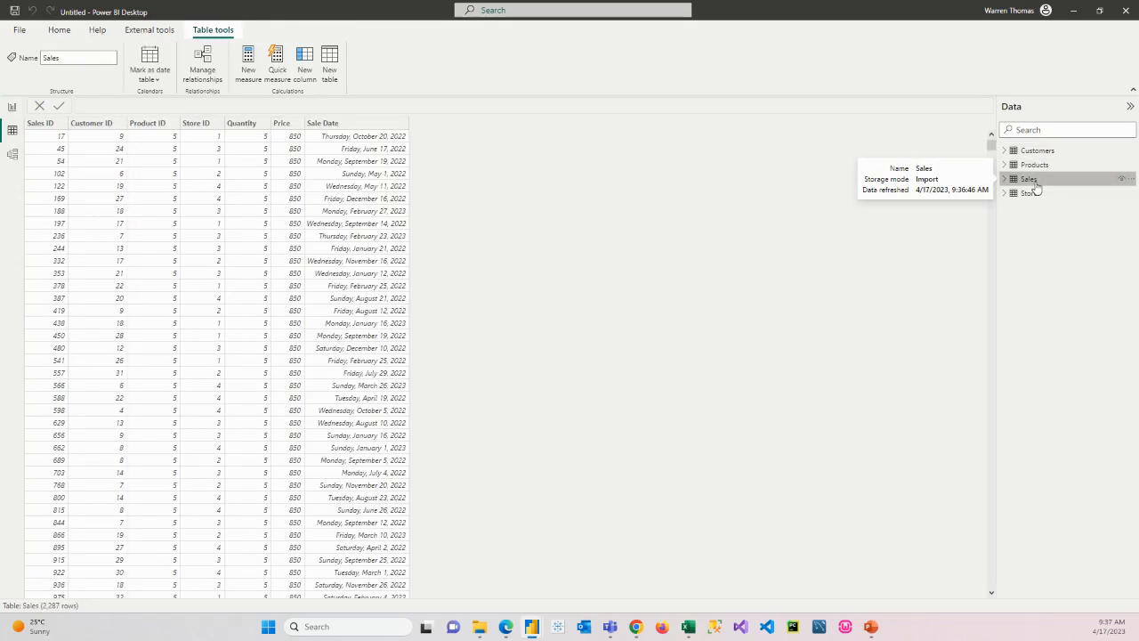
left_click(1029, 193)
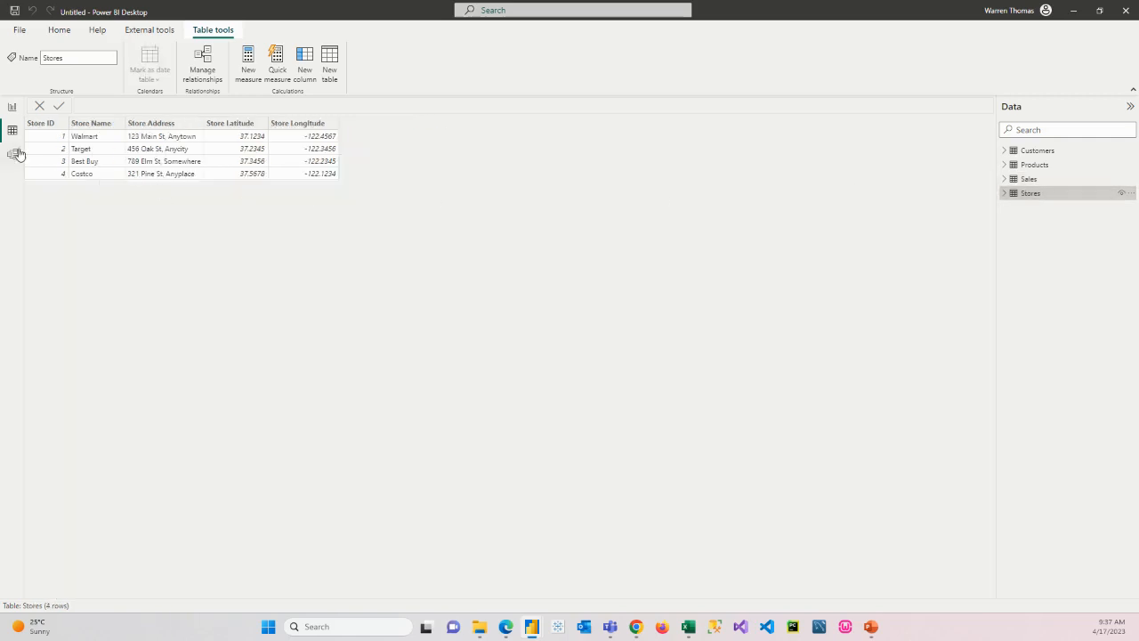
left_click(12, 154)
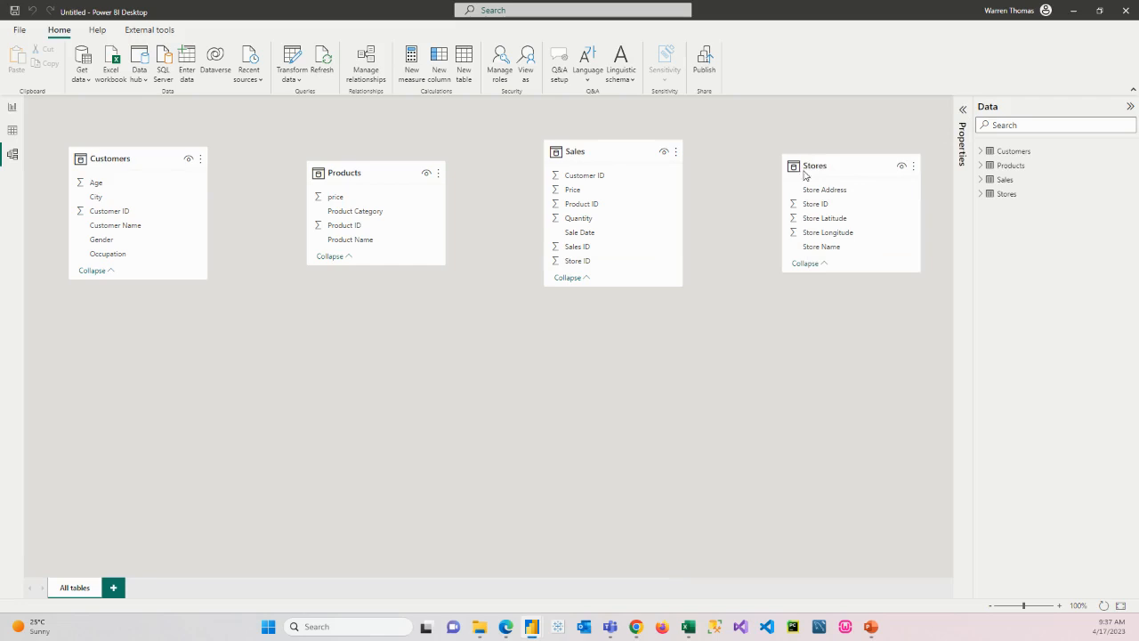
mouse_move(505, 223)
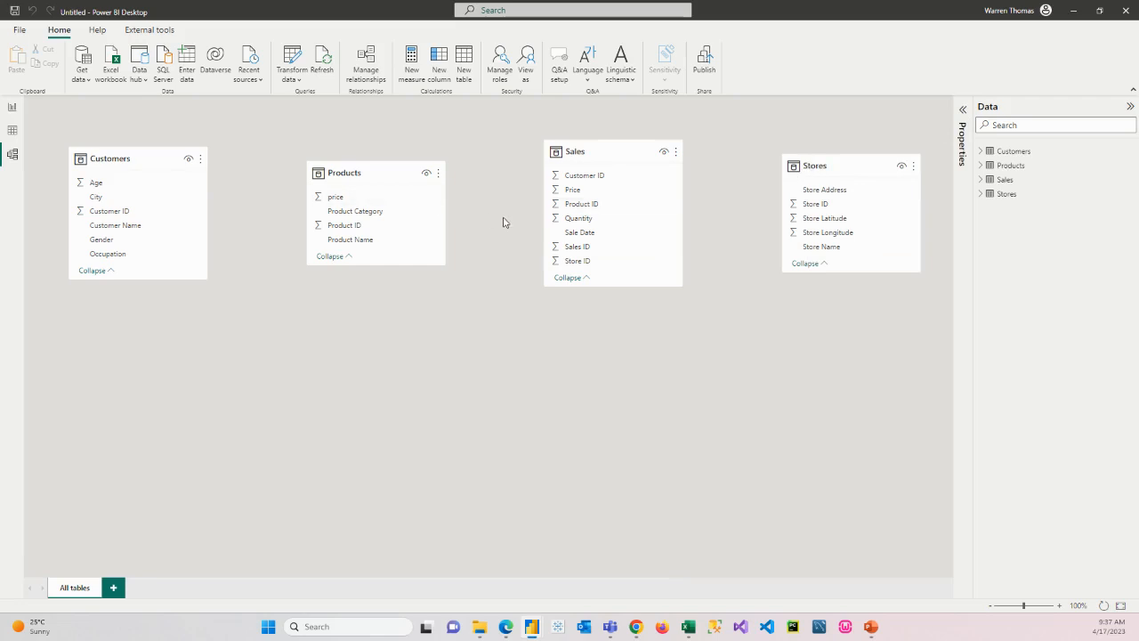
mouse_move(692, 443)
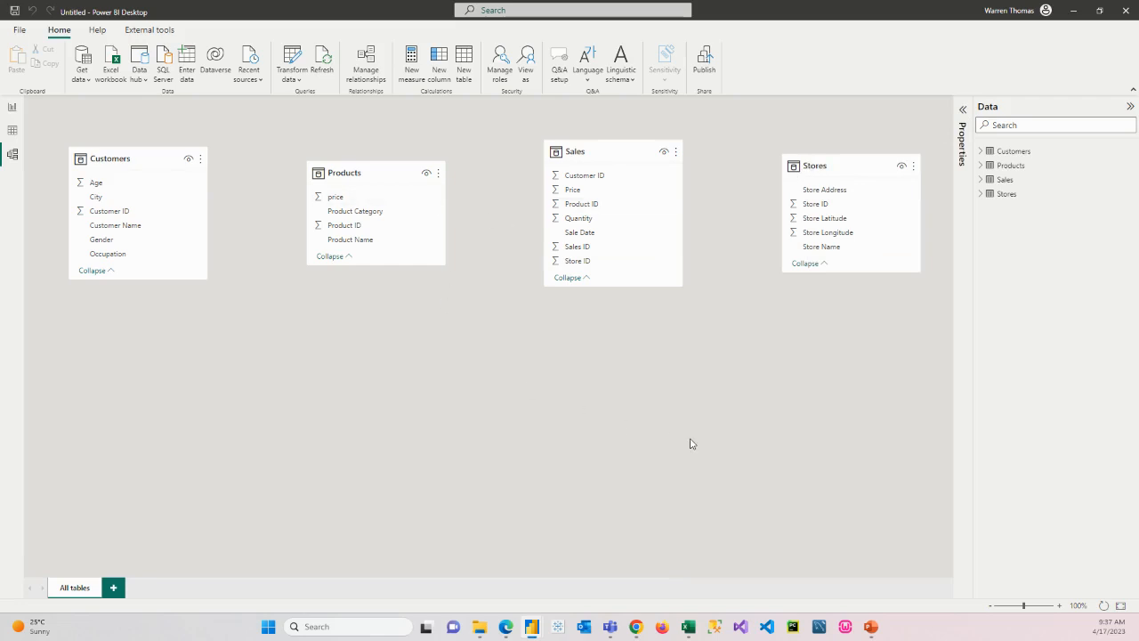
mouse_move(703, 439)
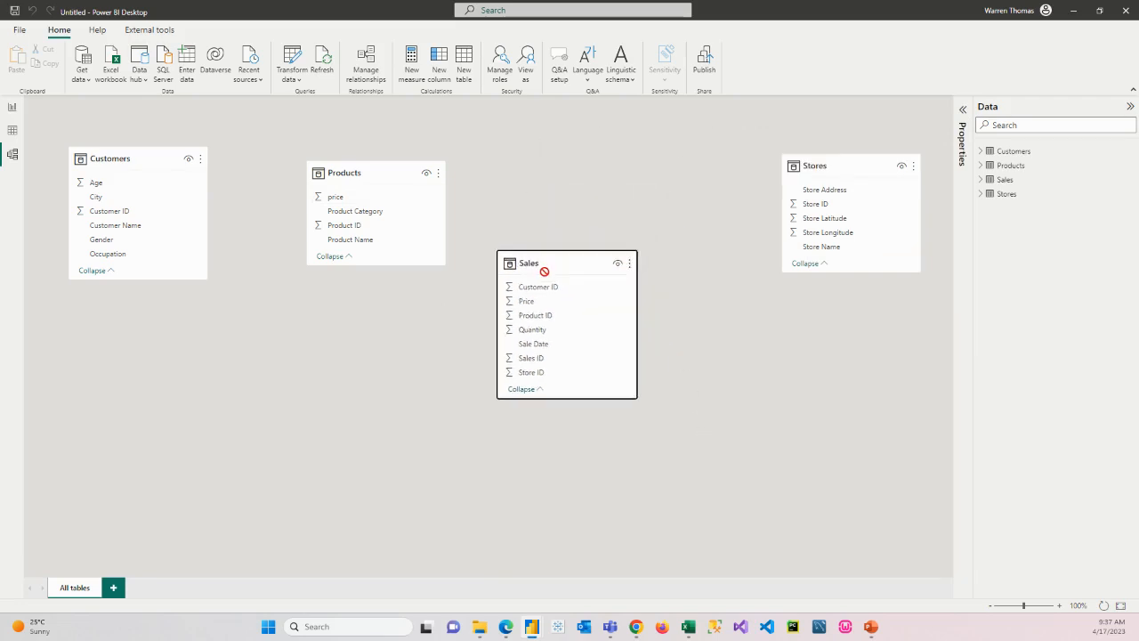
Drag the Sales card below the others and reposition Stores in the top row
left_click_drag(566, 262, 380, 332)
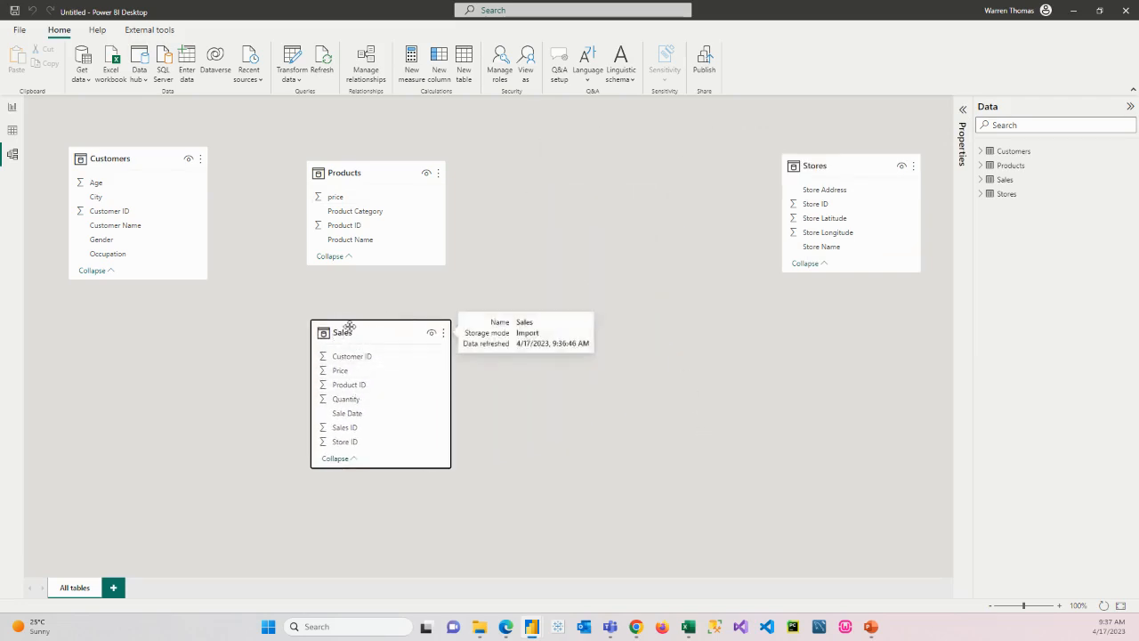
mouse_move(378, 356)
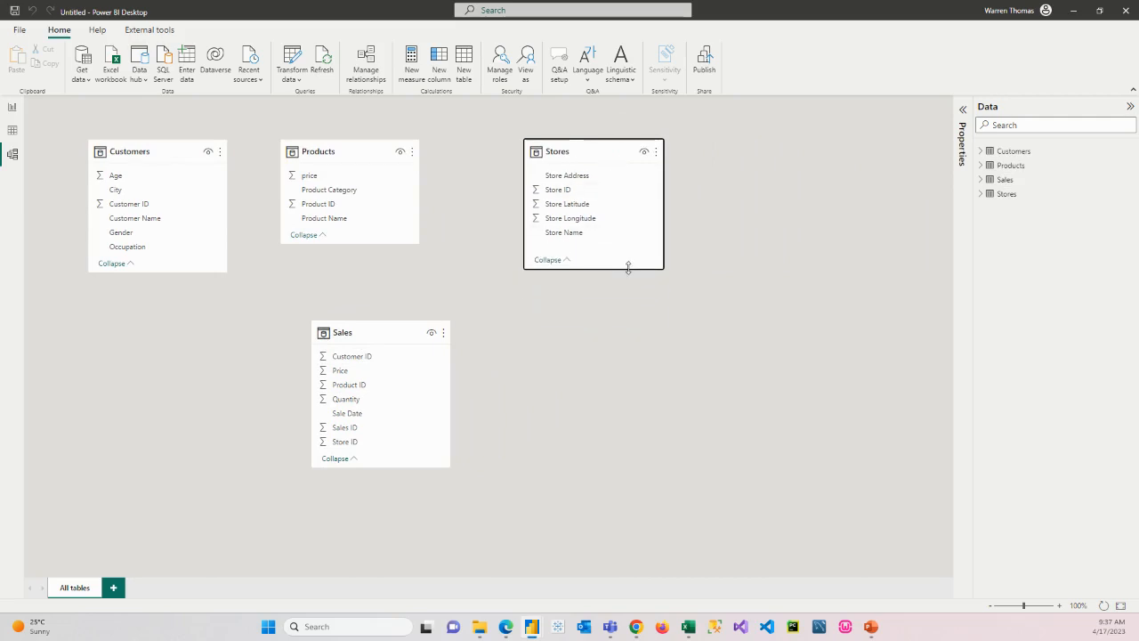
left_click(548, 259)
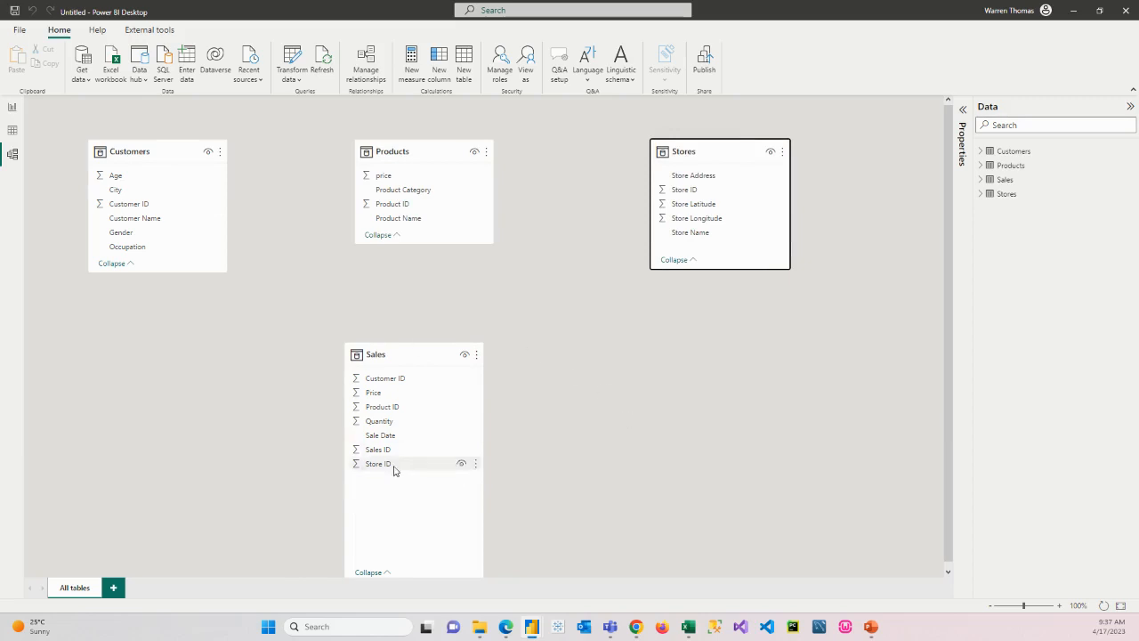
mouse_move(129, 203)
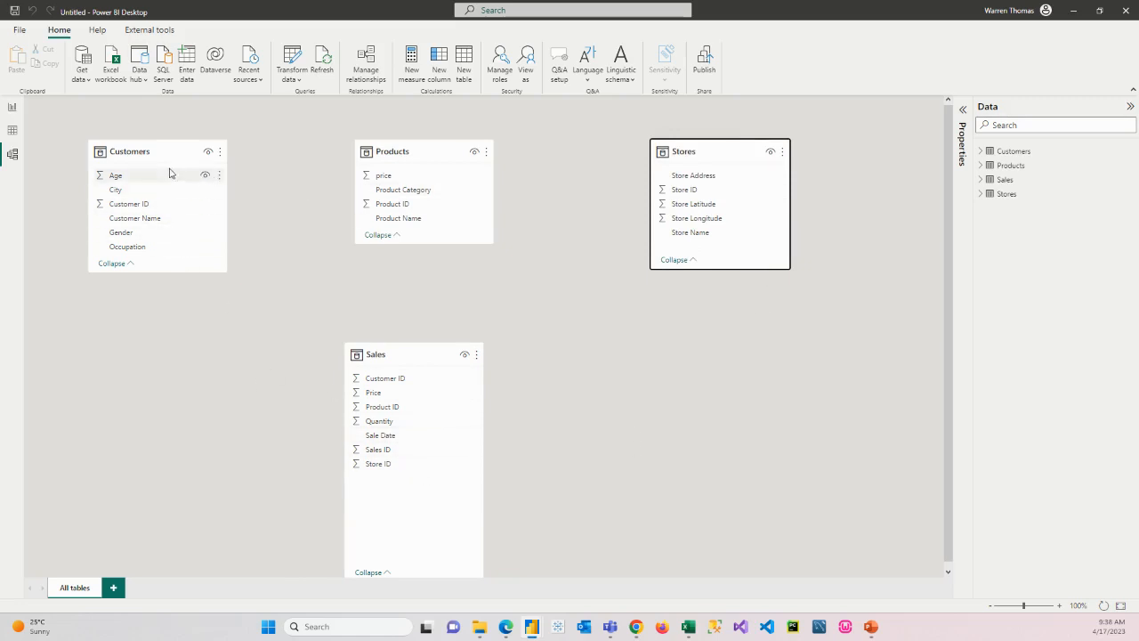
mouse_move(148, 272)
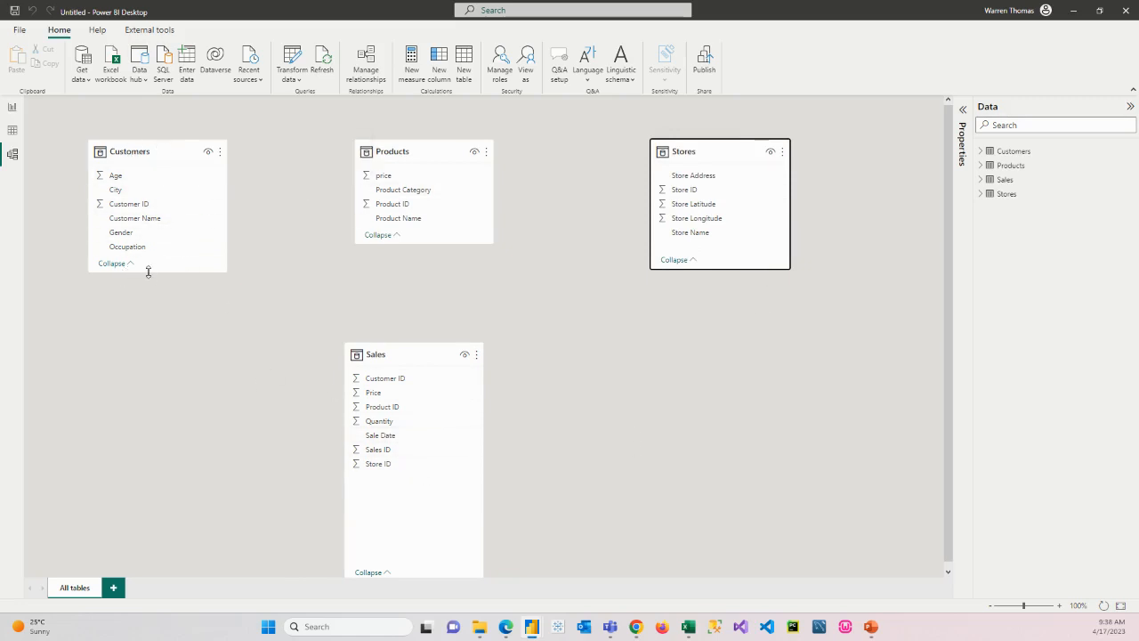
mouse_move(373, 392)
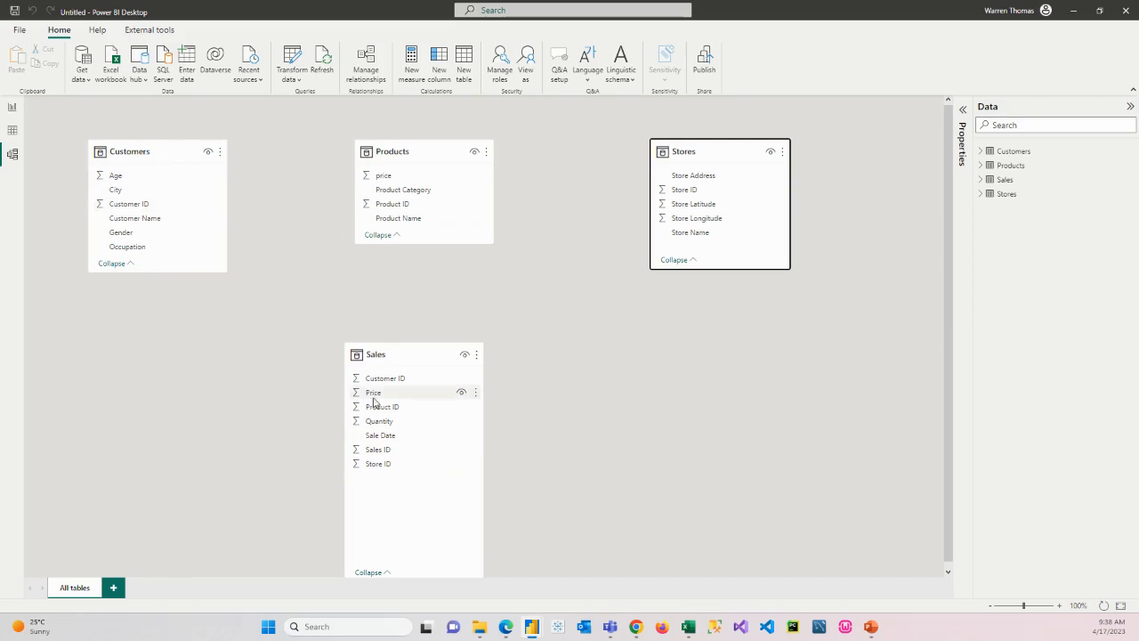
mouse_move(385, 378)
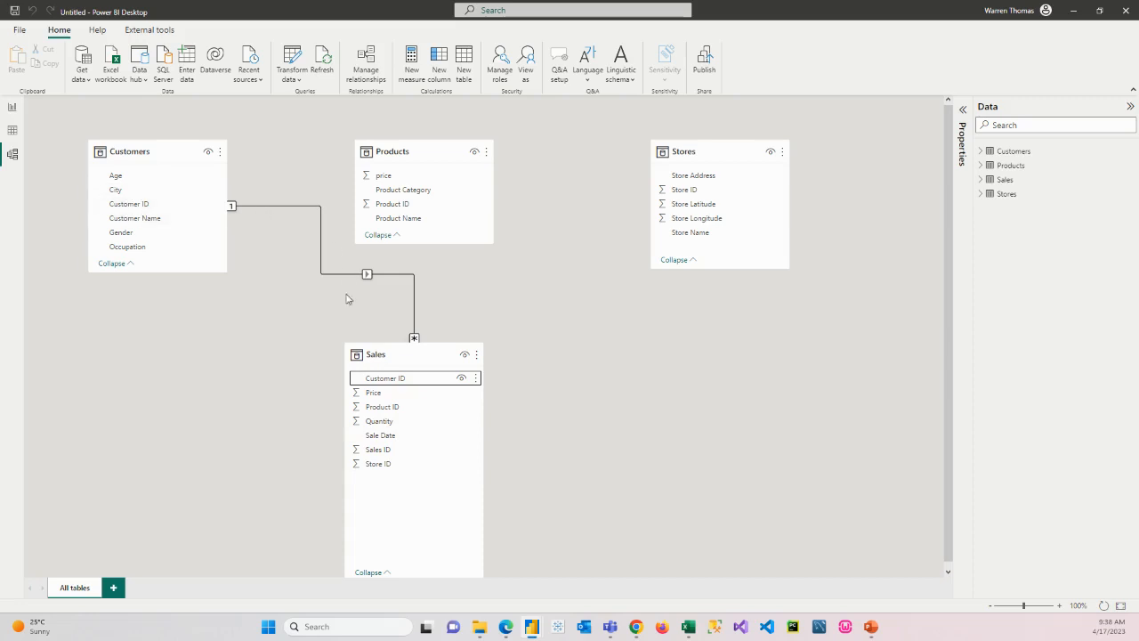
mouse_move(401, 469)
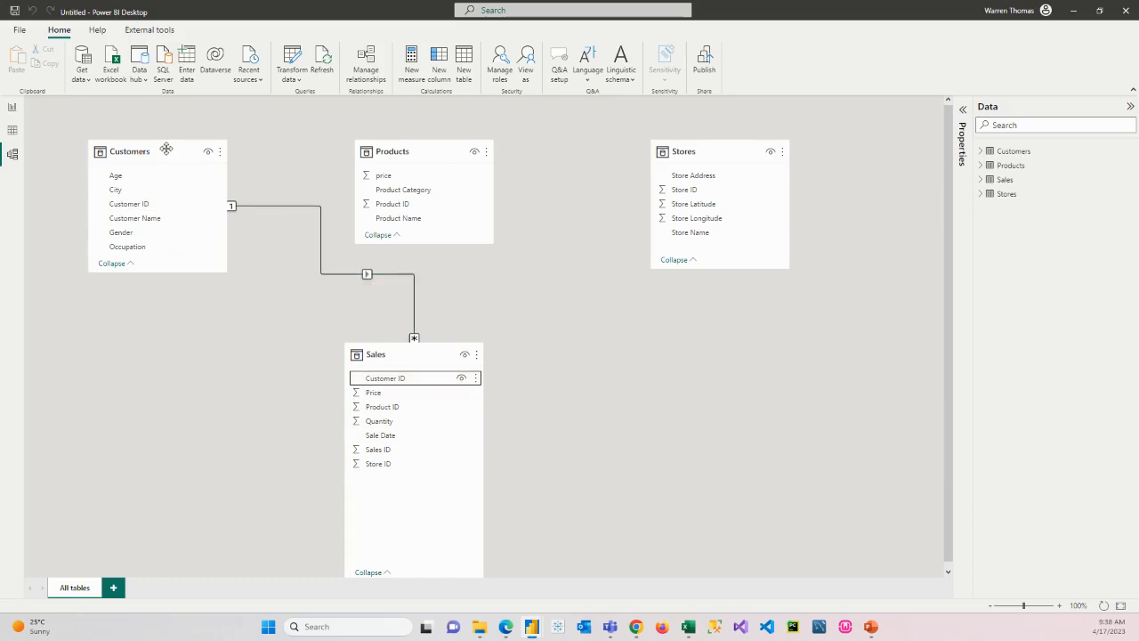
mouse_move(414, 360)
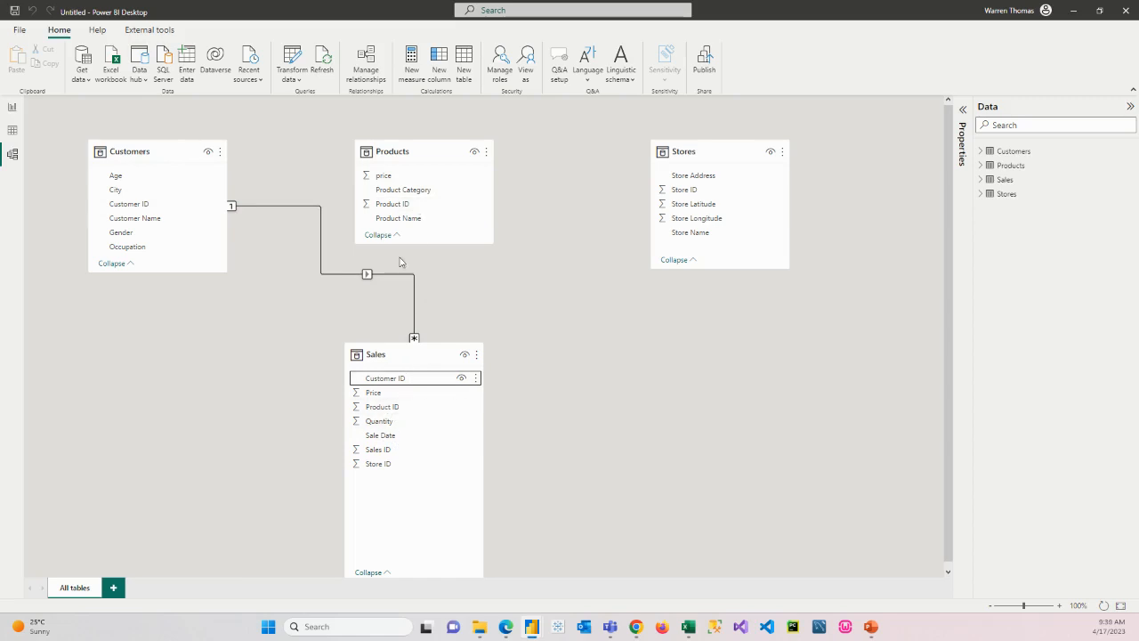
Select the Products table card to relate it to Sales
left_click(392, 204)
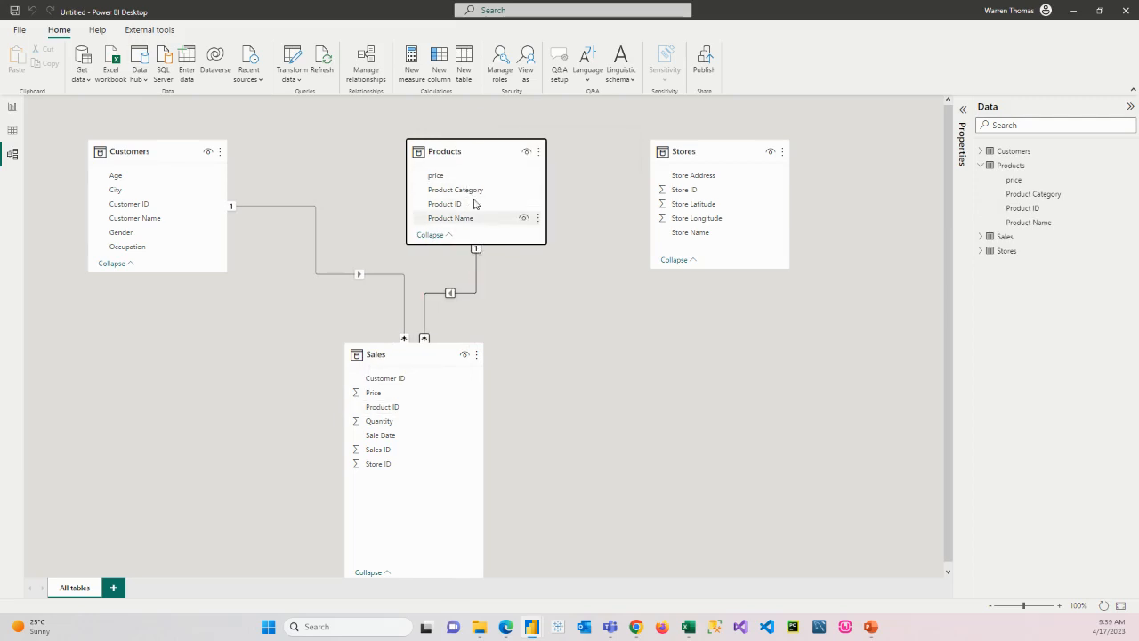
mouse_move(394, 435)
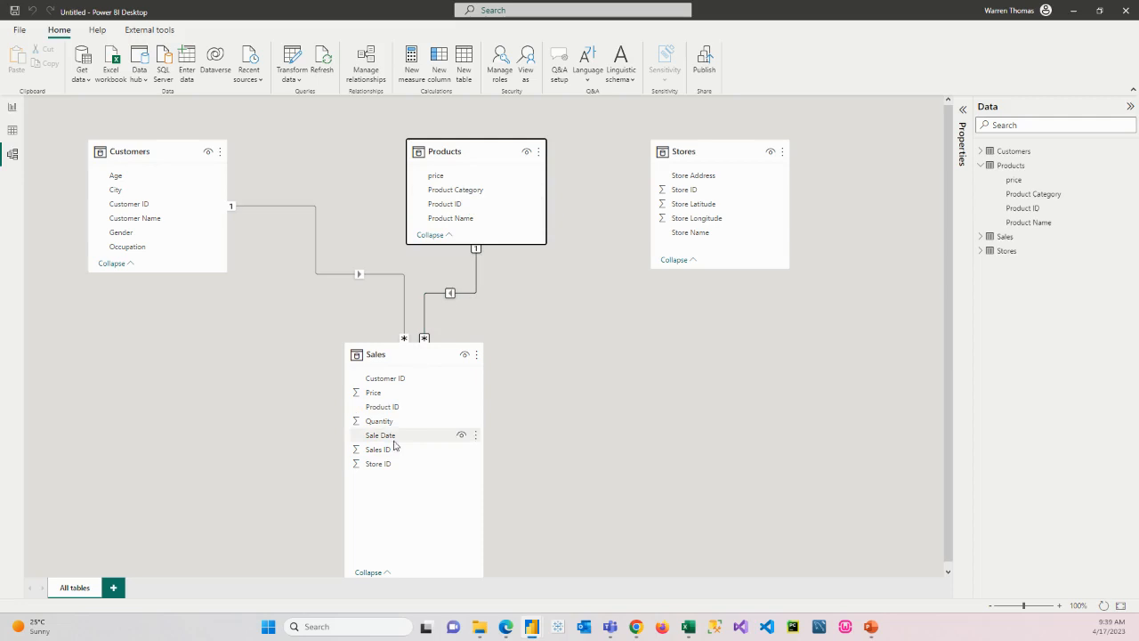
mouse_move(390, 479)
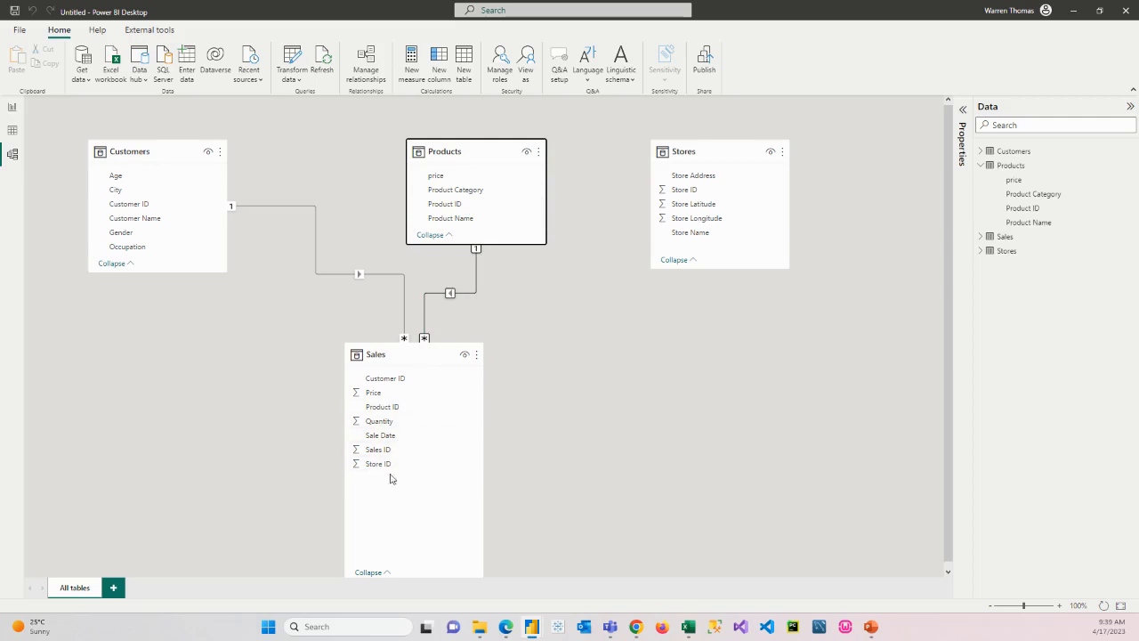
mouse_move(383, 355)
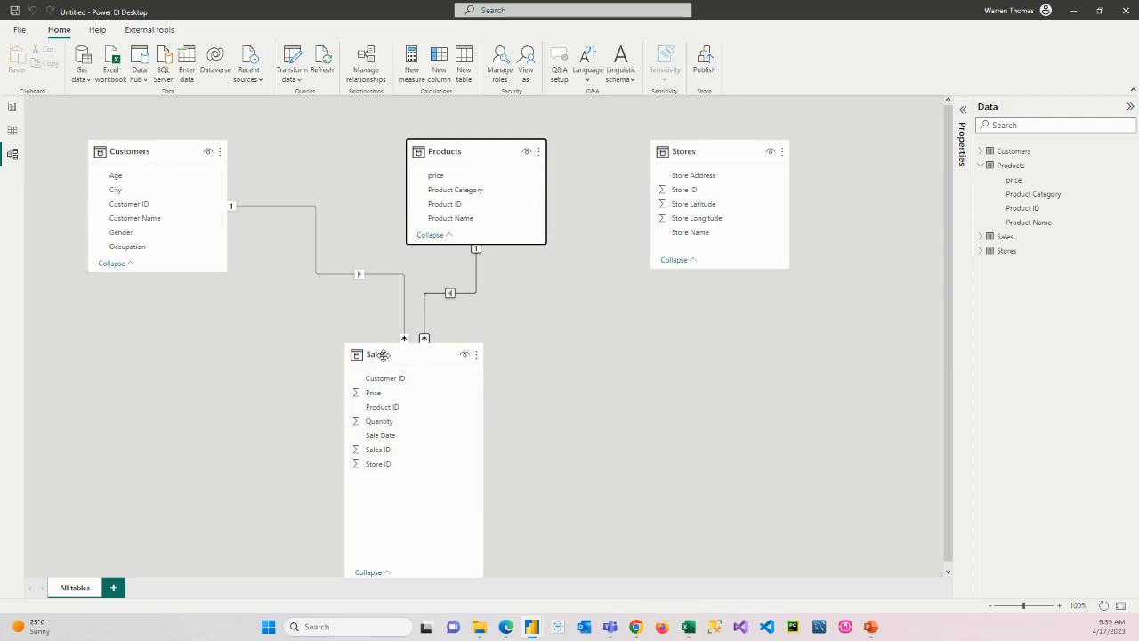
mouse_move(699, 189)
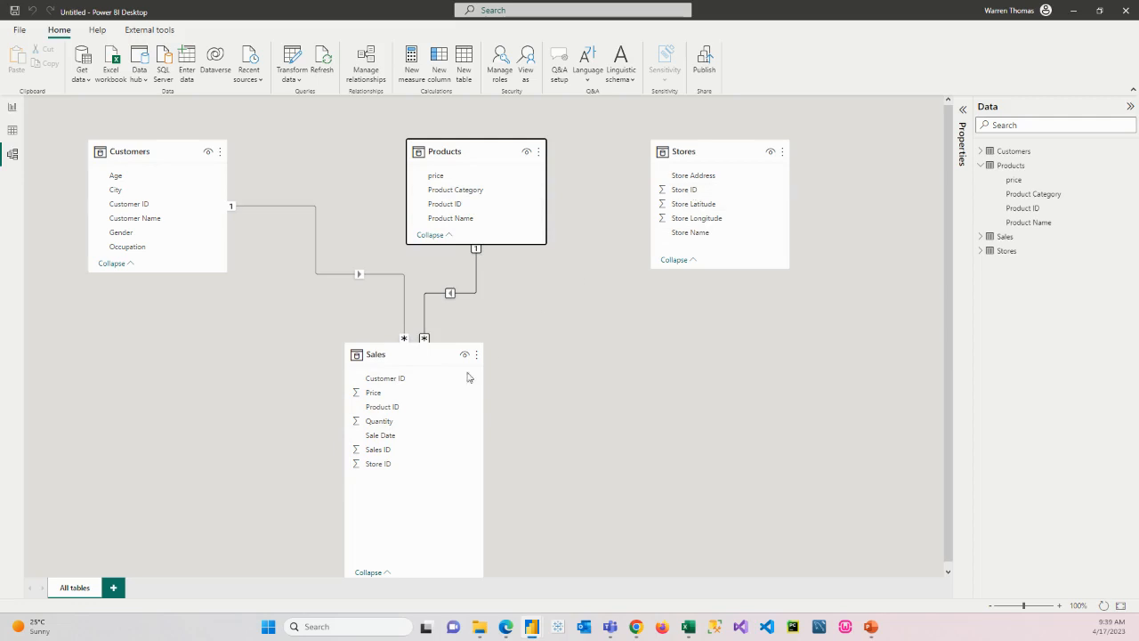
mouse_move(727, 230)
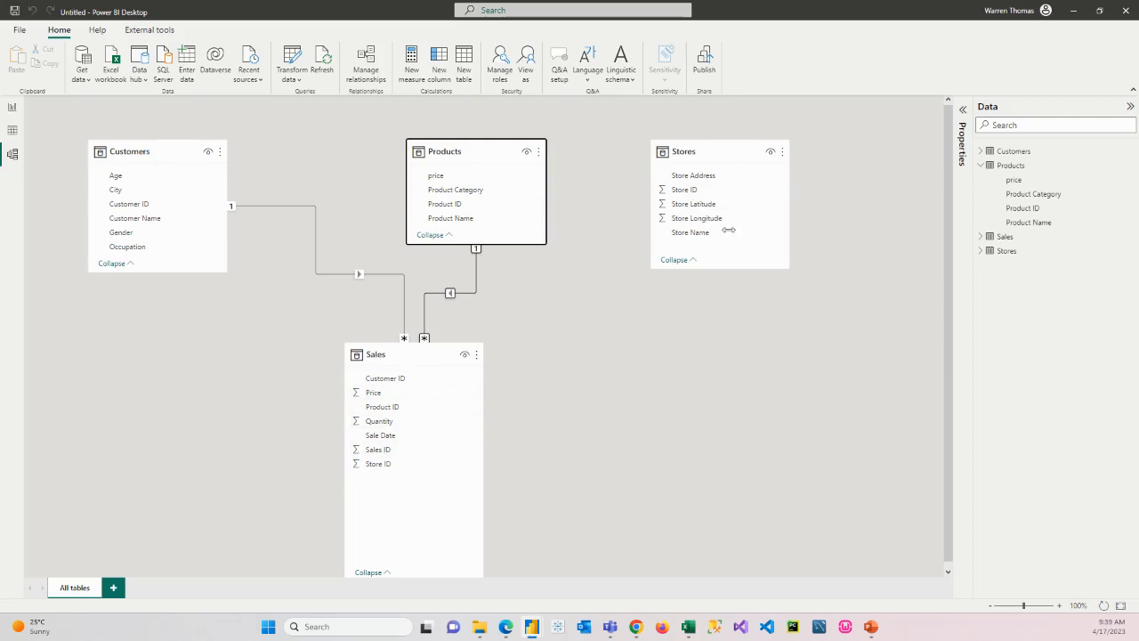
Open Manage relationships to list the Sales–Customers and Sales–Products relationships
right_click(610, 281)
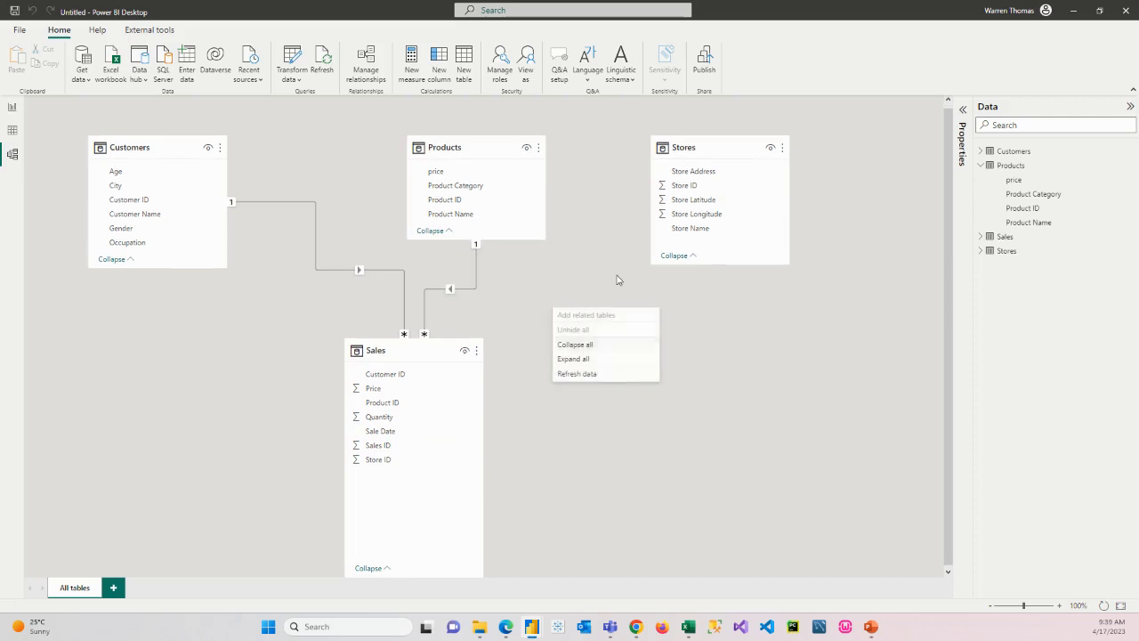
left_click(618, 278)
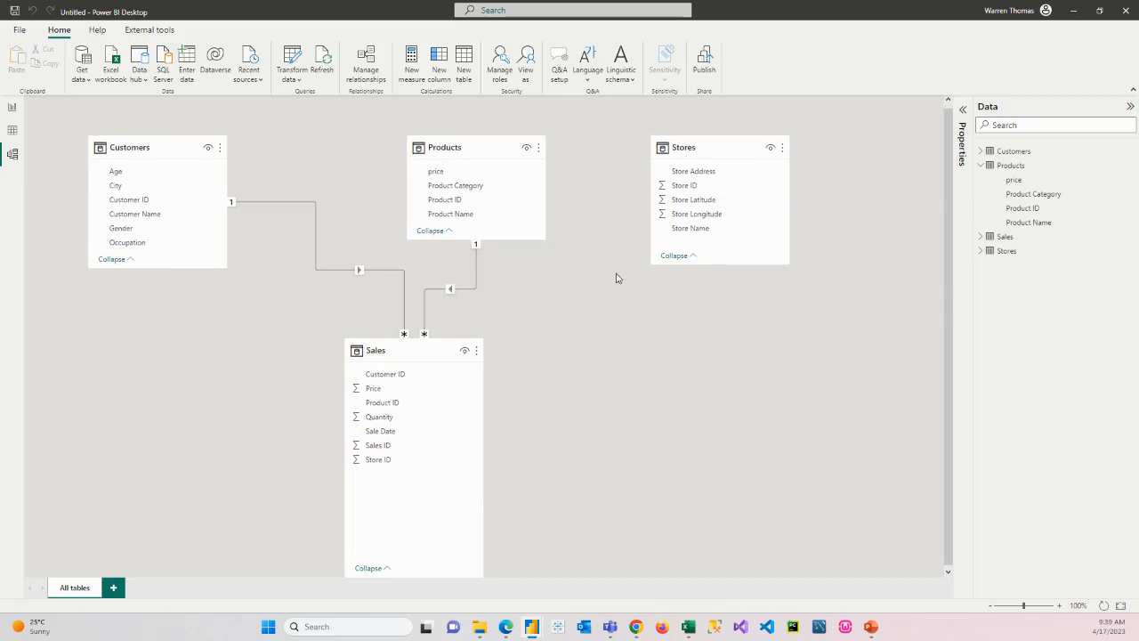
mouse_move(635, 273)
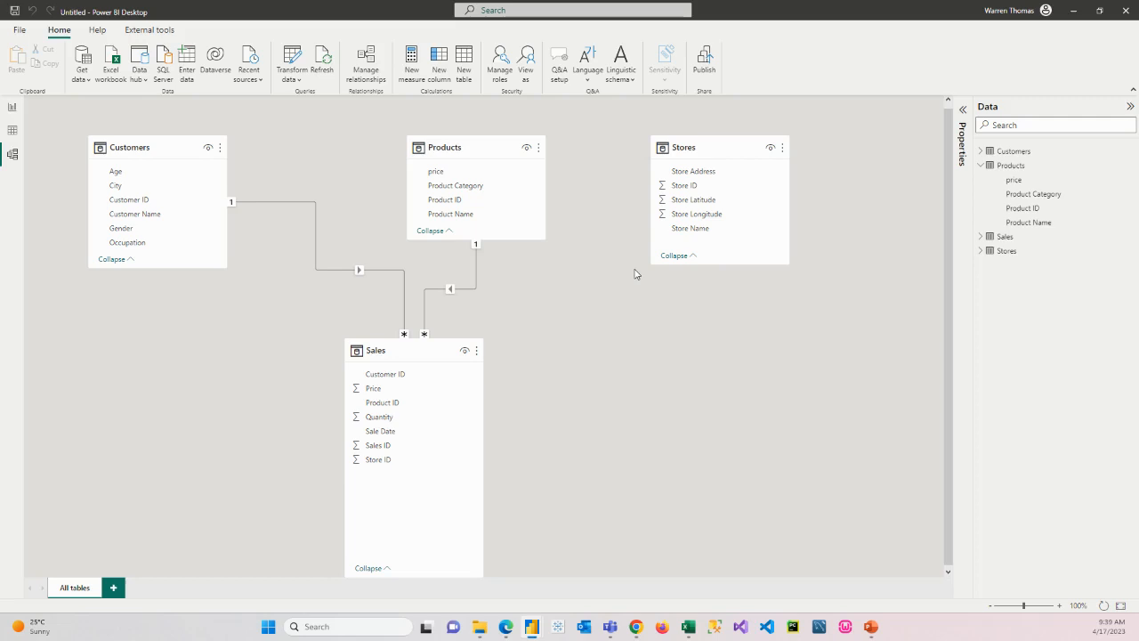
left_click(365, 62)
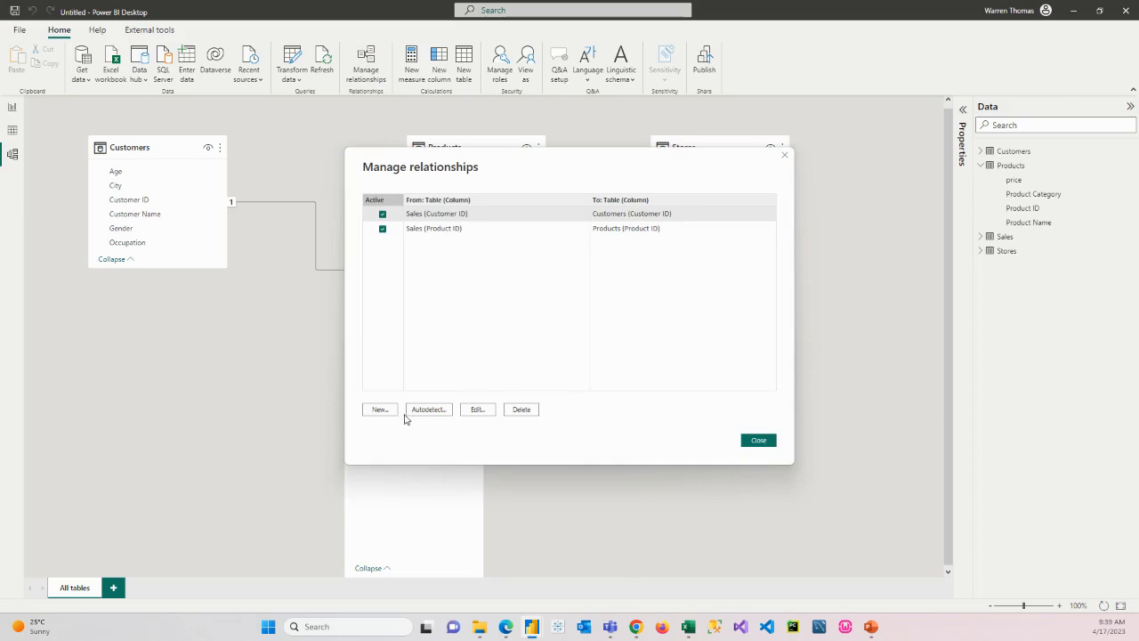
Create a one-to-many Stores-to-Sales relationship on Store ID and close the dialog
left_click(378, 409)
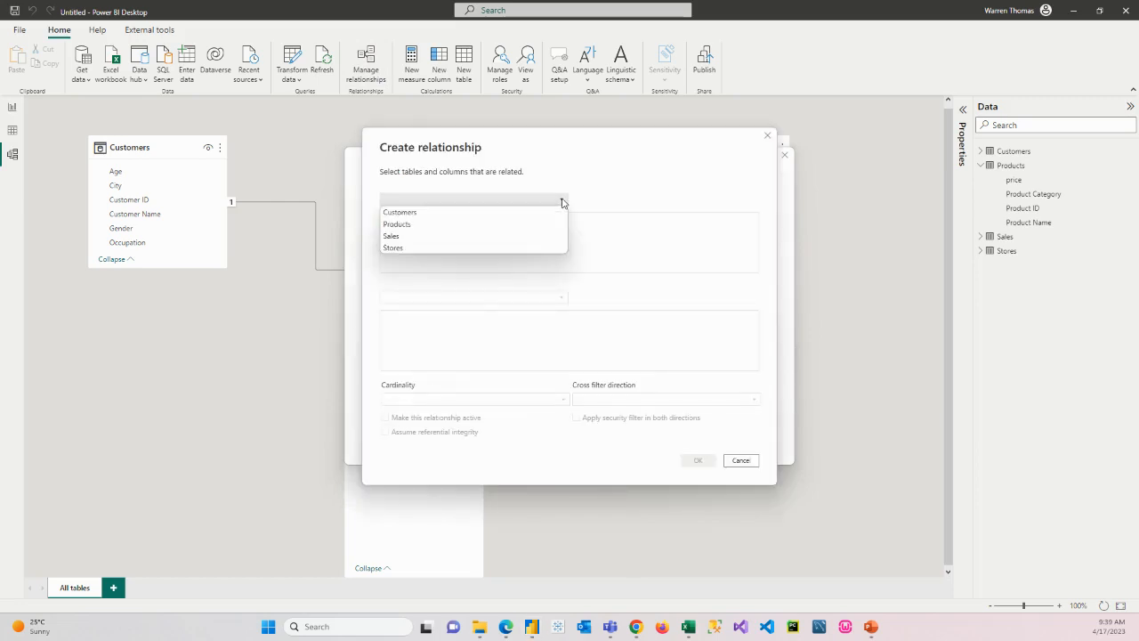
left_click(392, 247)
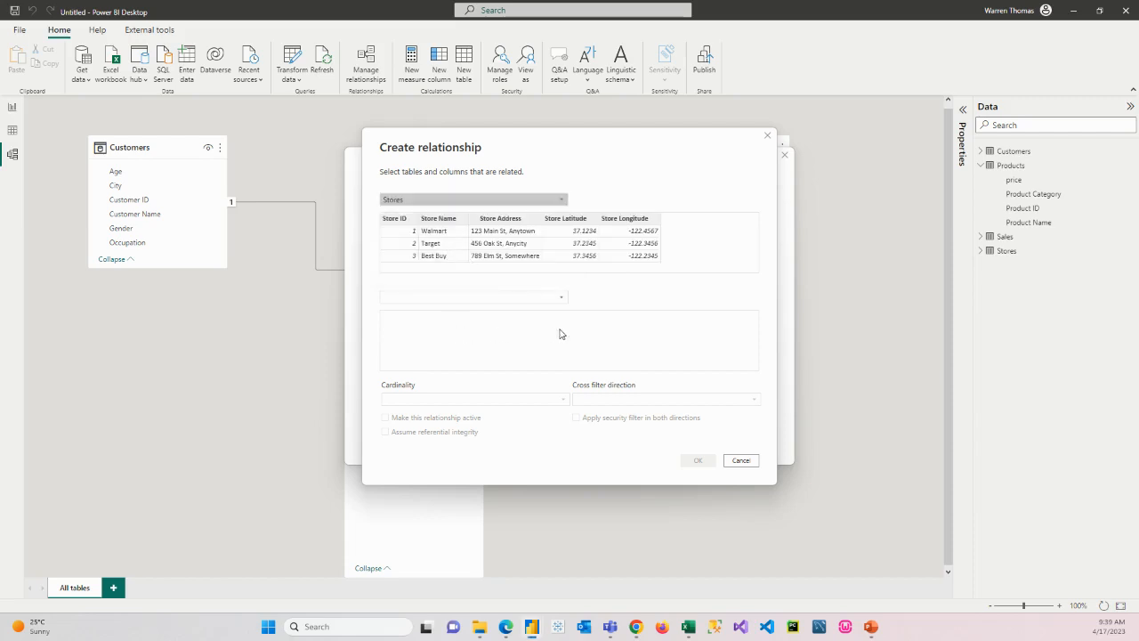
left_click(473, 296)
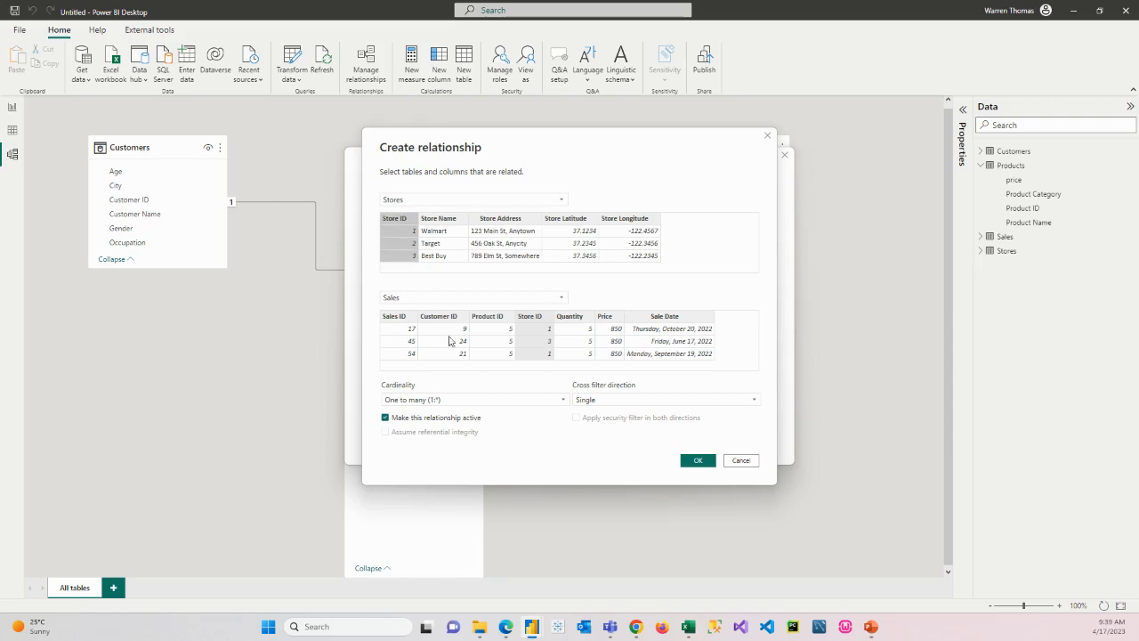
mouse_move(519, 402)
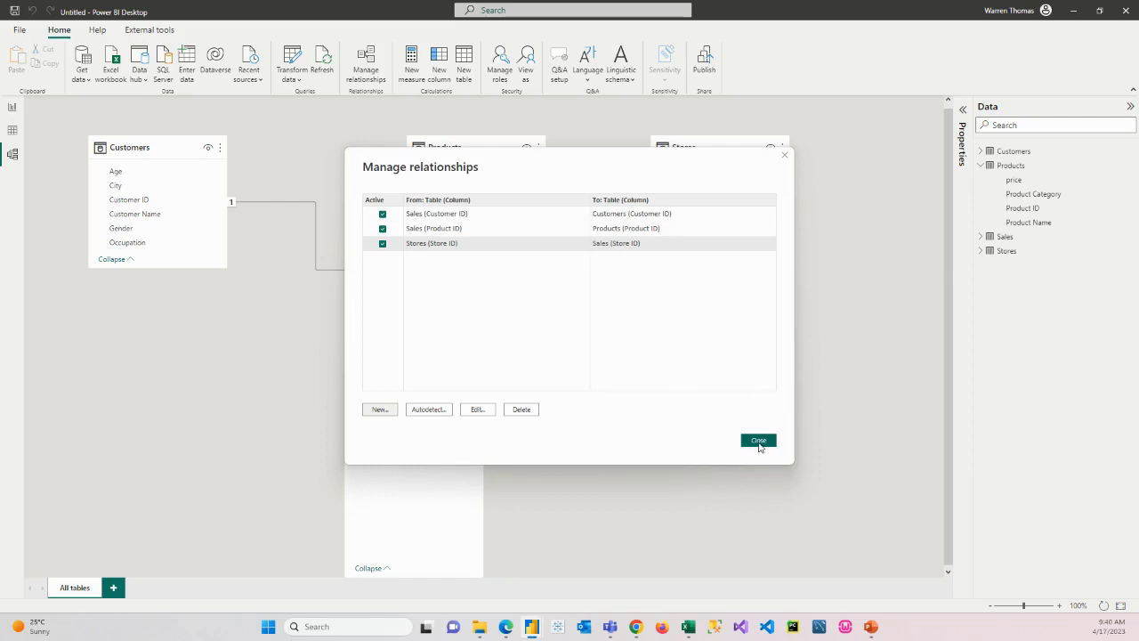
left_click(758, 440)
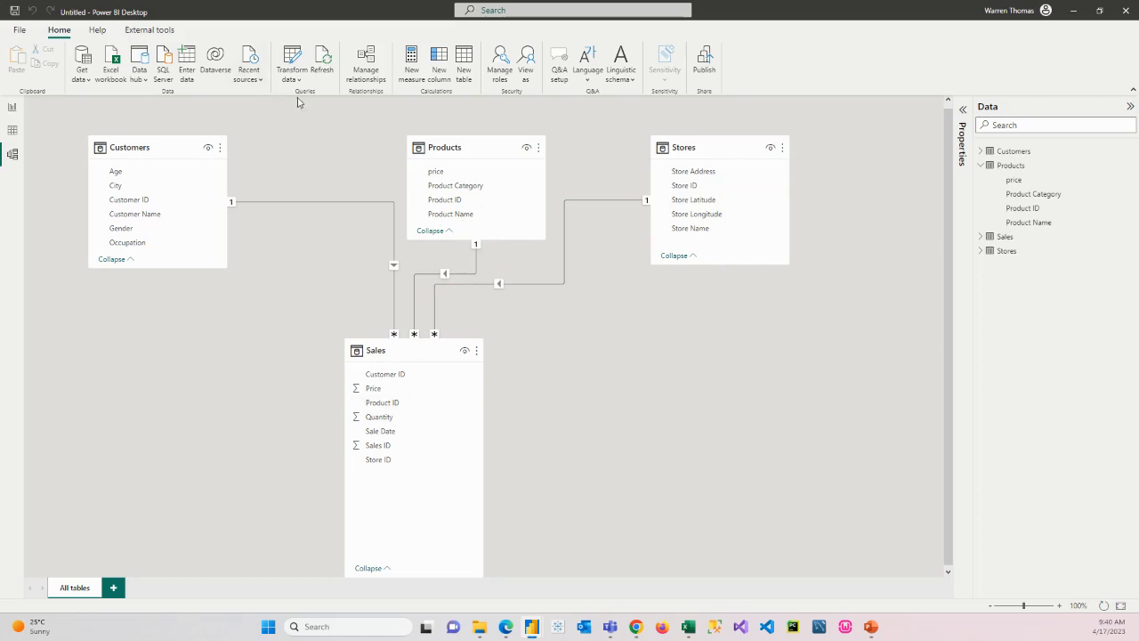
mouse_move(653, 313)
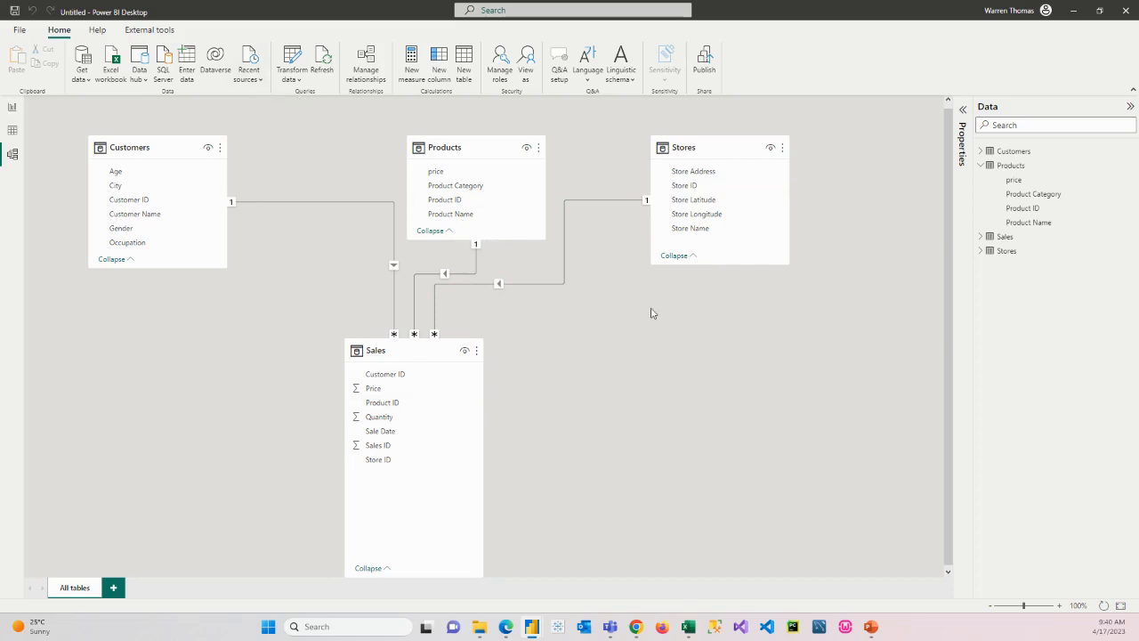
Shift the Stores card right, then move it down beside the Sales table
left_click_drag(684, 147, 754, 149)
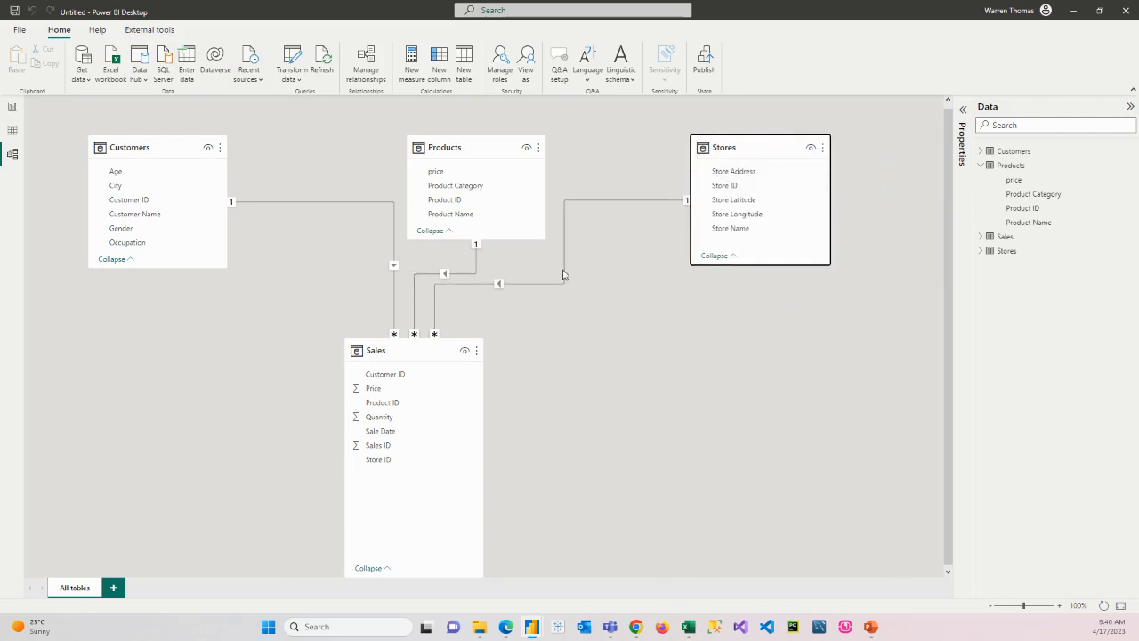
mouse_move(436, 501)
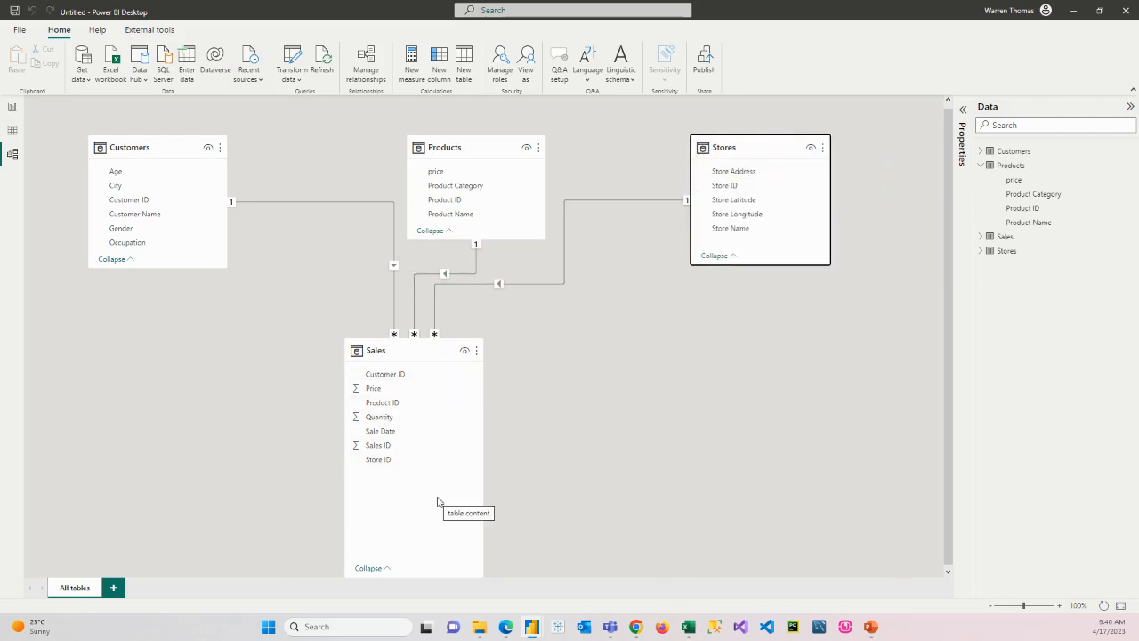
left_click_drag(130, 147, 109, 370)
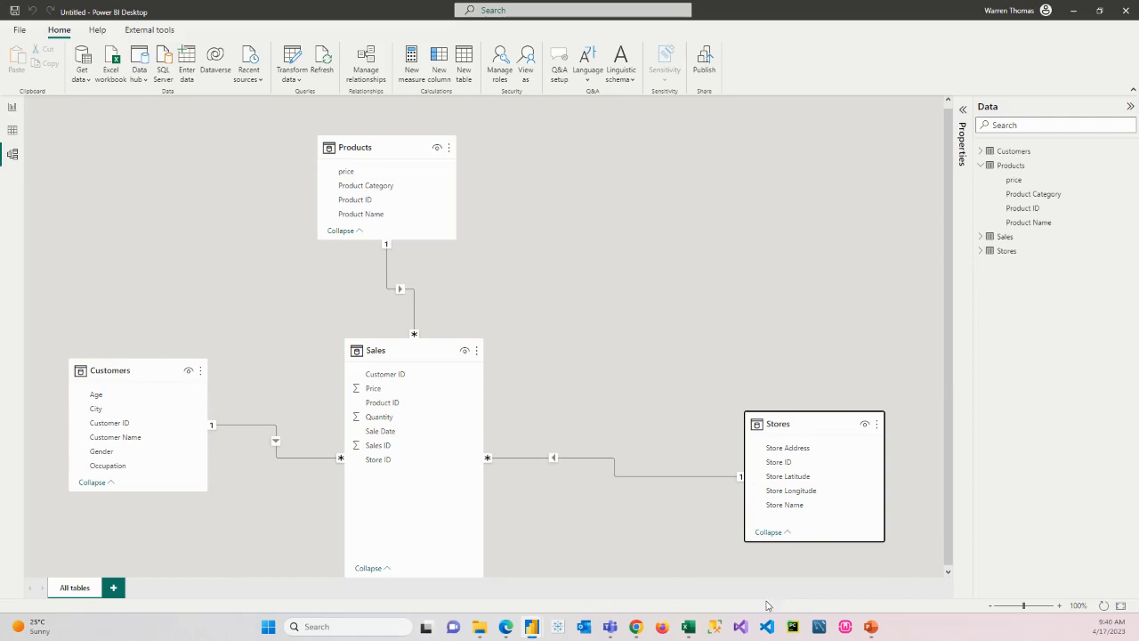
mouse_move(300, 355)
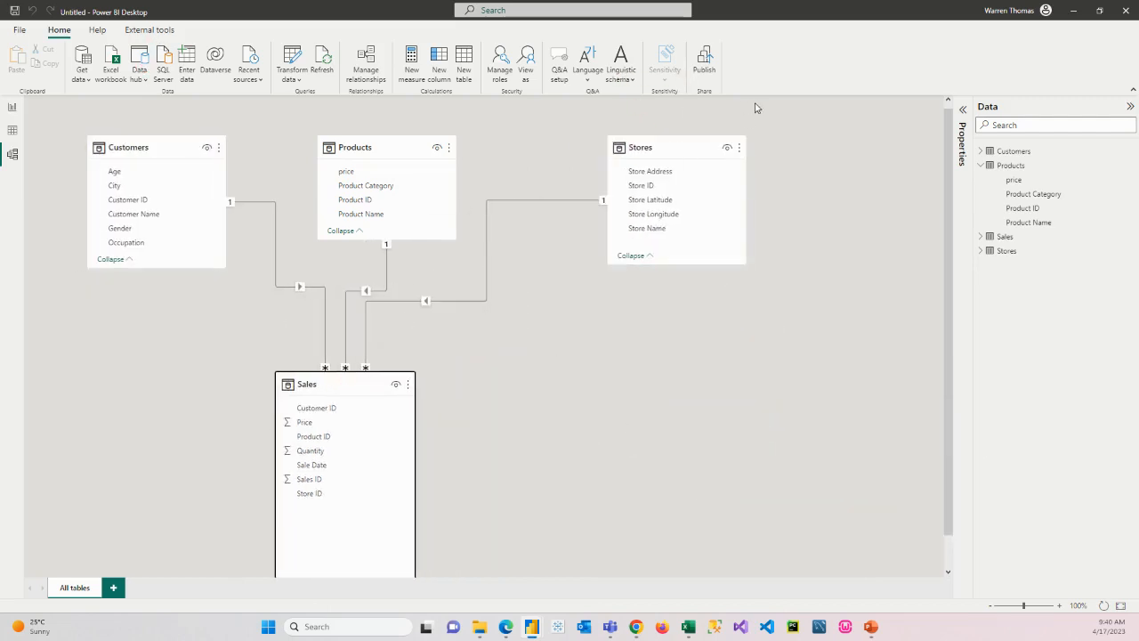
mouse_move(501, 216)
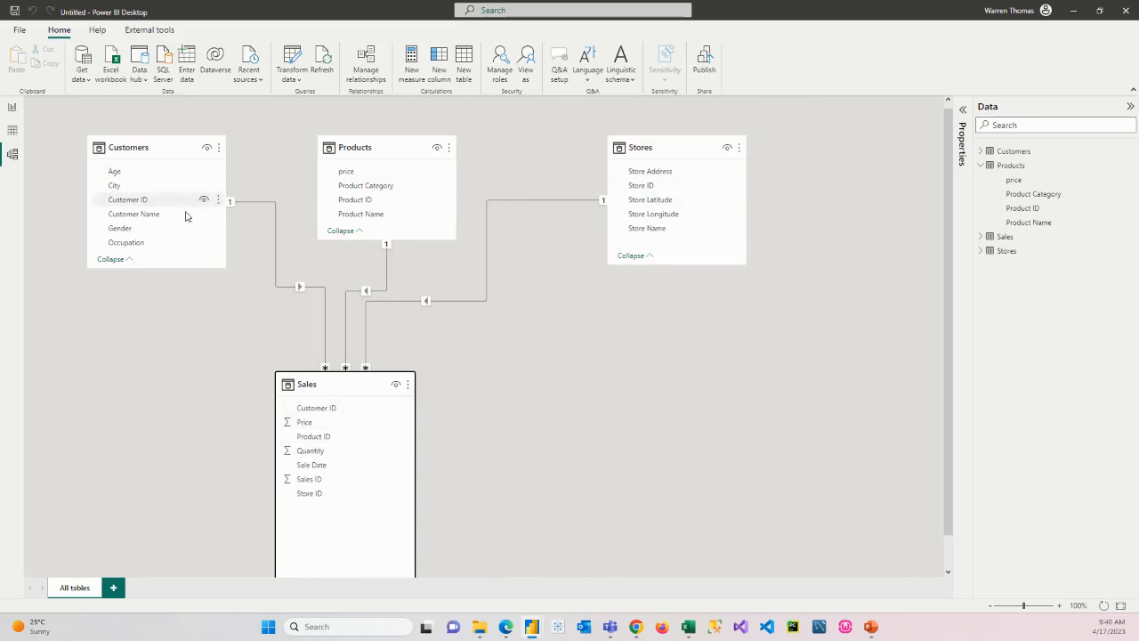
mouse_move(337, 373)
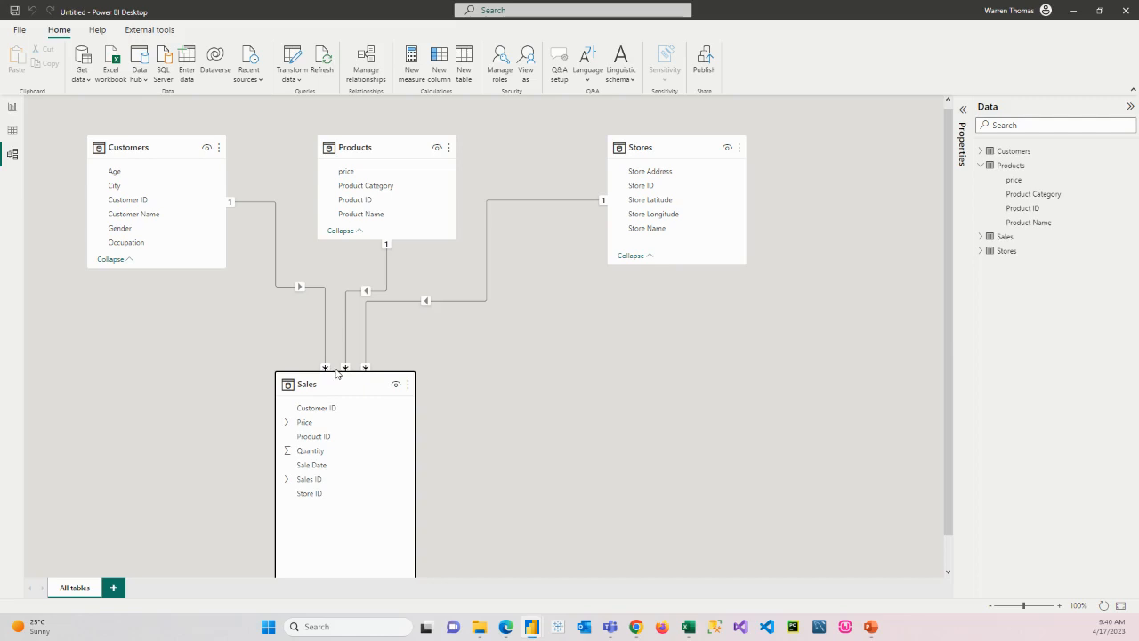
mouse_move(331, 370)
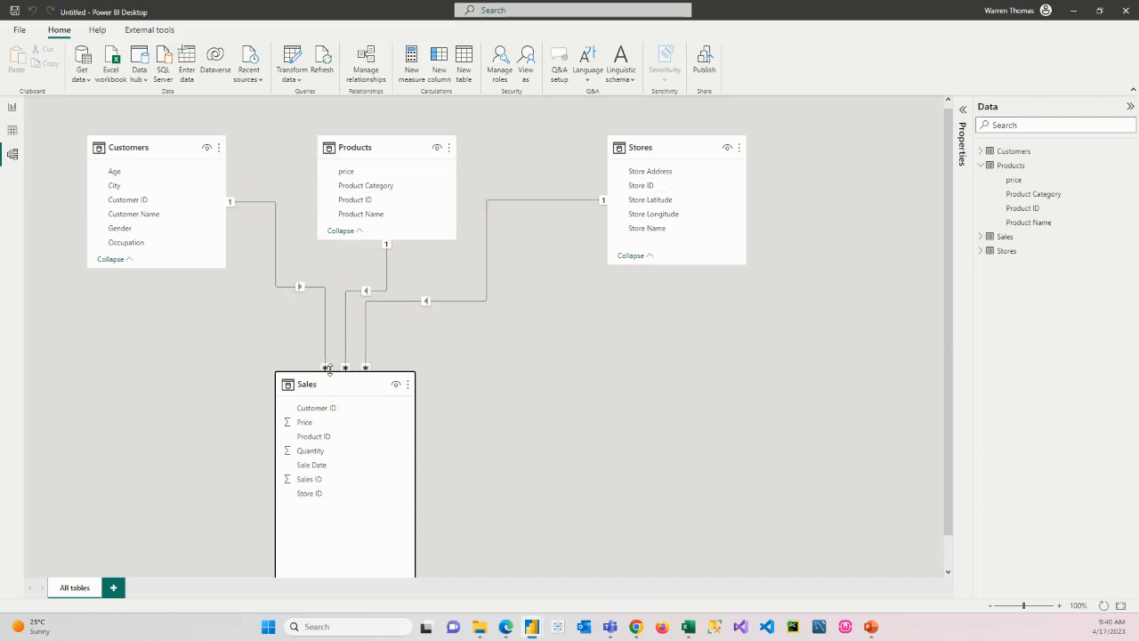
mouse_move(499, 276)
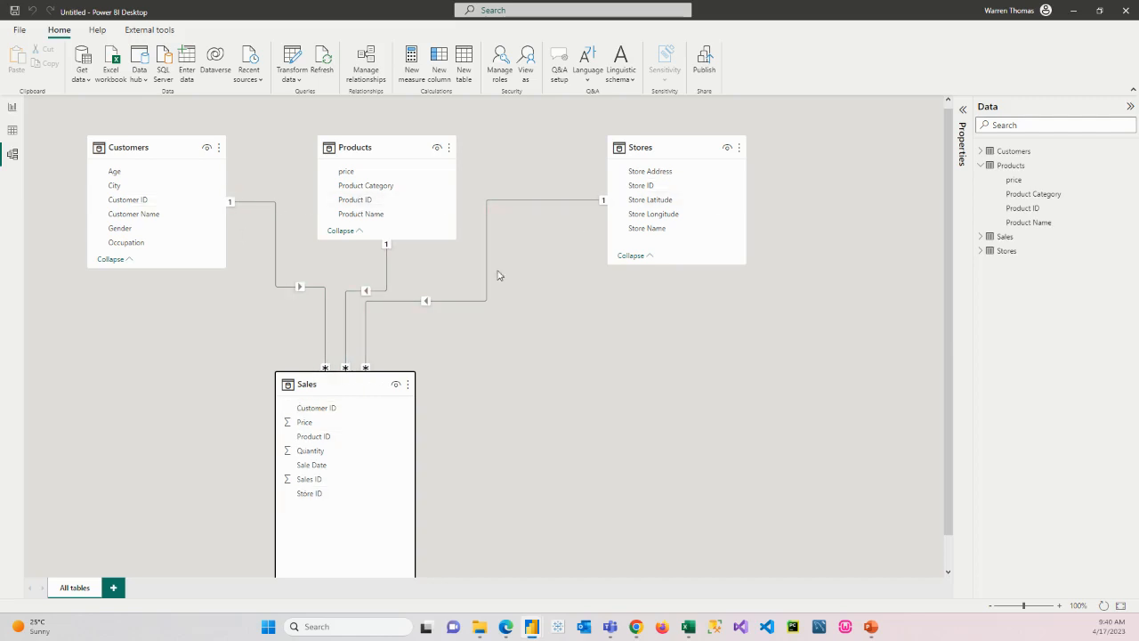
mouse_move(497, 424)
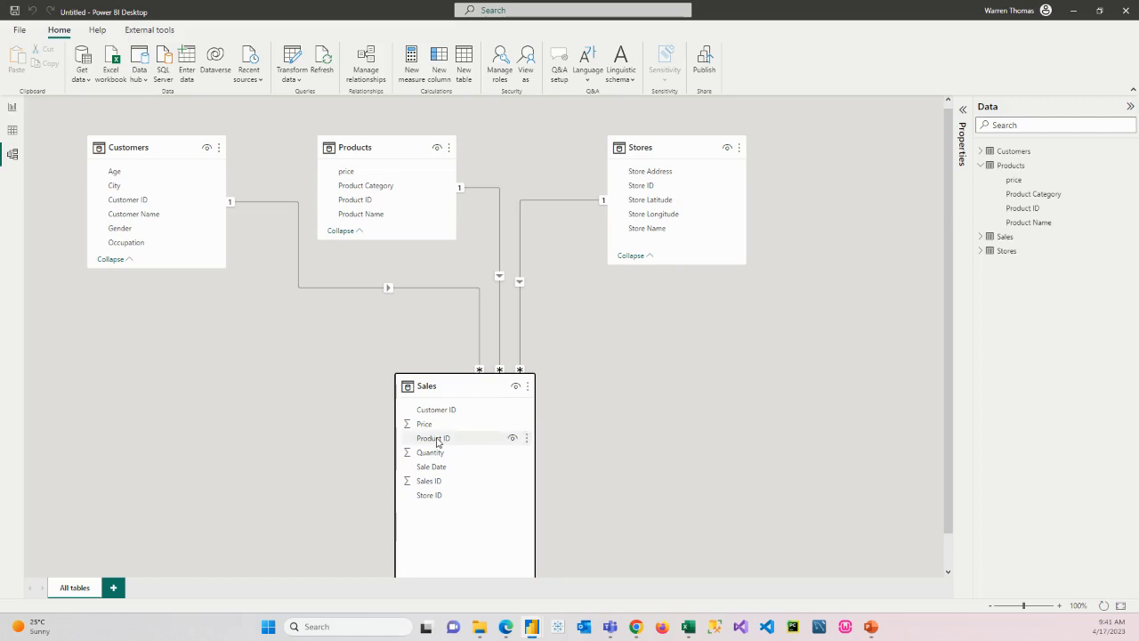
mouse_move(739, 389)
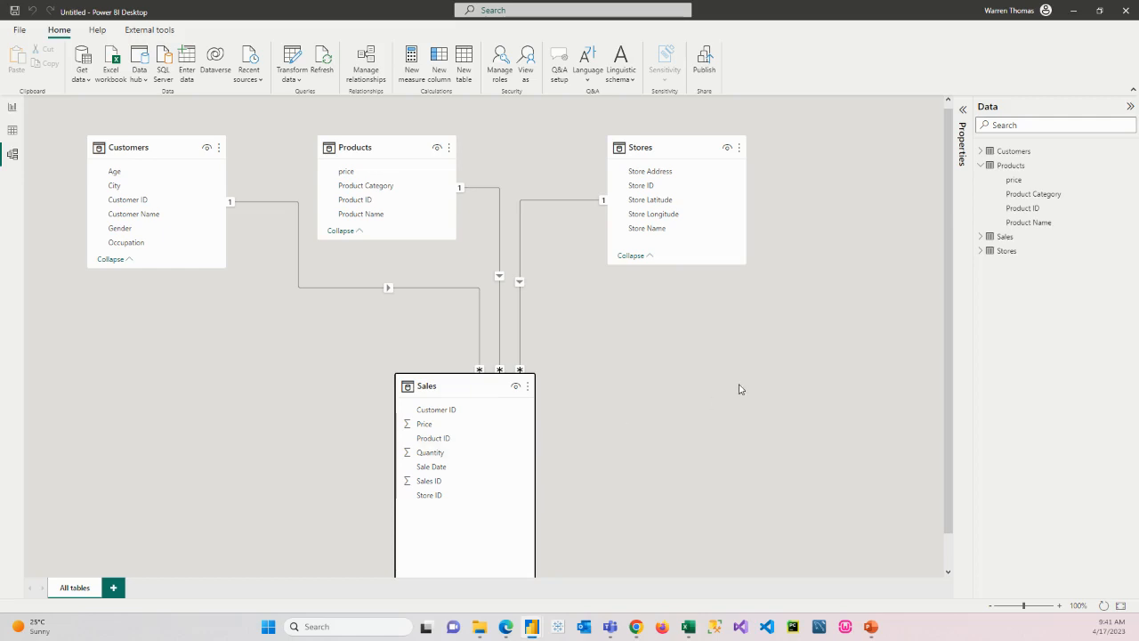
mouse_move(1072, 10)
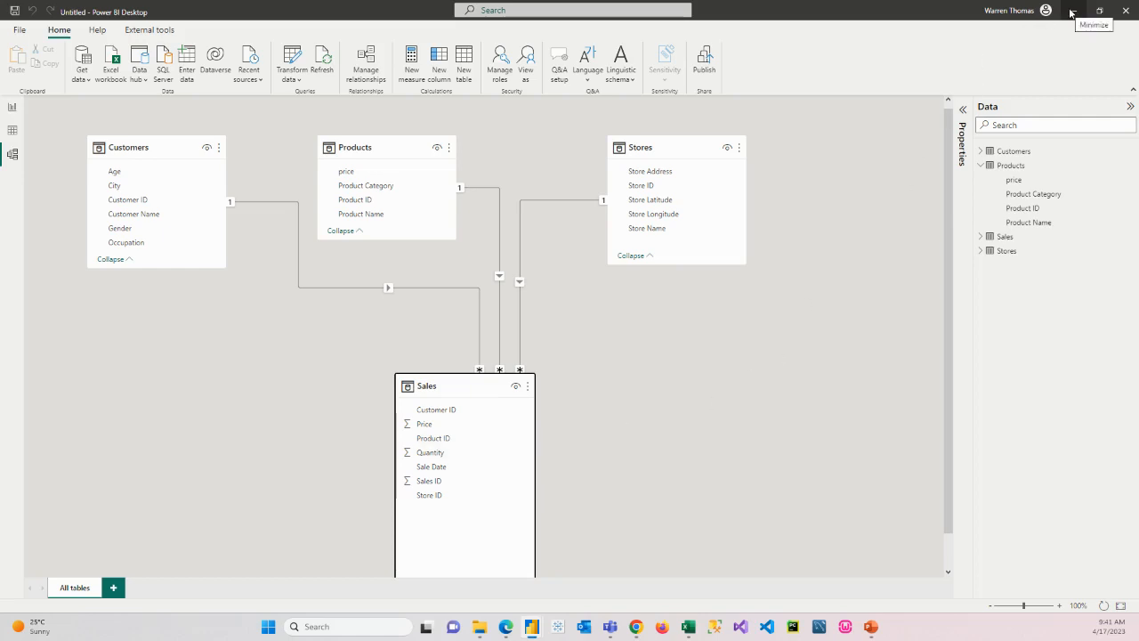